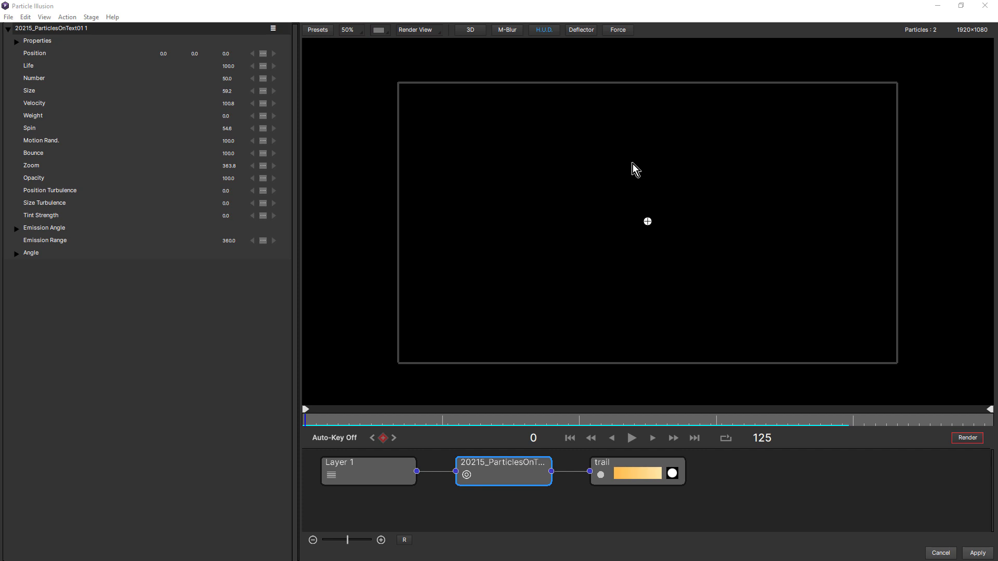
mouse_move(470, 31)
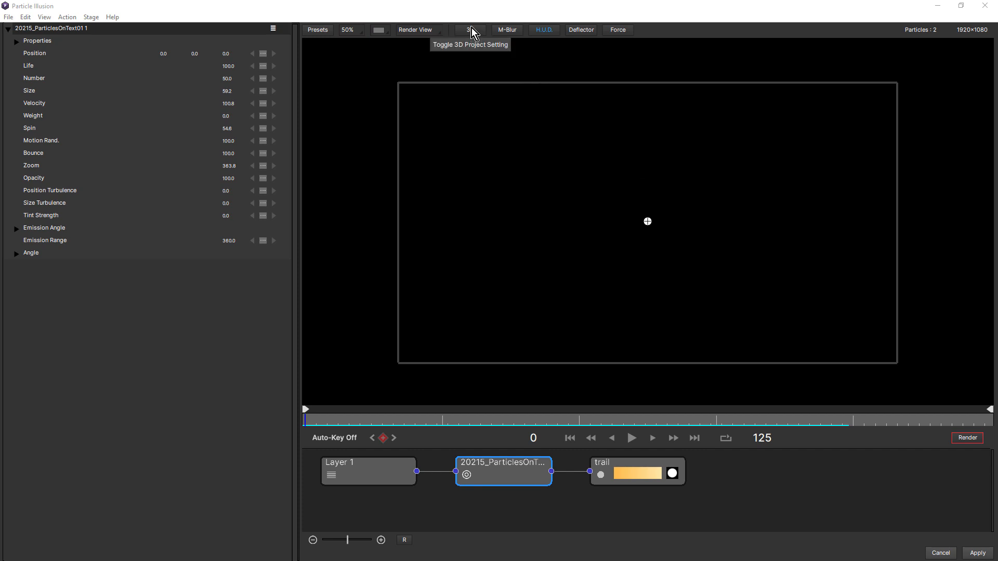
Step: Toggle the project mode between 2D and 3D, leaving it on 3D
left_click(471, 29)
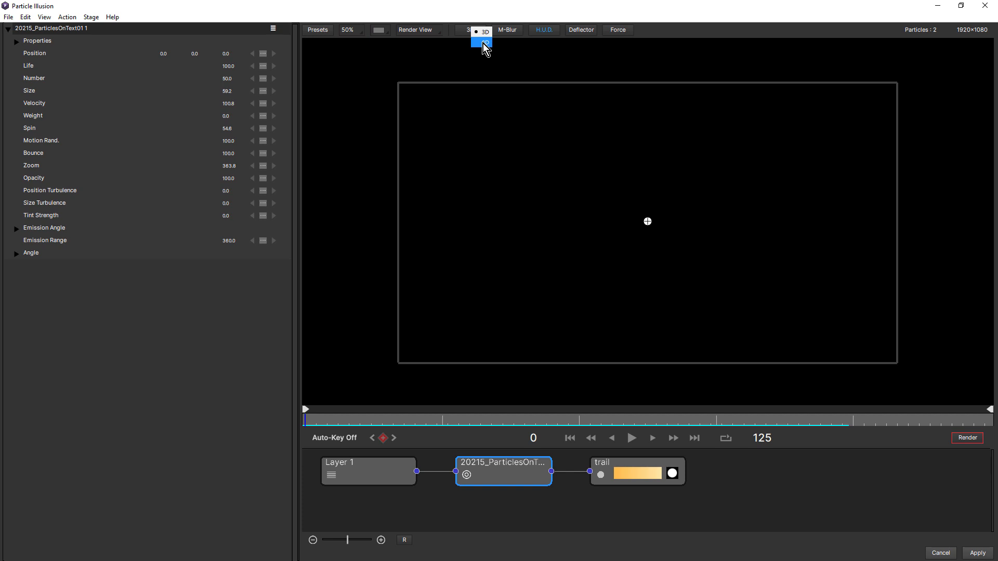
left_click(482, 42)
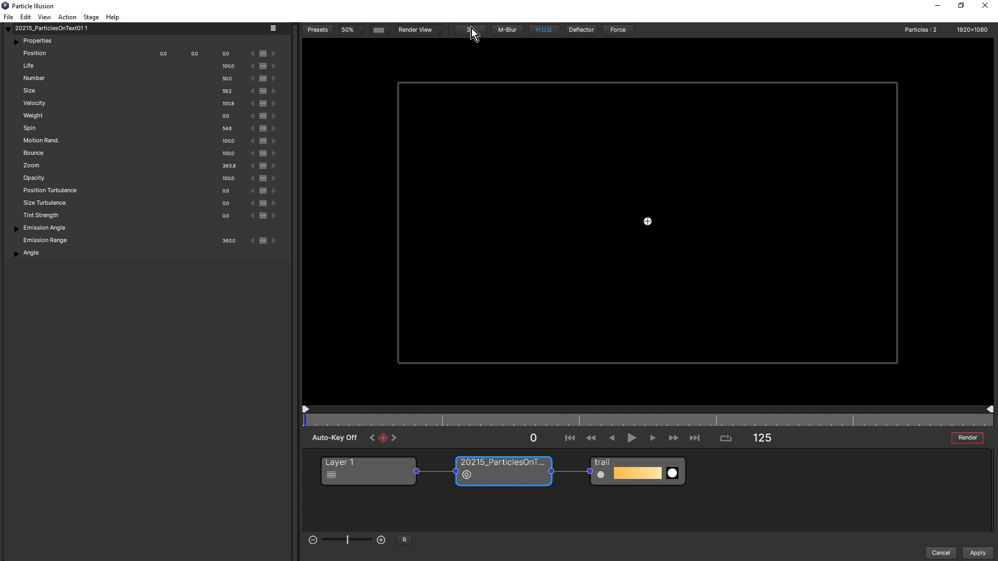
left_click(471, 30)
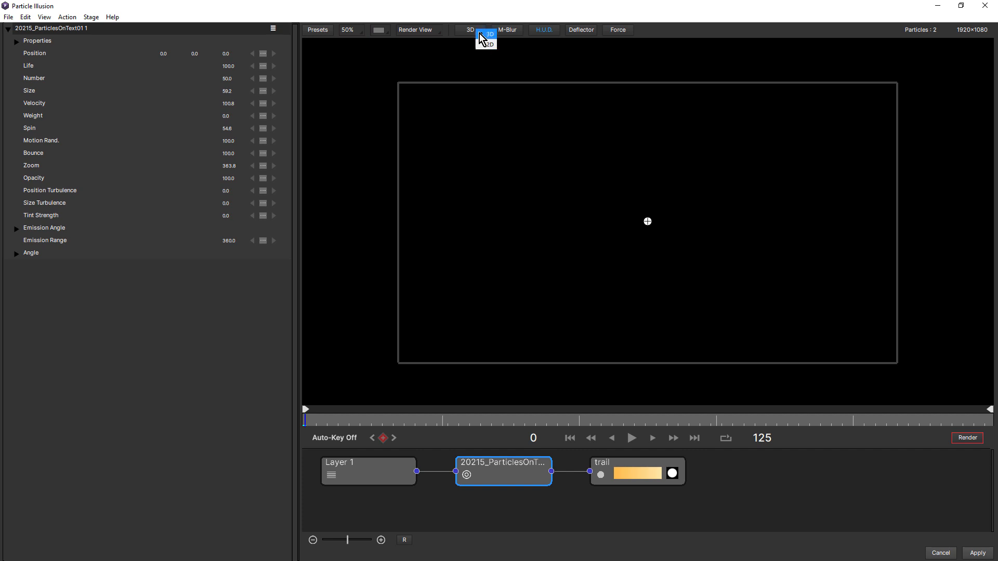
left_click(470, 29)
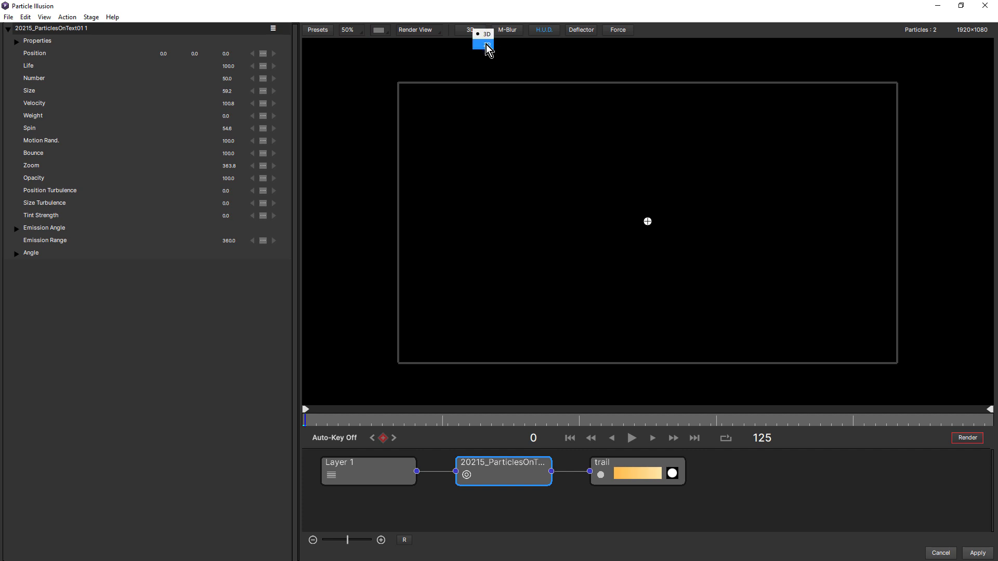
left_click(485, 33)
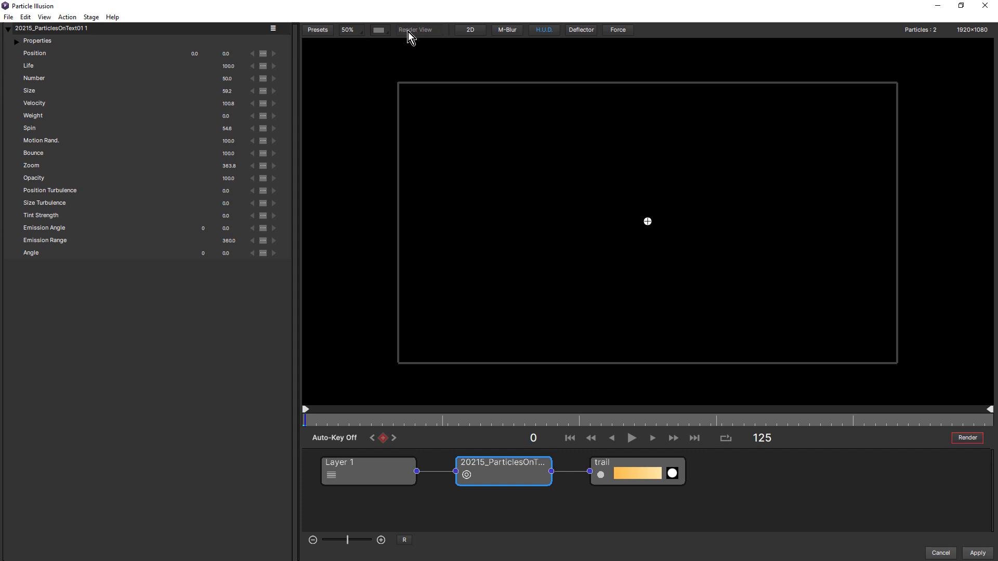
left_click(469, 29)
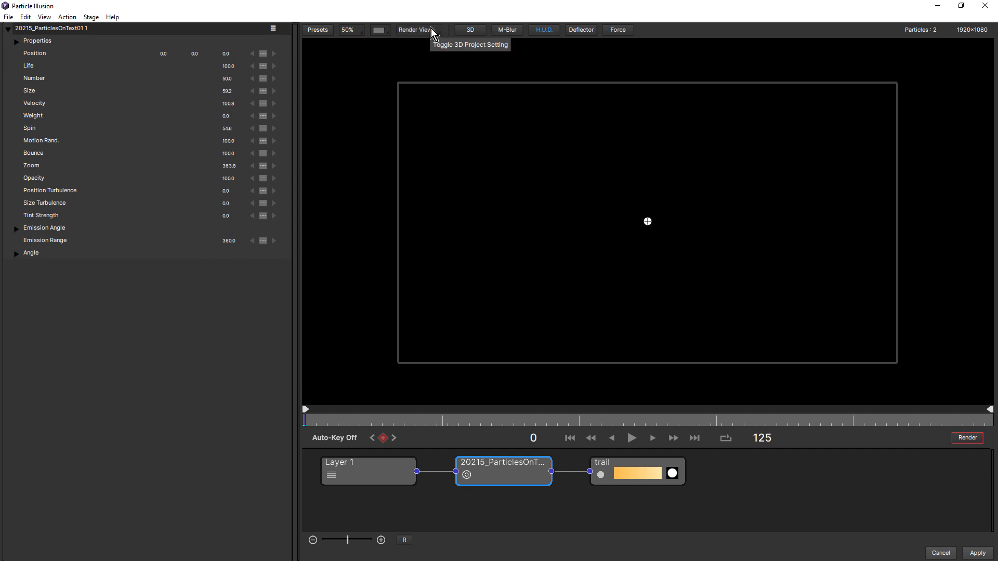
Step: Switch the viewport to World View and play the animation, stopping at frame 52
left_click(417, 29)
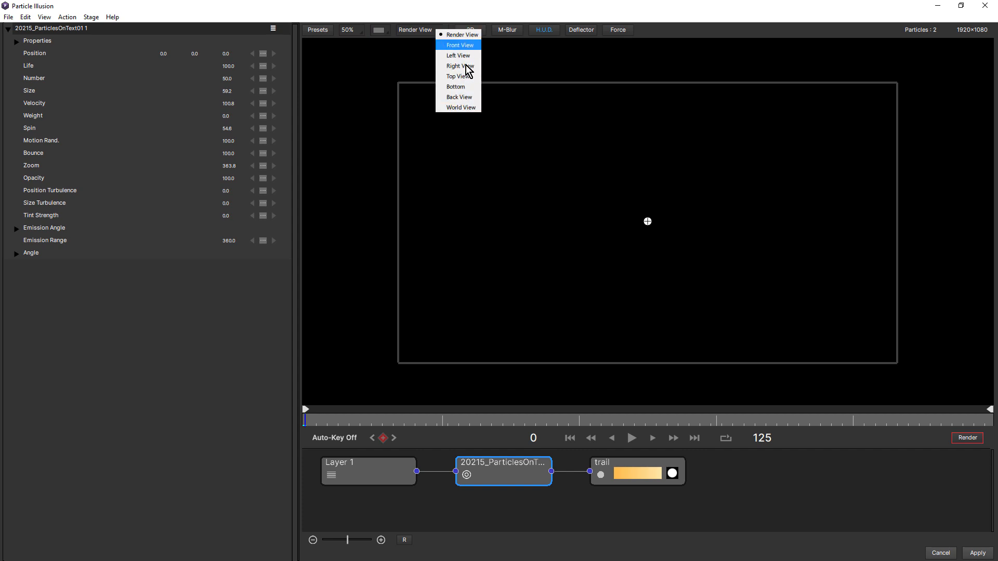
mouse_move(460, 34)
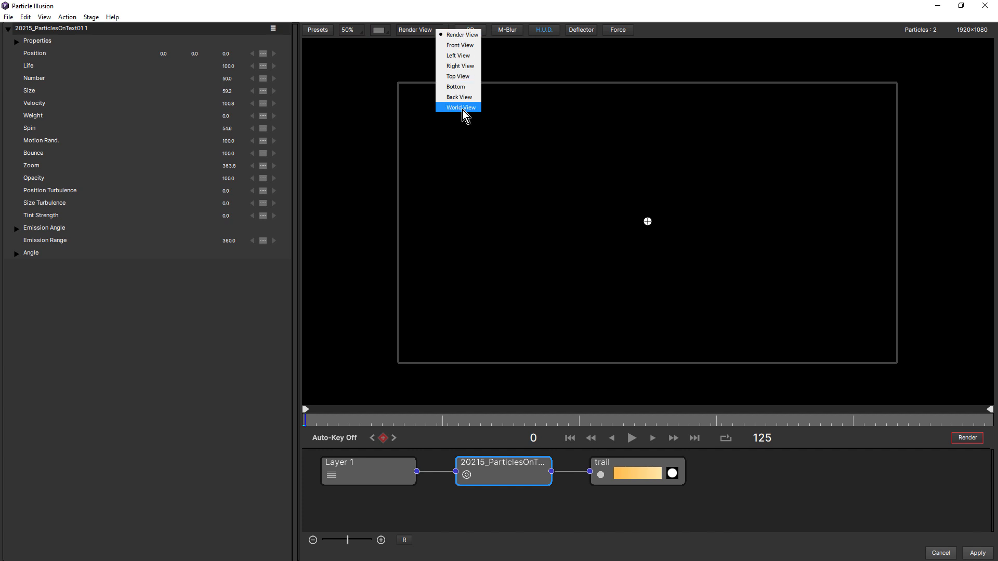
left_click(460, 107)
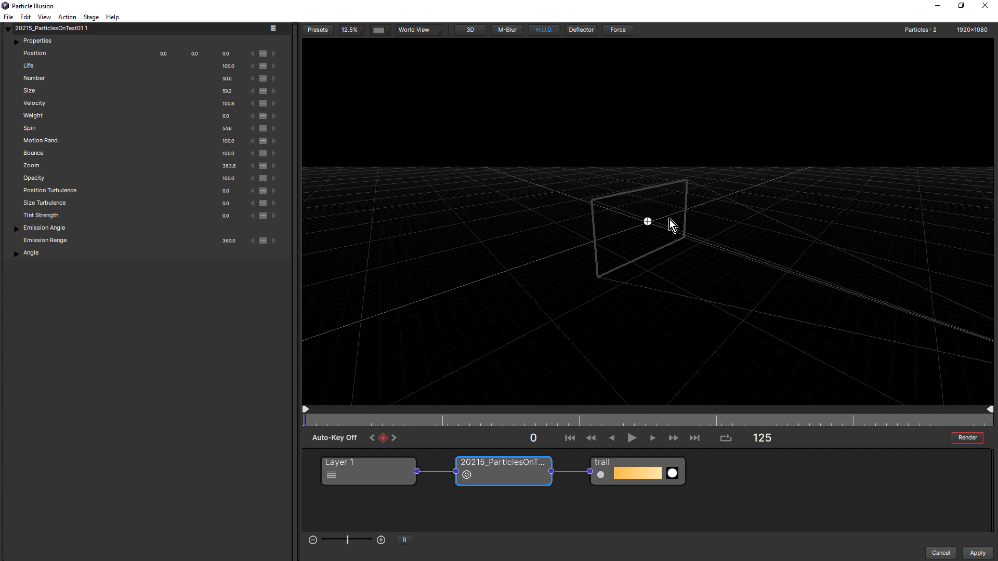
left_click(631, 437)
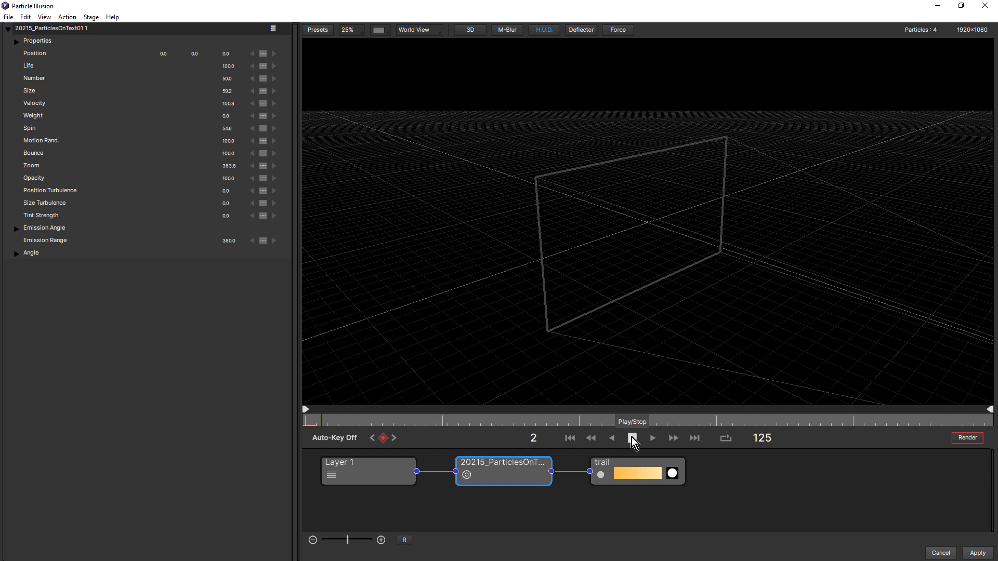
left_click(631, 438)
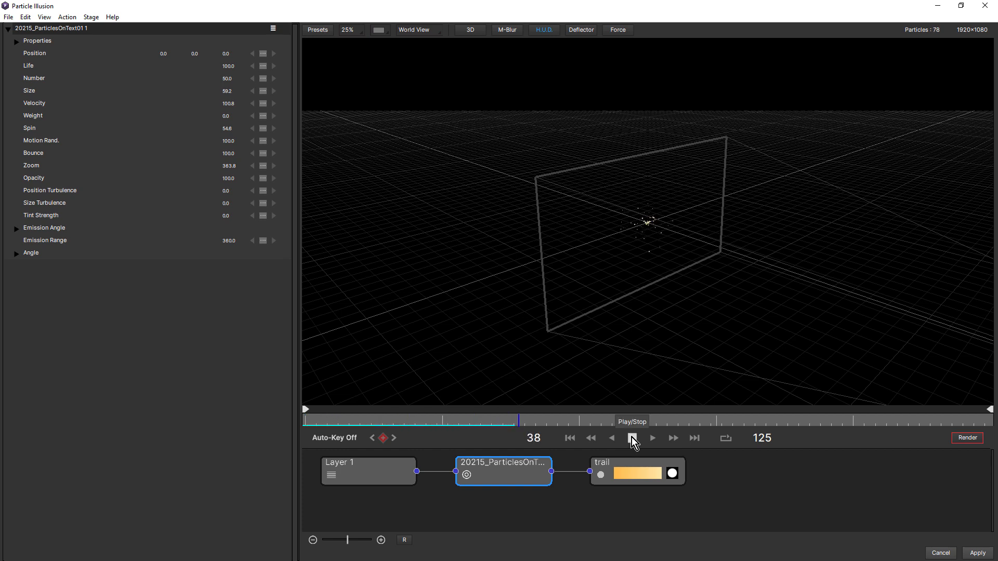
left_click(632, 438)
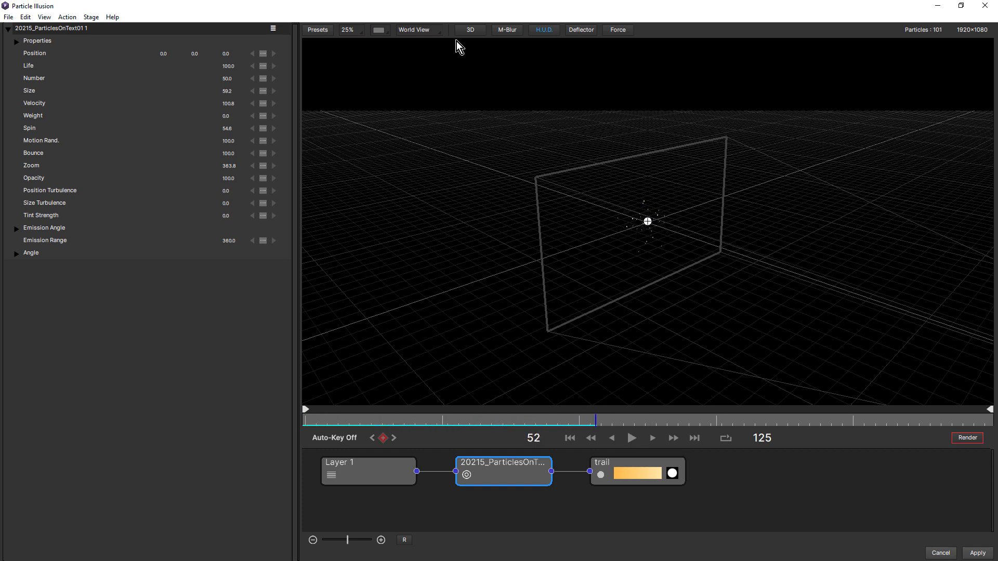
Step: Turn off the emitter's Emit in 3D and check the flat emission from Top and World views
left_click(412, 29)
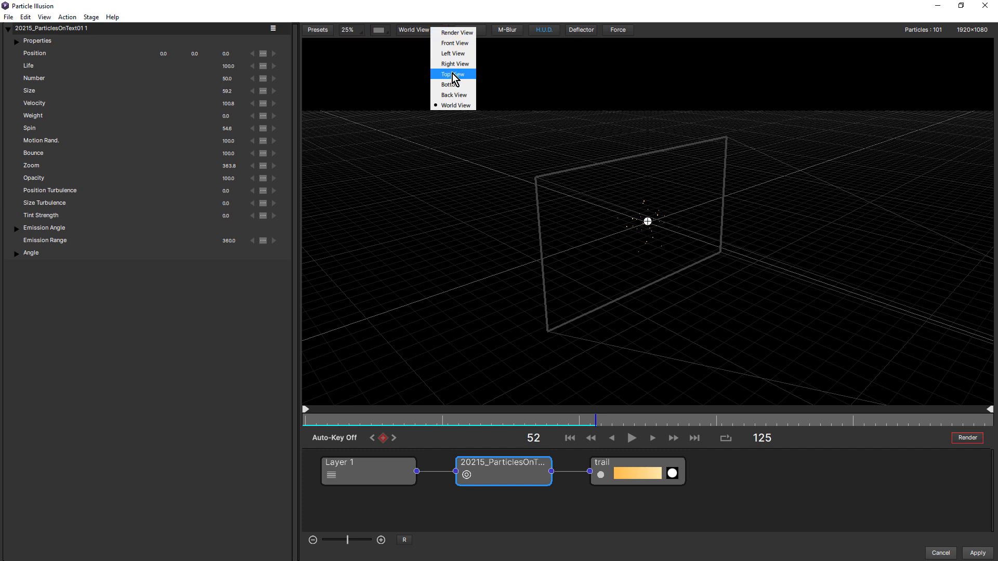
left_click(453, 75)
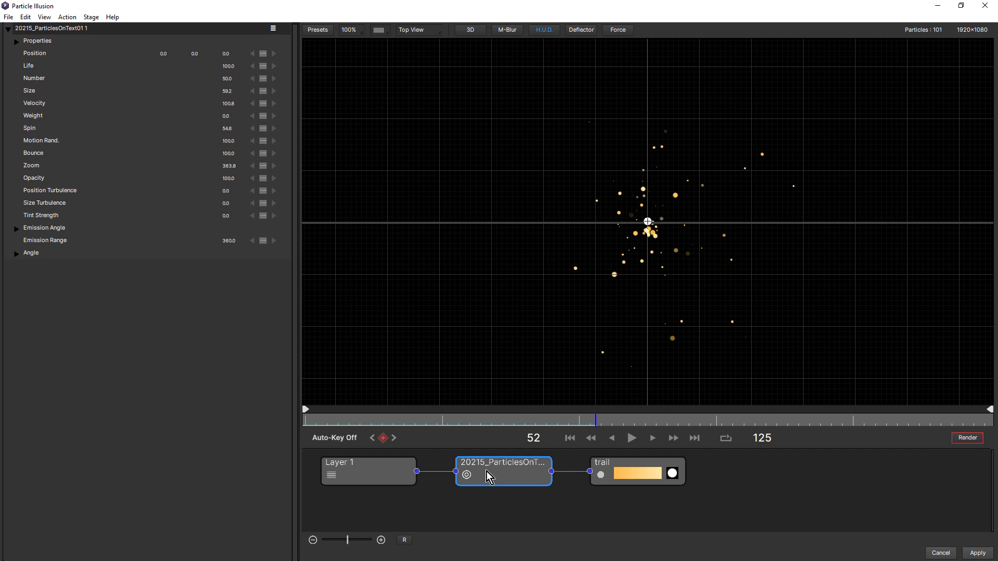
mouse_move(503, 478)
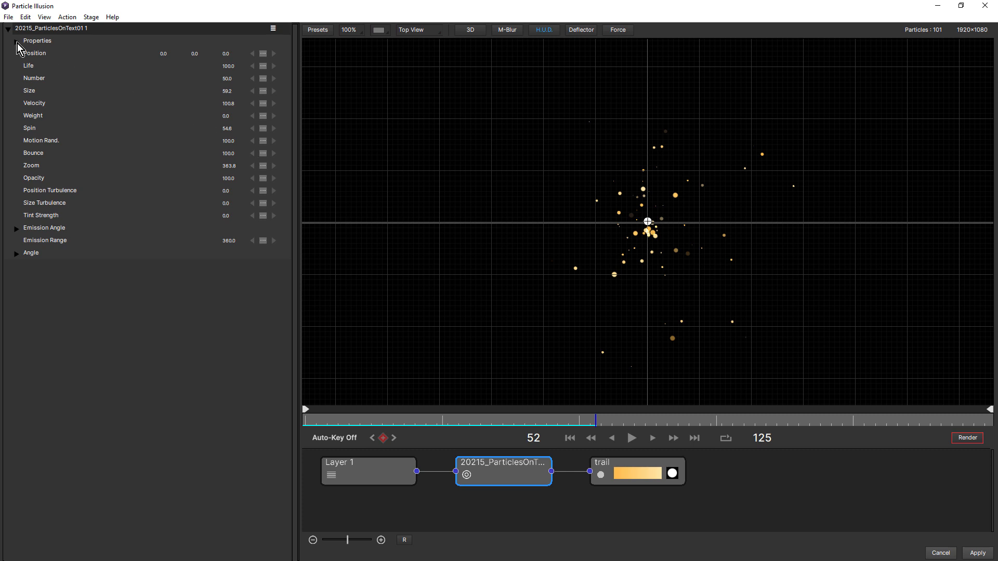
left_click(8, 41)
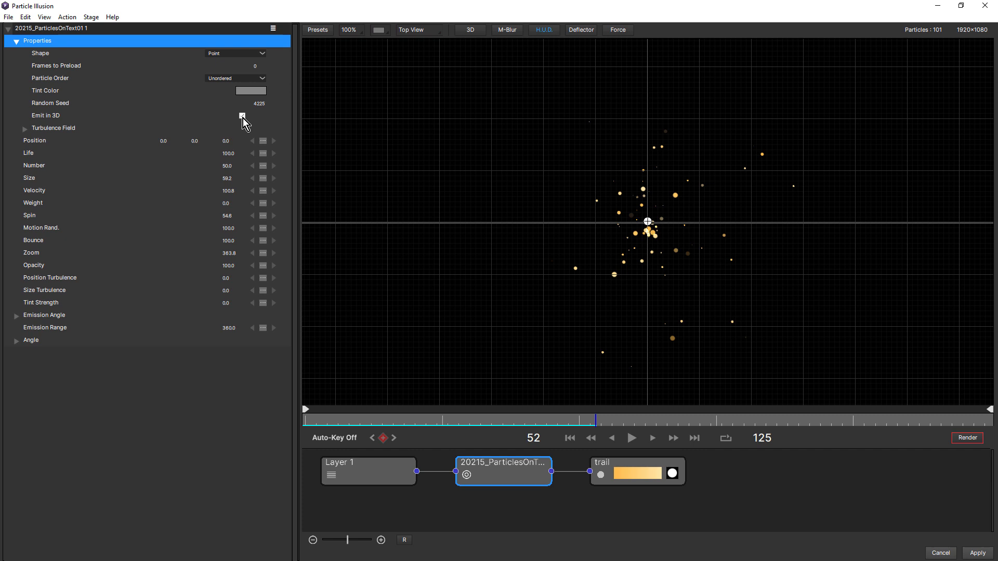
left_click(242, 115)
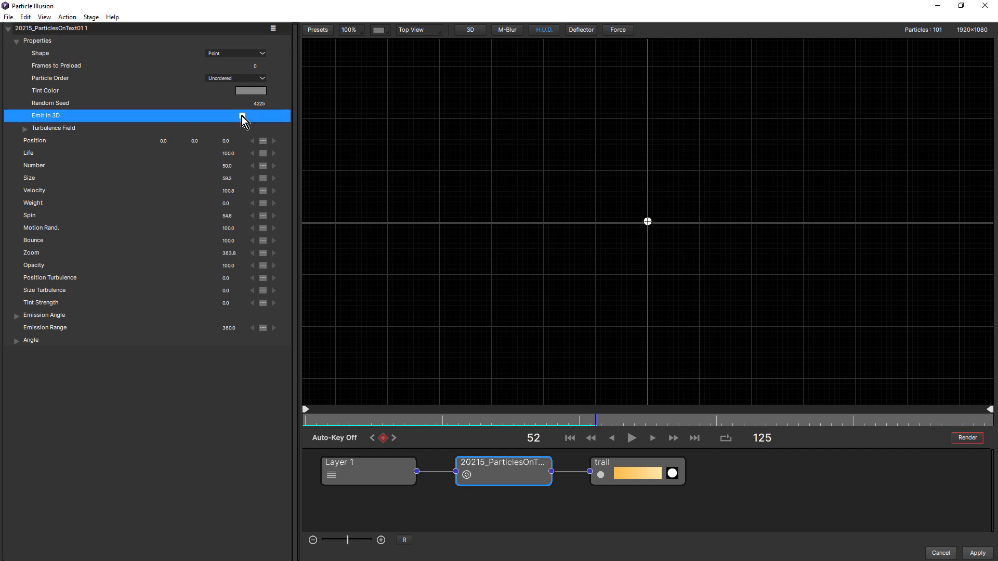
left_click(242, 116)
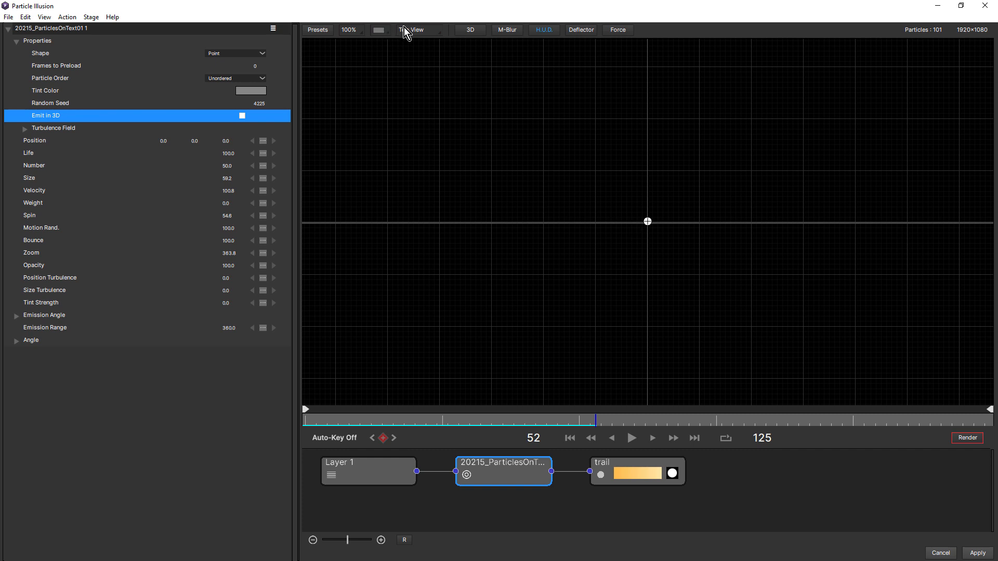
left_click(414, 30)
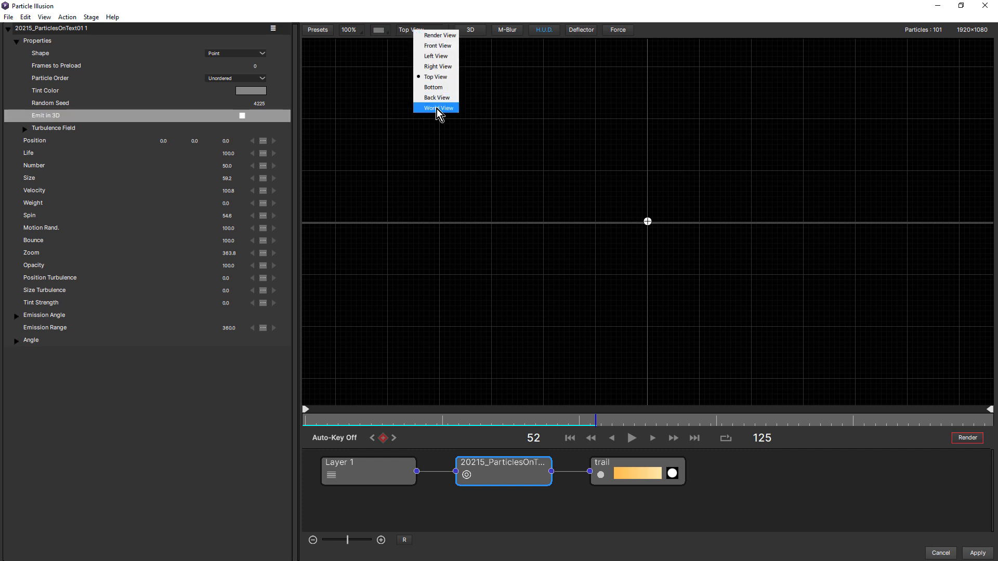
left_click(437, 107)
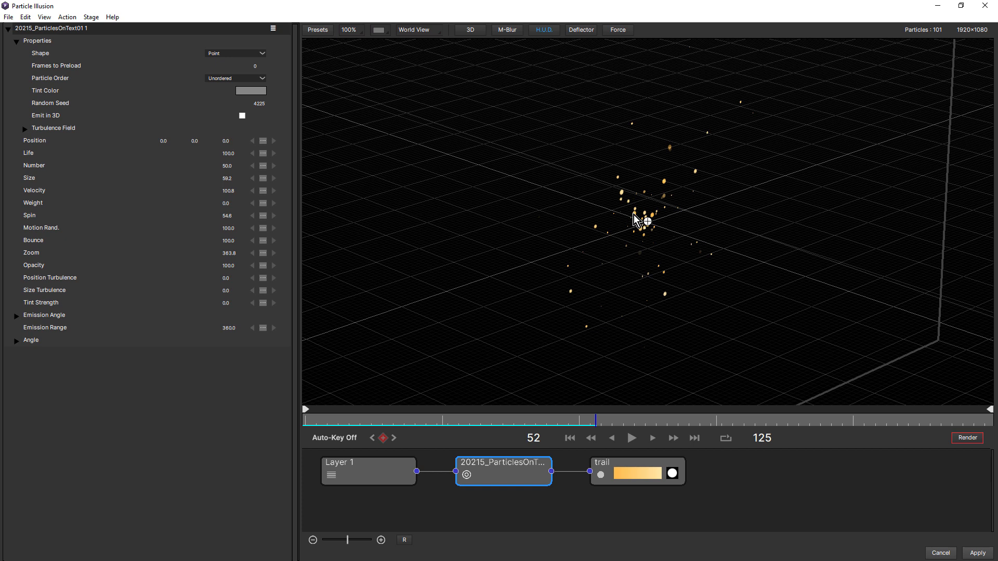
mouse_move(586, 176)
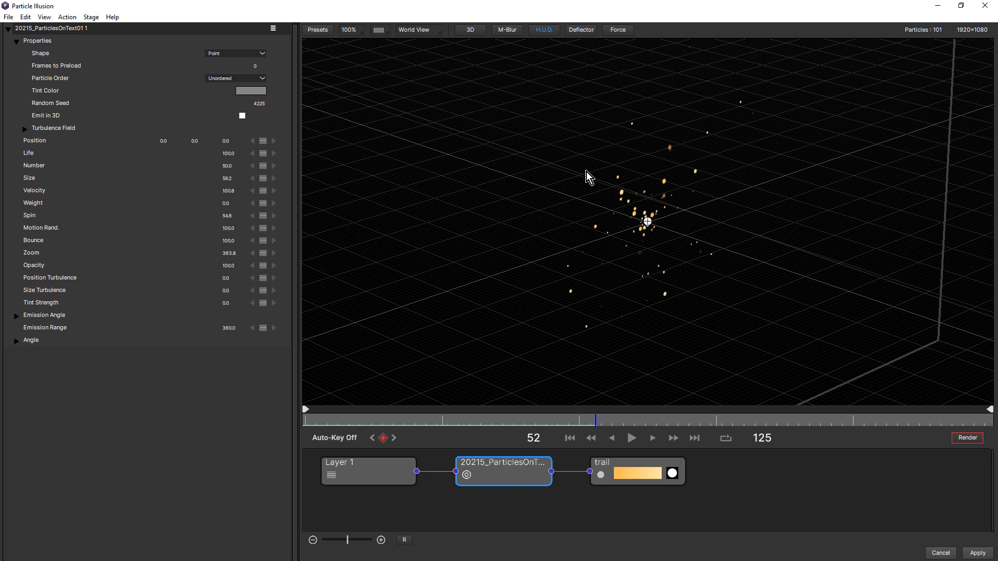
mouse_move(603, 236)
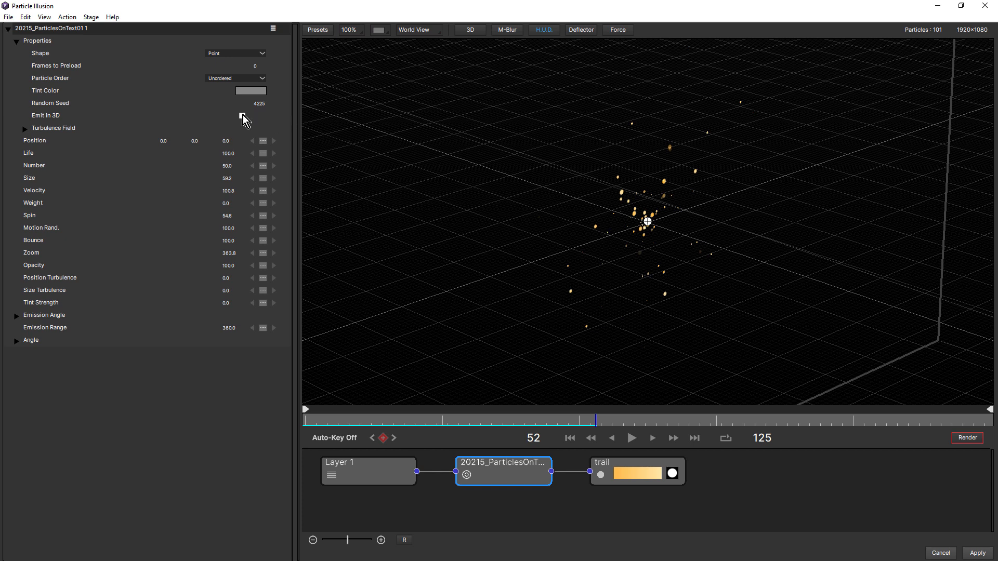
Step: Turn Emit in 3D back on, check the spread from above and return to Render View
left_click(243, 115)
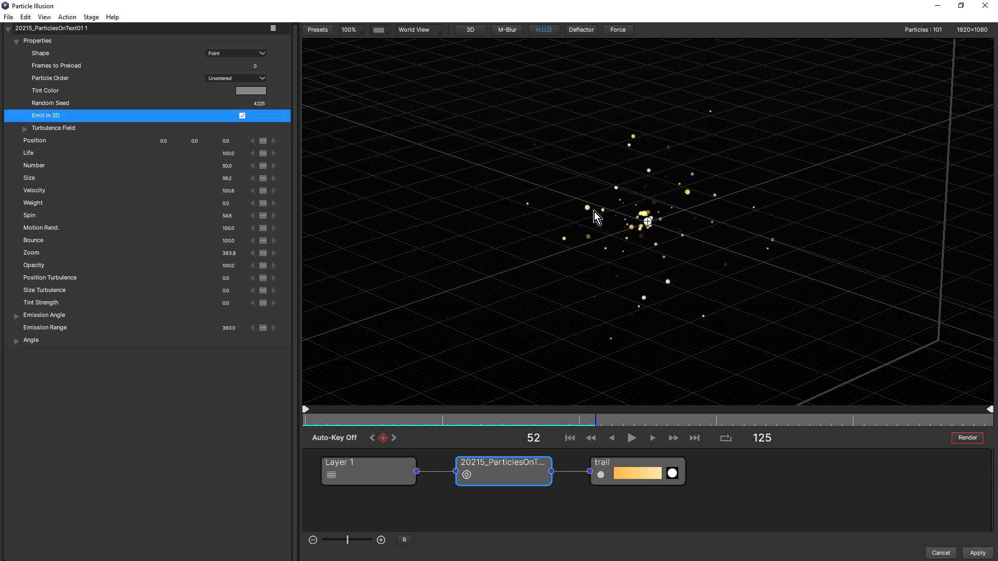
left_click(415, 29)
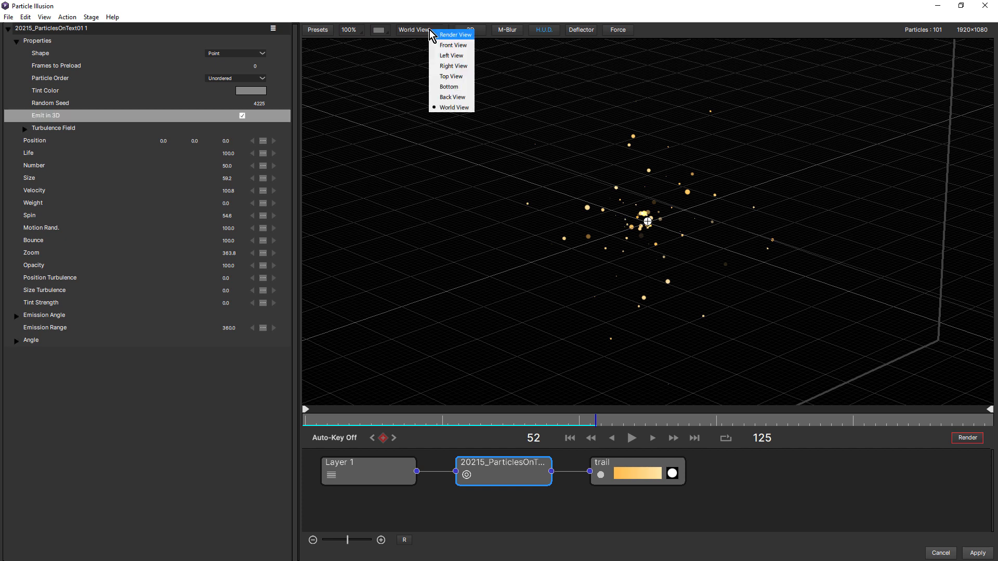
left_click(451, 76)
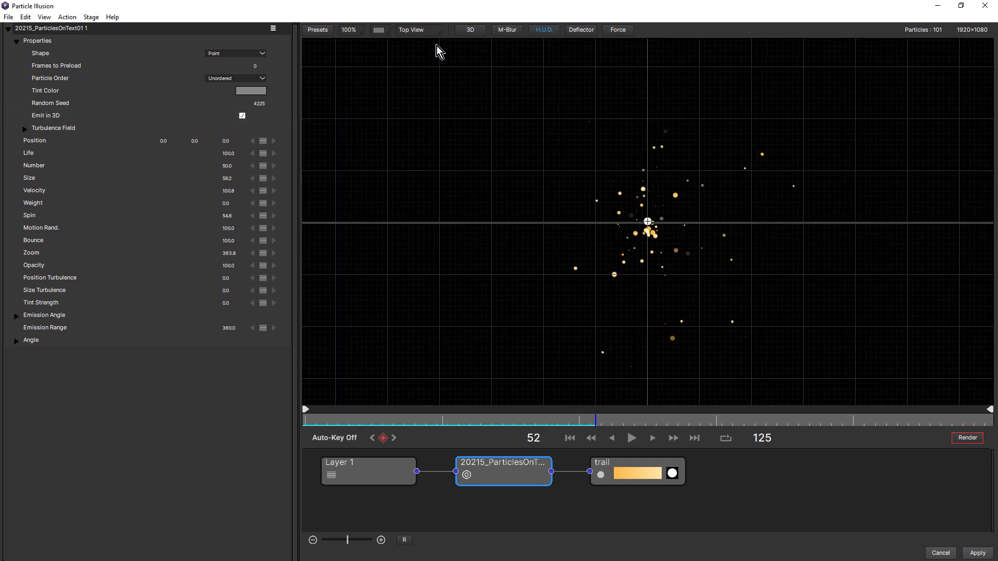
left_click(415, 29)
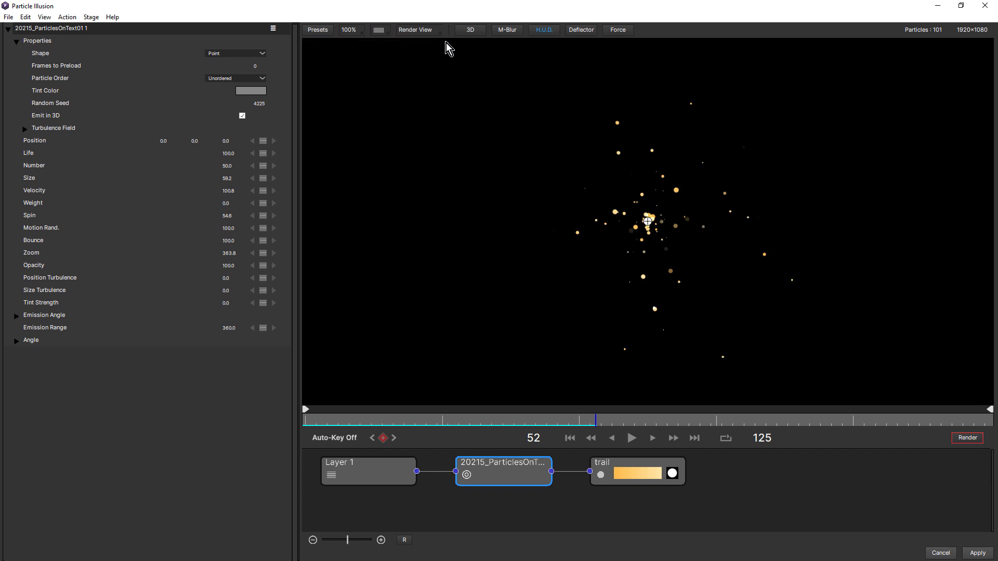
Step: Make the emitter a Box shape and give it a depth of 164
left_click(235, 53)
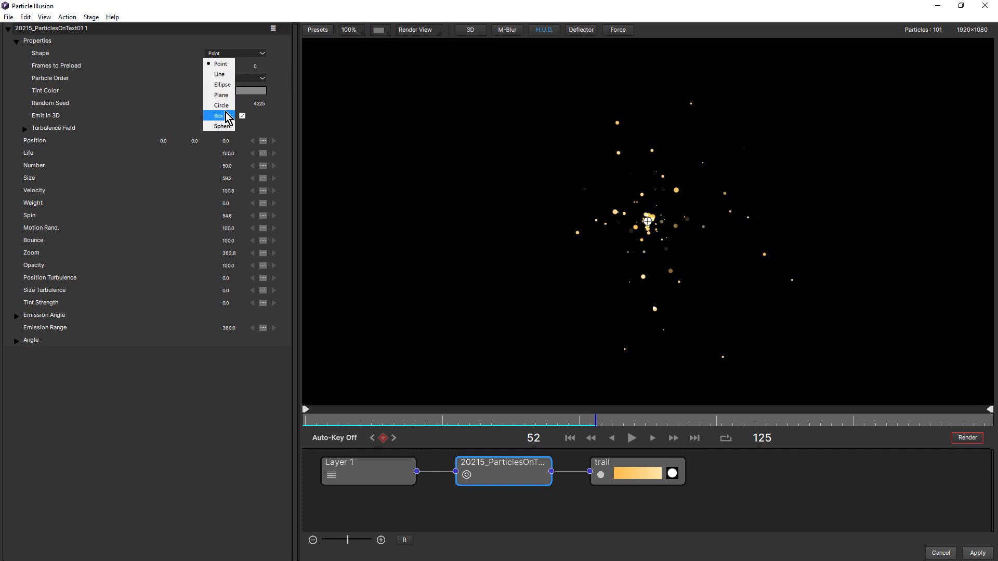
left_click(218, 115)
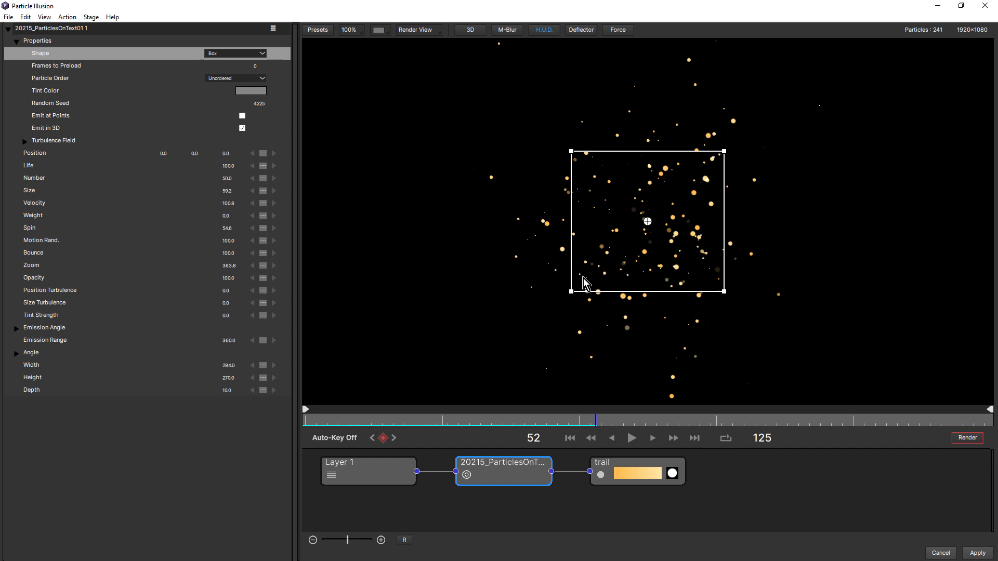
left_click(414, 30)
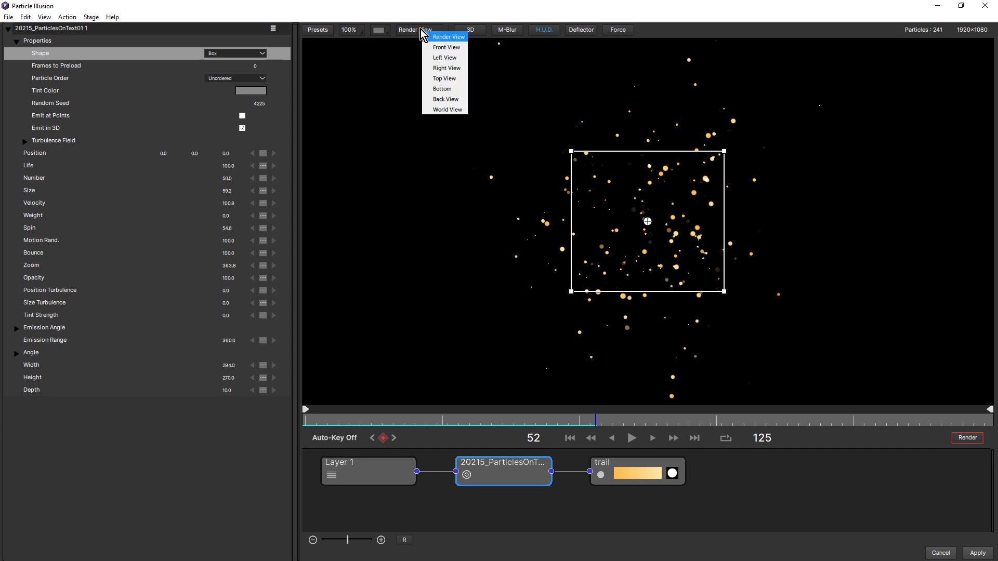
left_click(447, 109)
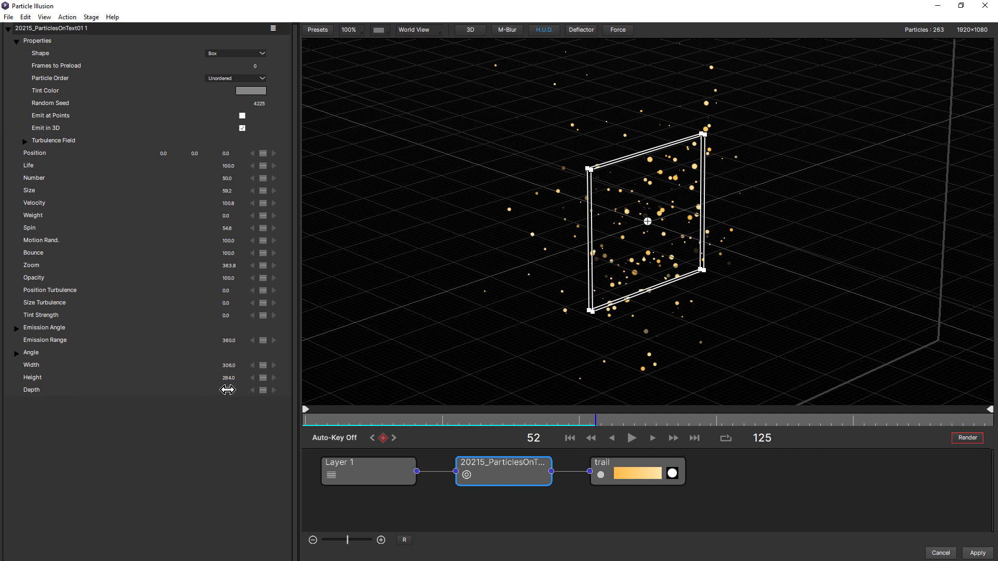
left_click_drag(228, 389, 228, 390)
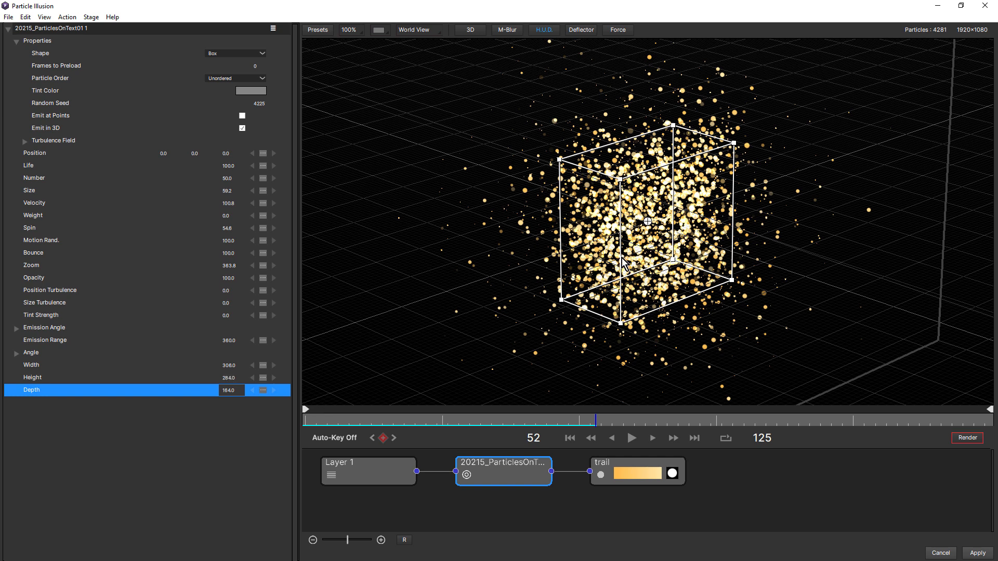
Step: Lower the emitter's particle Number to 5.0
left_click(349, 30)
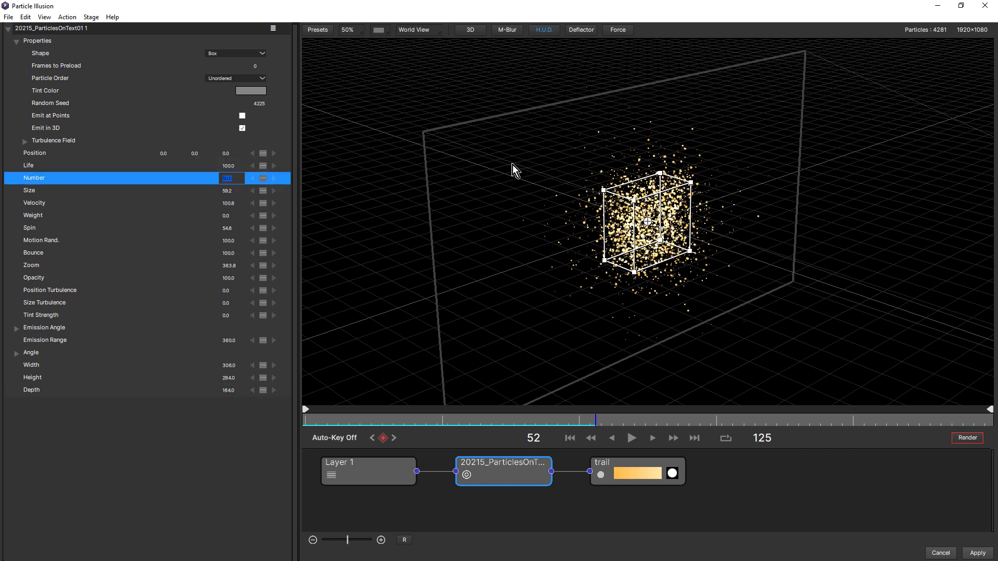
type("5.0")
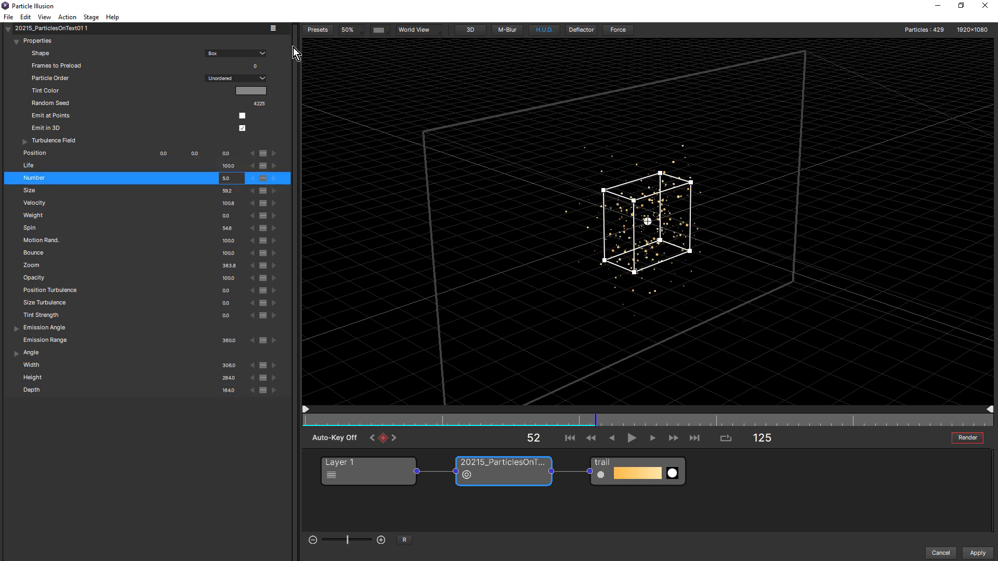
Step: Change the emitter to a Sphere and enlarge its radius to about 396
left_click(236, 53)
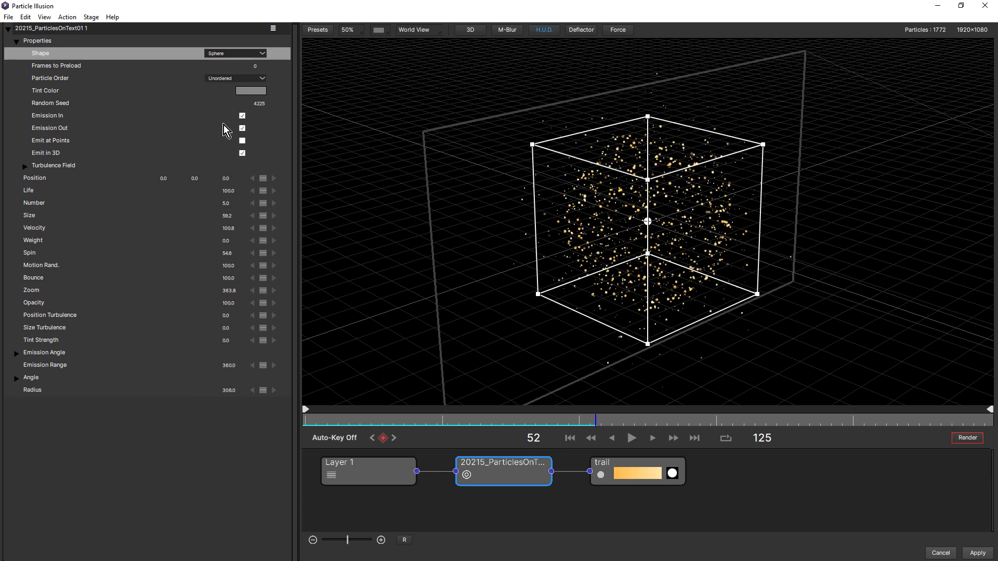
mouse_move(788, 153)
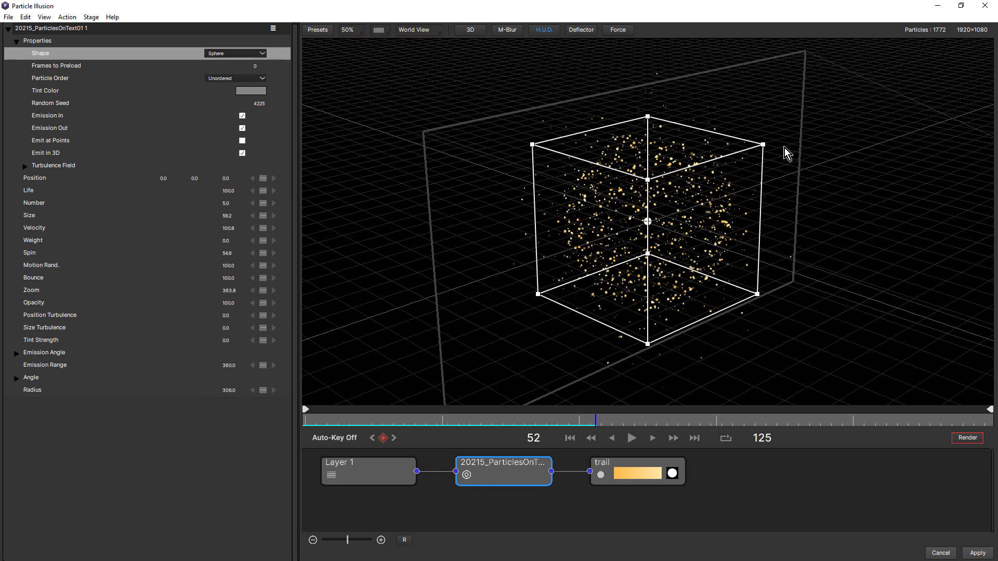
left_click_drag(761, 143, 769, 136)
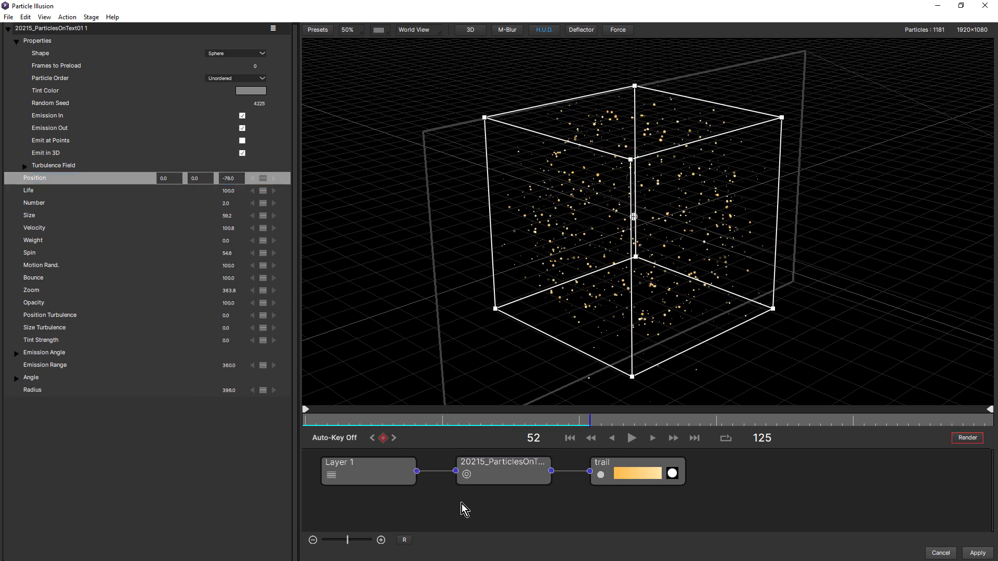
Step: Select the scene camera and set its Camera Model to Position
left_click(598, 475)
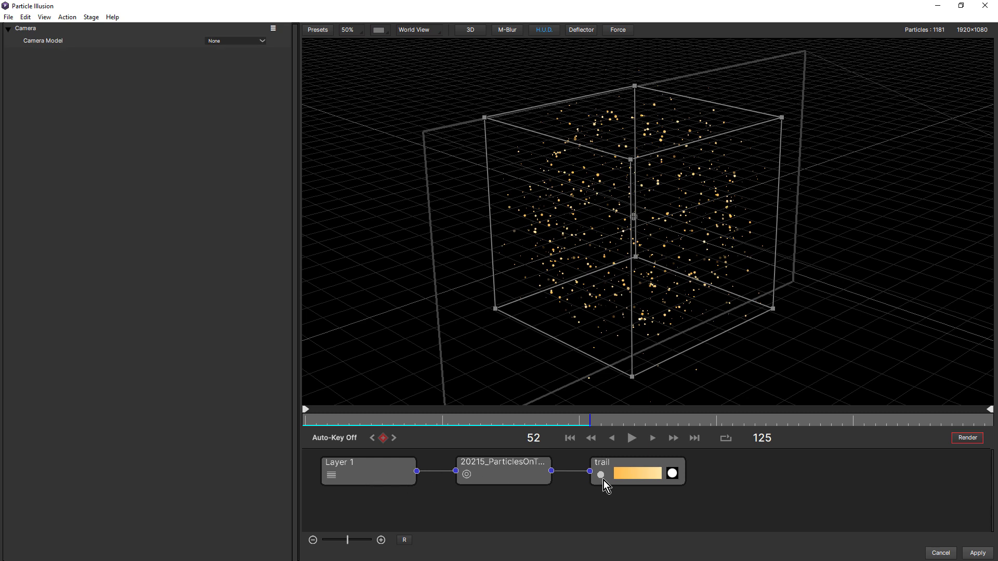
mouse_move(57, 49)
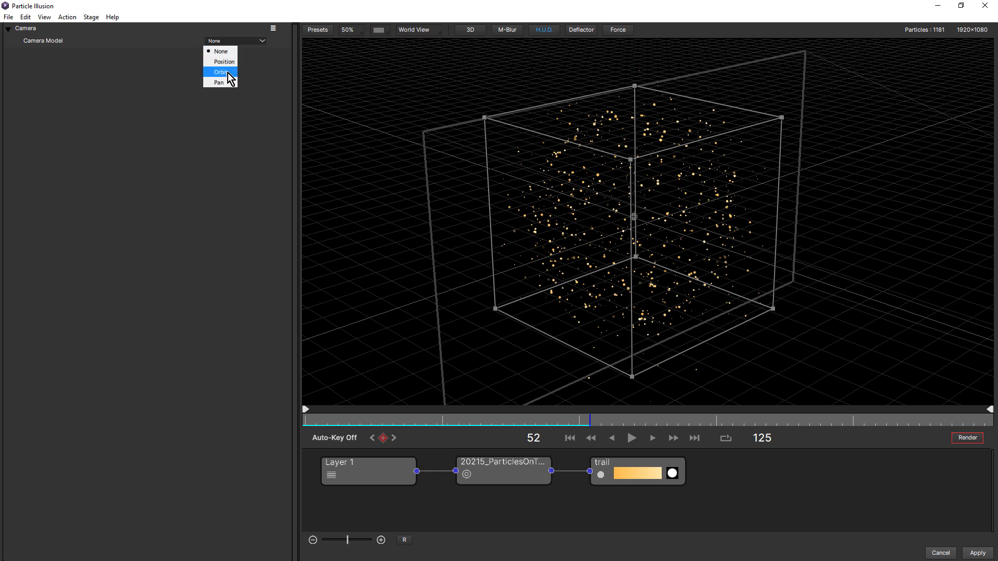
mouse_move(219, 82)
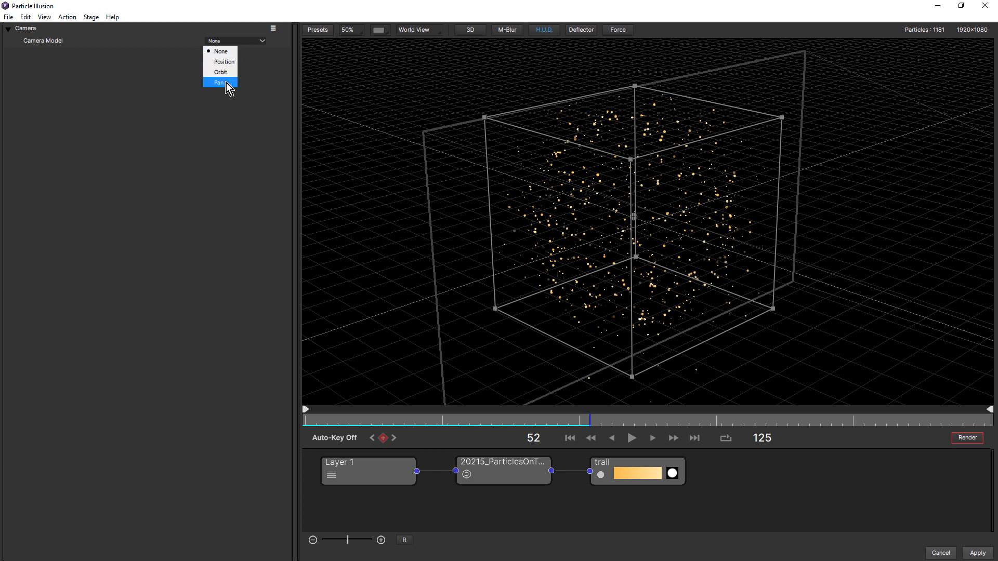
left_click(220, 61)
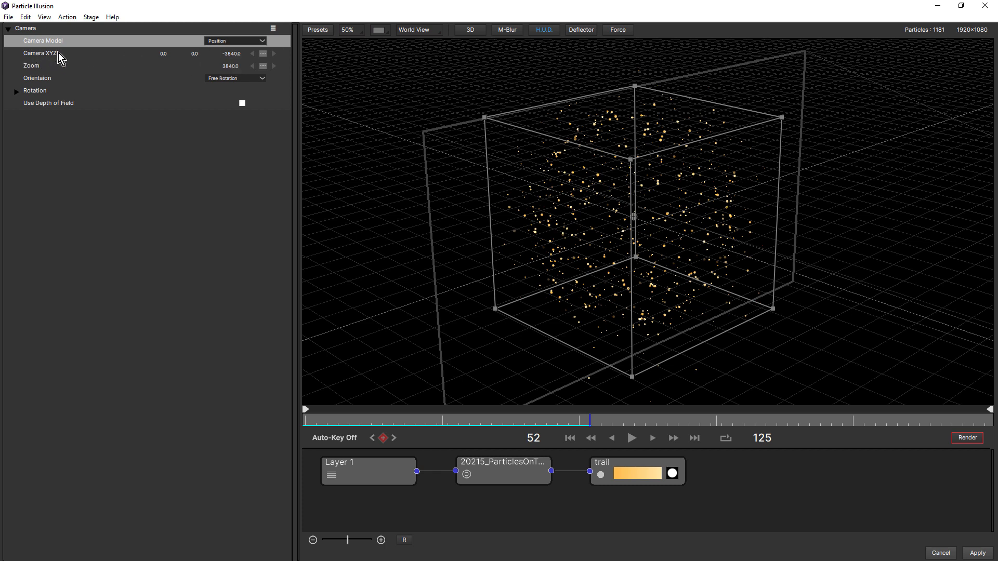
mouse_move(17, 96)
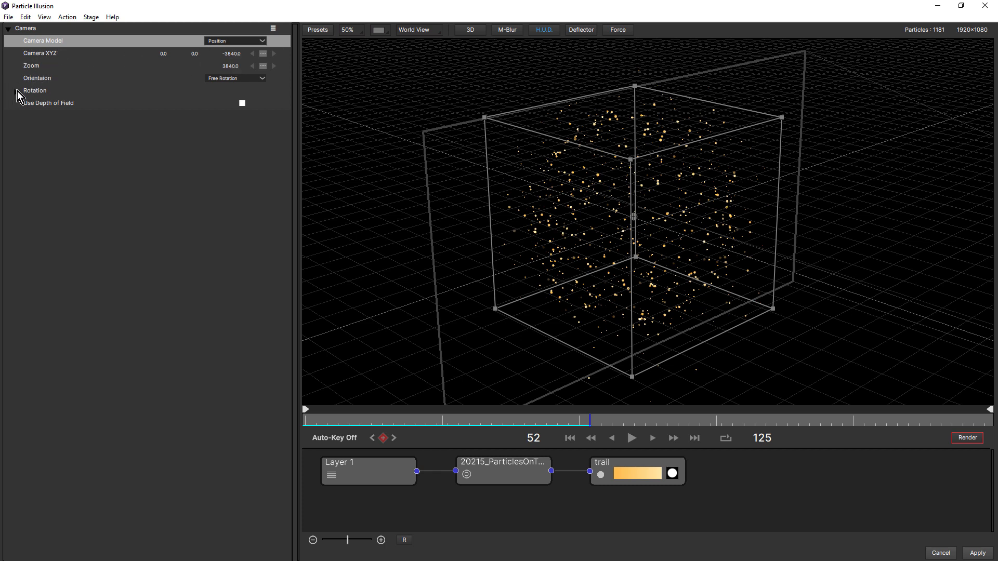
left_click(16, 90)
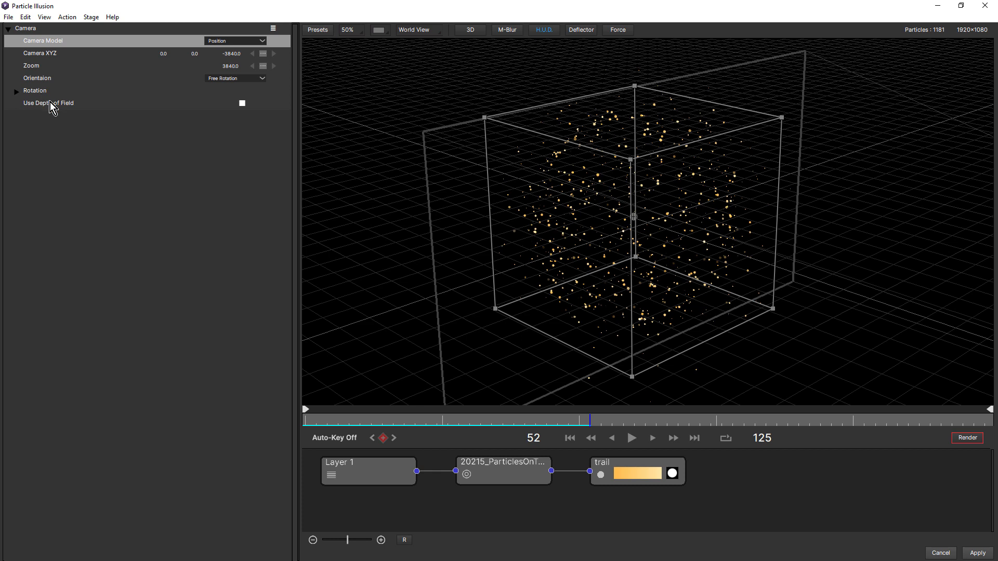
mouse_move(45, 102)
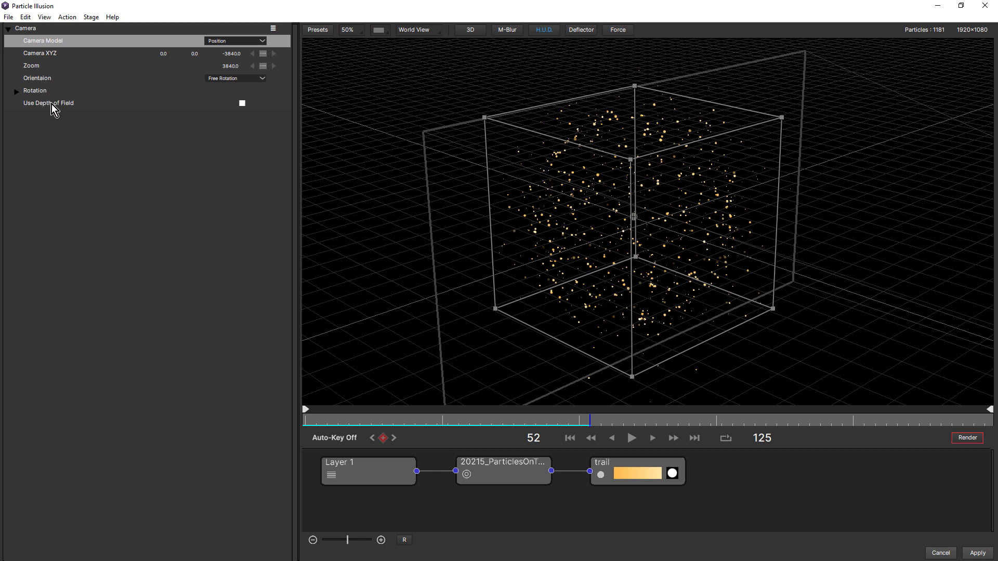
mouse_move(61, 109)
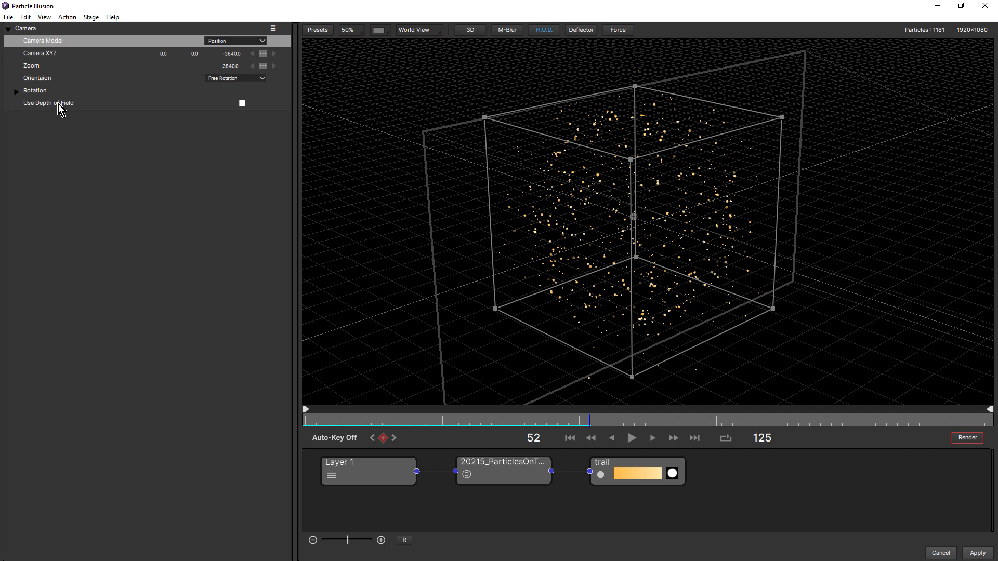
Step: View the scene from the top and frame the camera's view cone aimed at the emitter
left_click(39, 53)
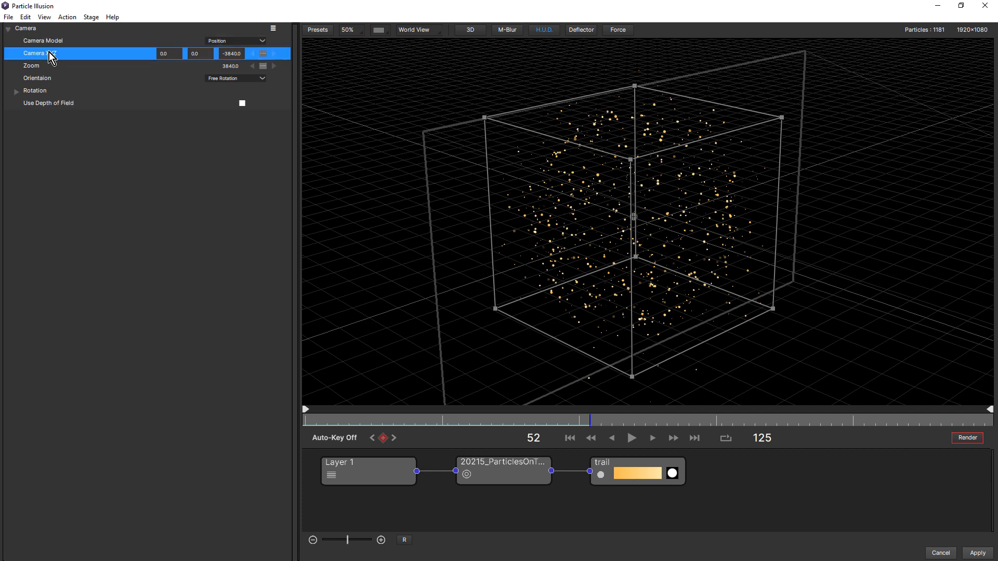
mouse_move(285, 47)
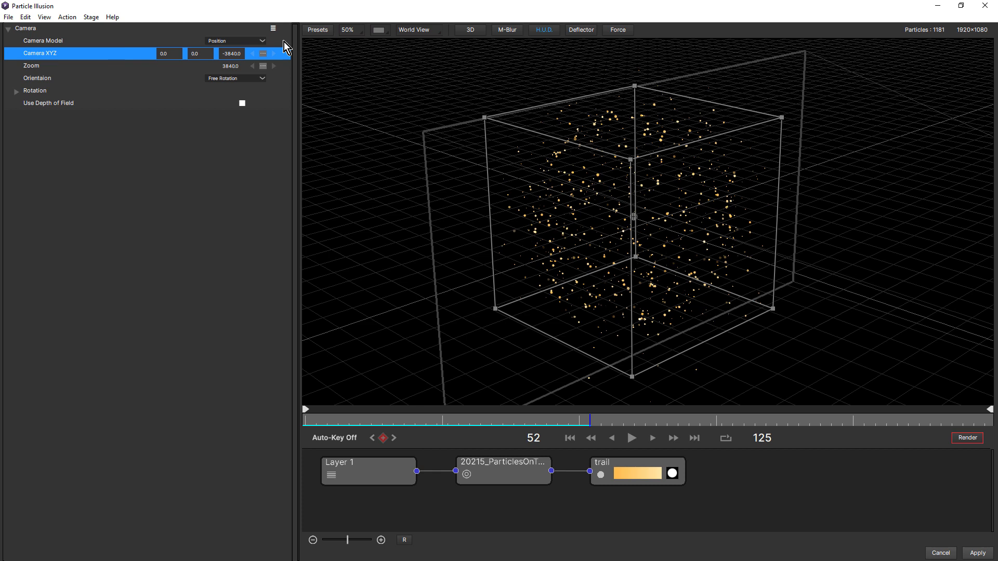
left_click(413, 29)
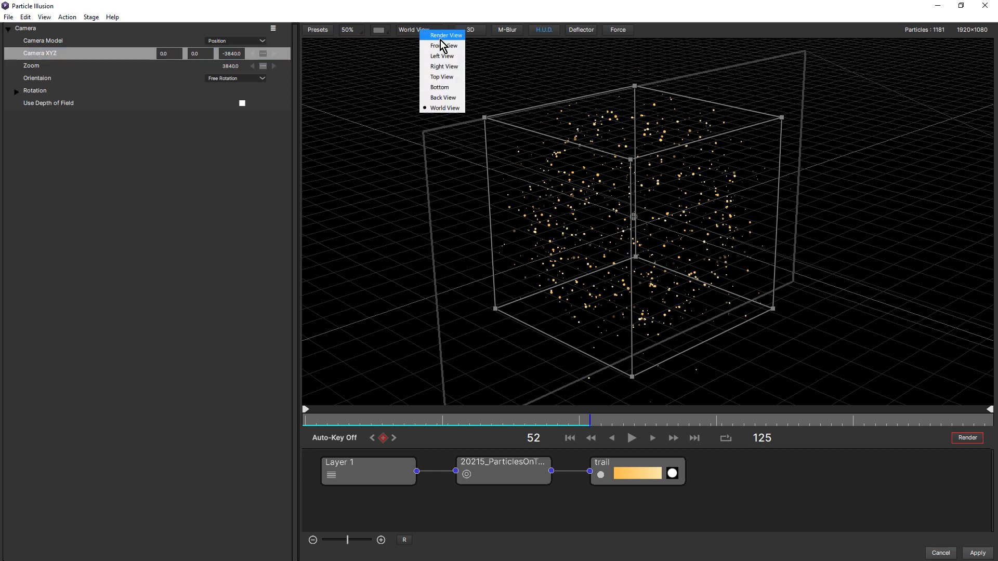
left_click(442, 77)
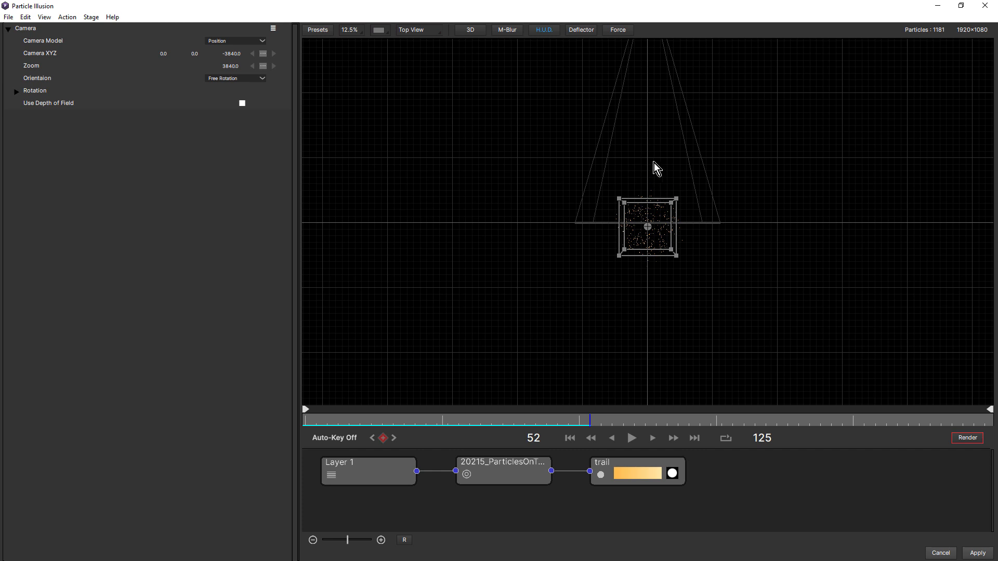
left_click_drag(656, 167, 584, 240)
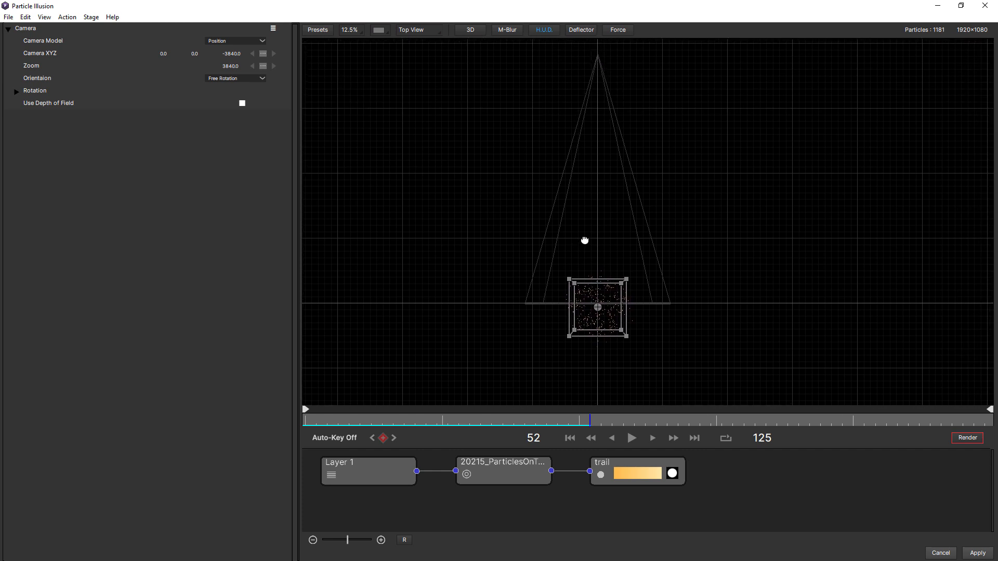
mouse_move(597, 69)
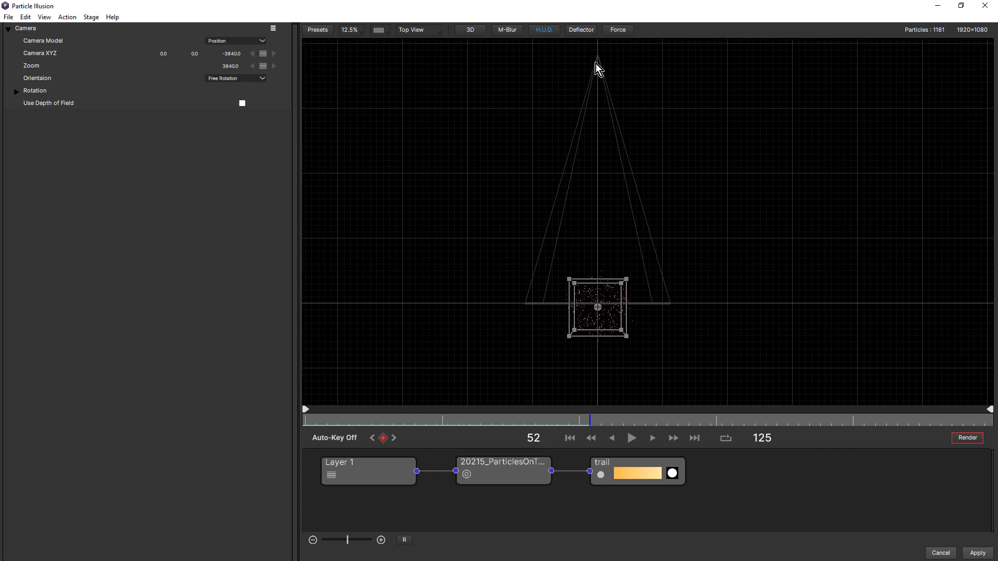
left_click(165, 53)
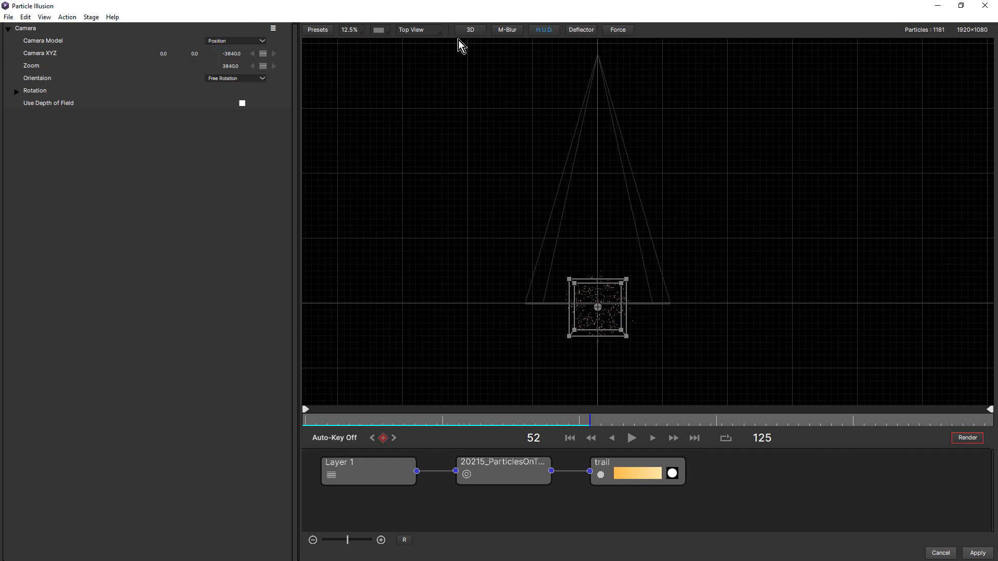
Step: Check Front View, then look through the camera and move Camera Y to -500
left_click(411, 29)
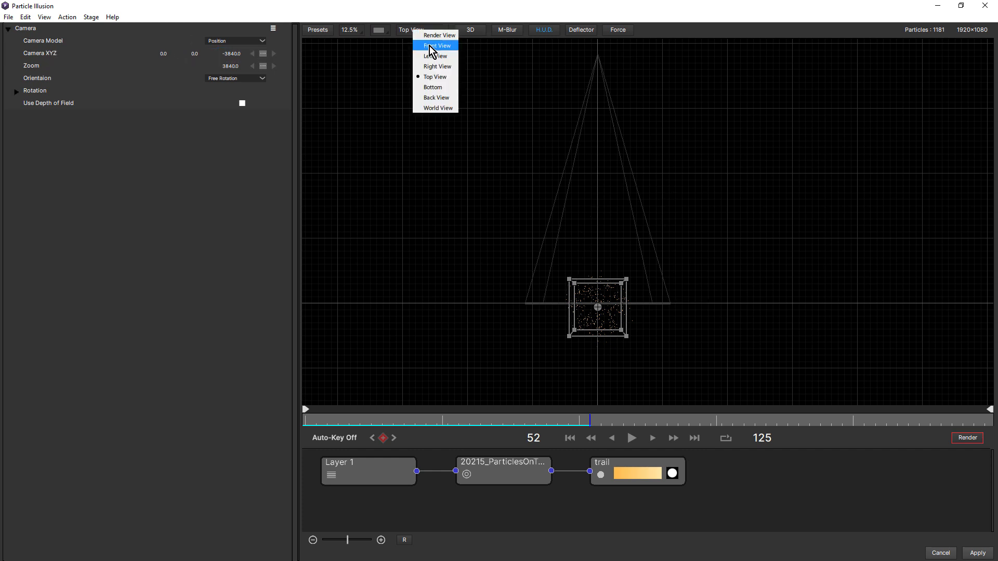
left_click(437, 44)
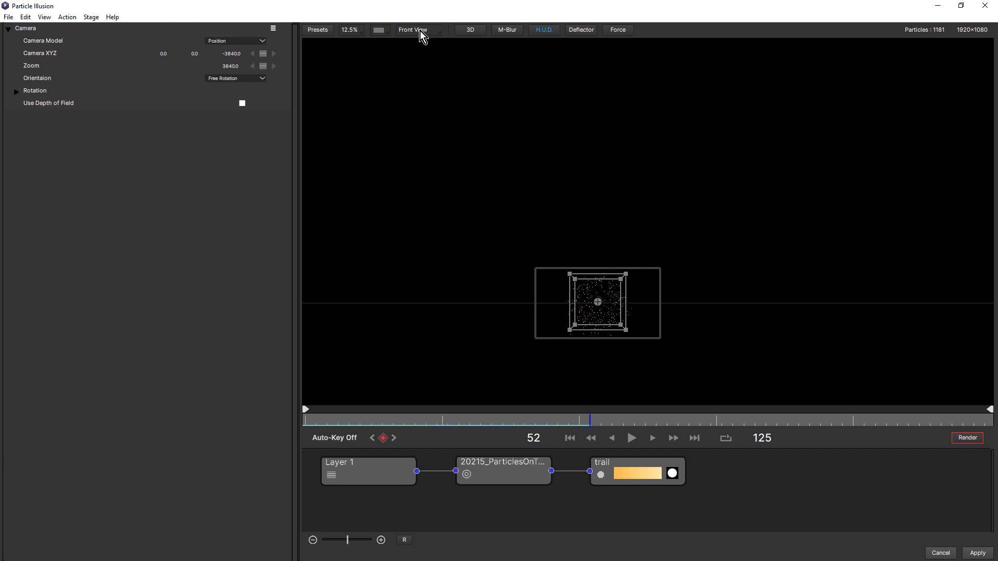
left_click(419, 29)
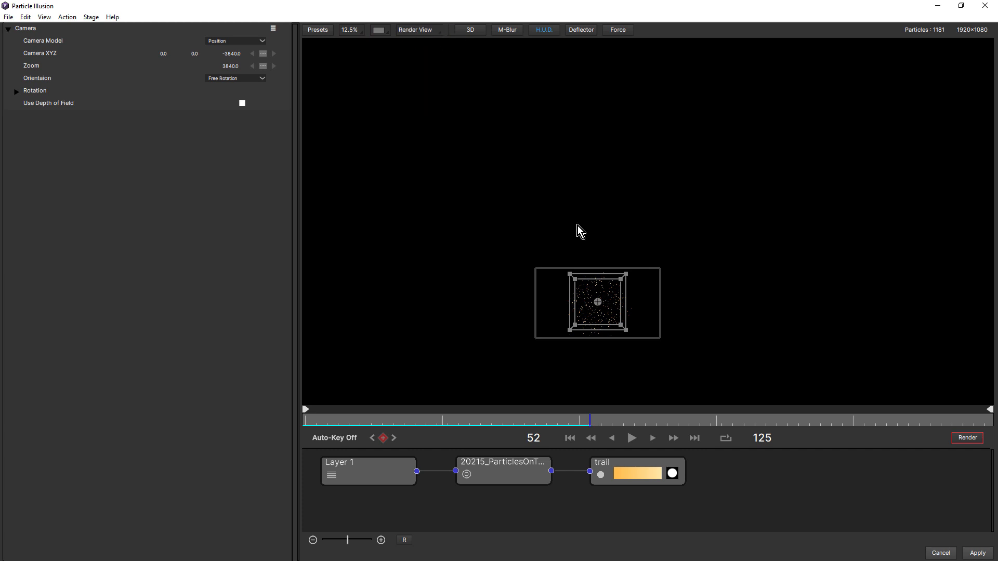
left_click(349, 29)
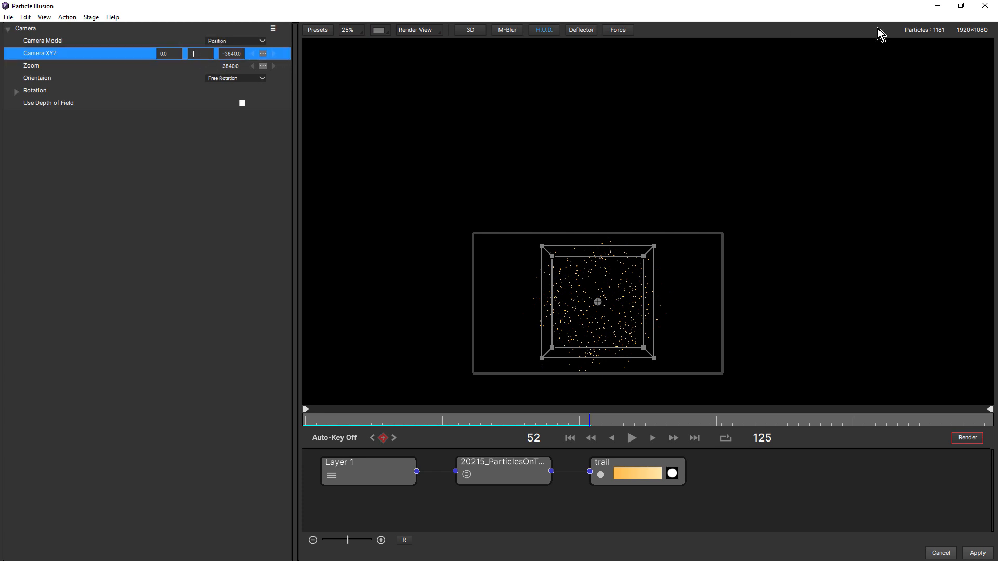
type("-500.0")
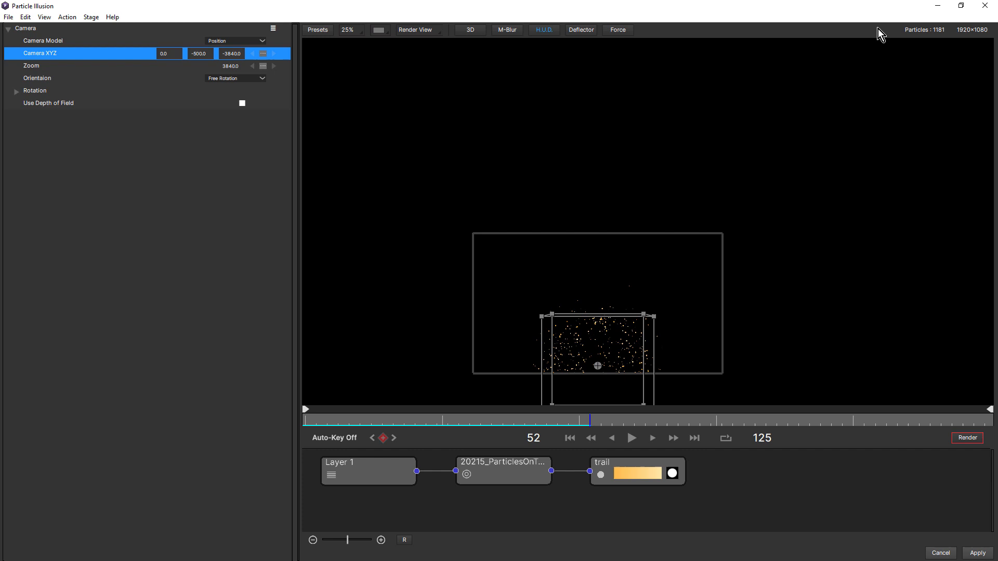
mouse_move(415, 30)
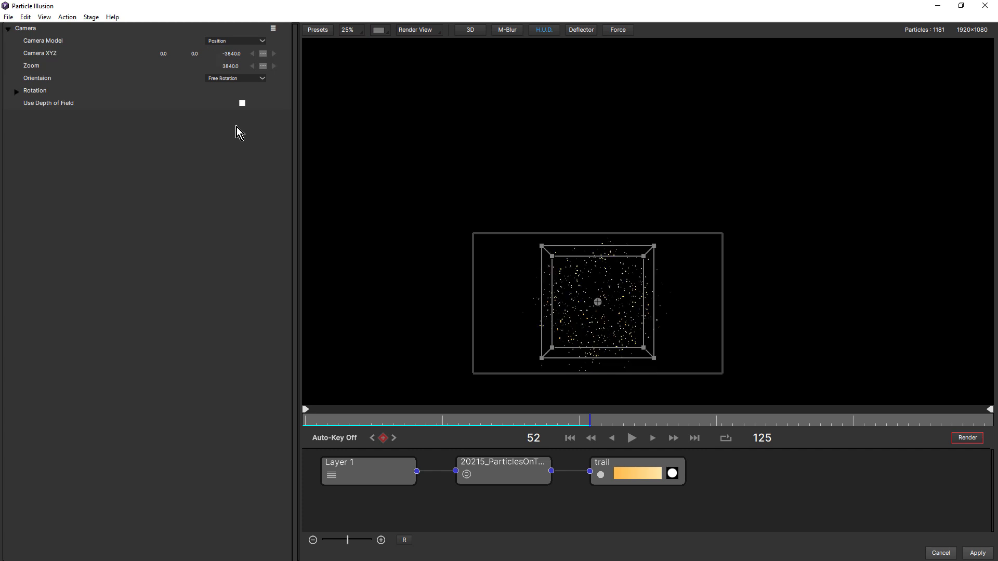
mouse_move(45, 53)
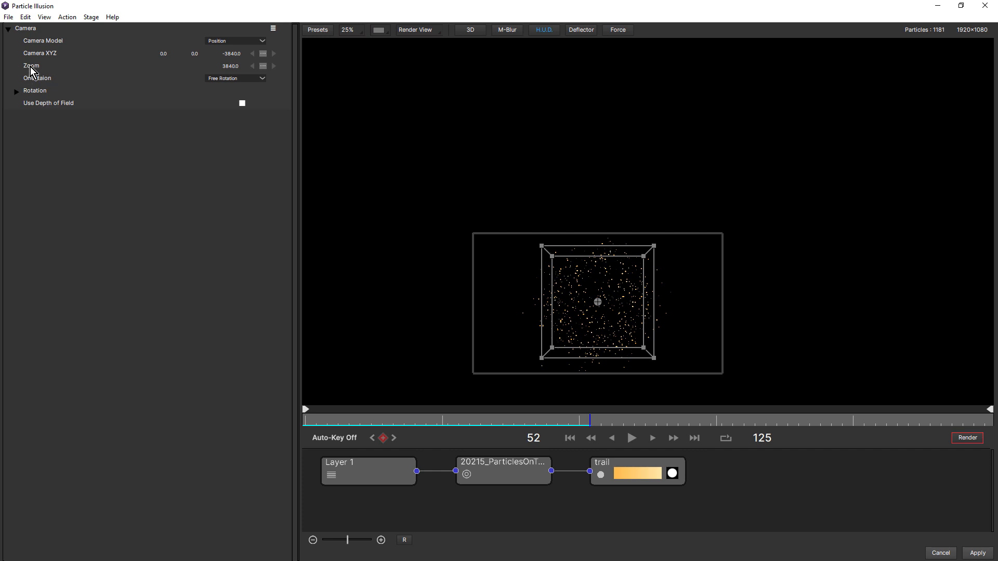
mouse_move(144, 71)
type("4000")
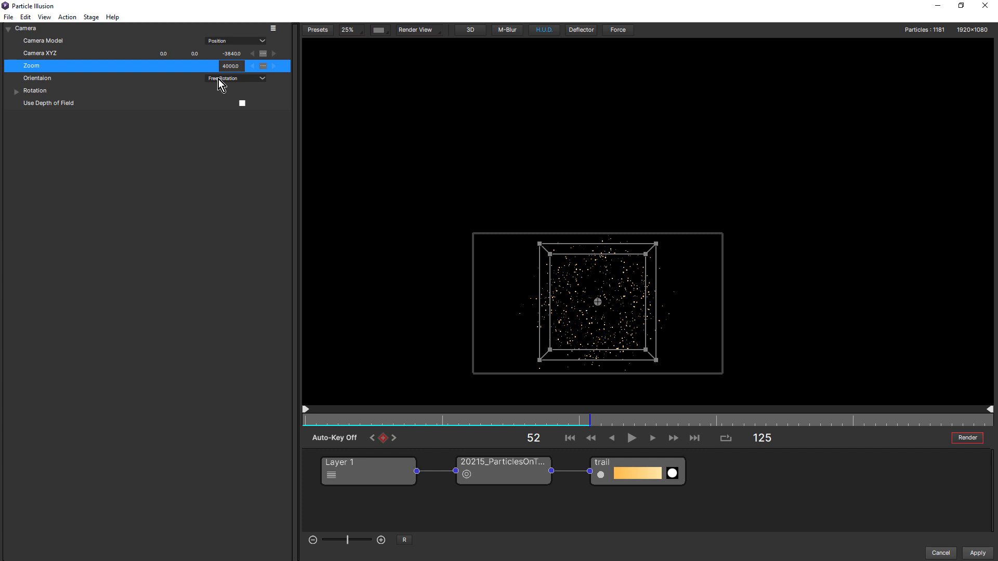
mouse_move(216, 84)
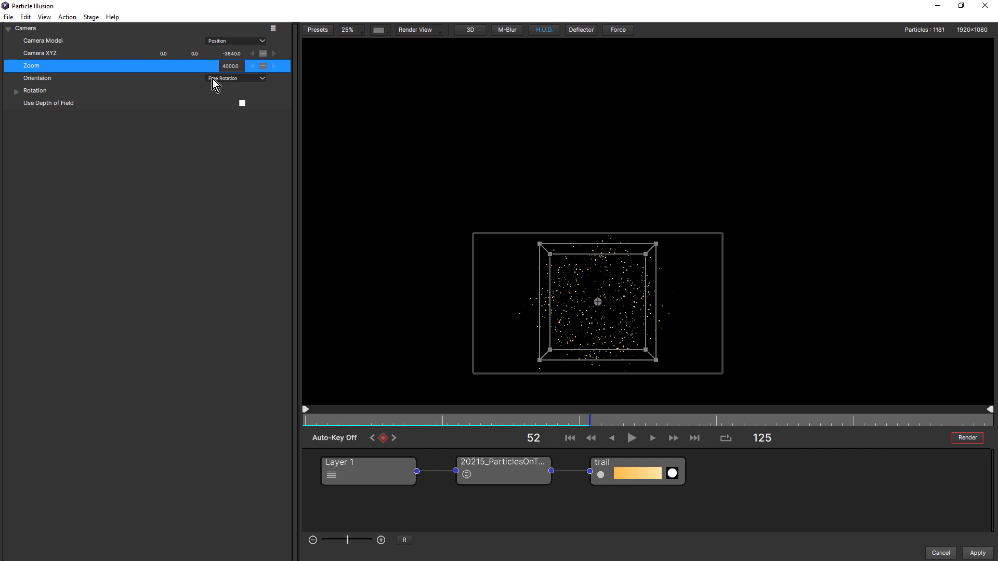
mouse_move(235, 83)
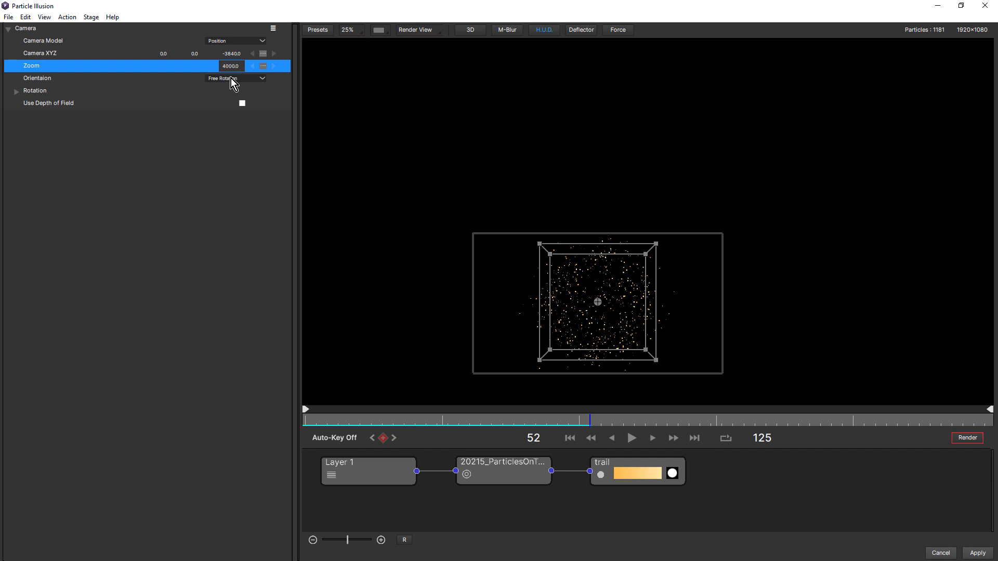
Step: Open the viewport view list after raising the camera zoom to 4000
left_click(415, 29)
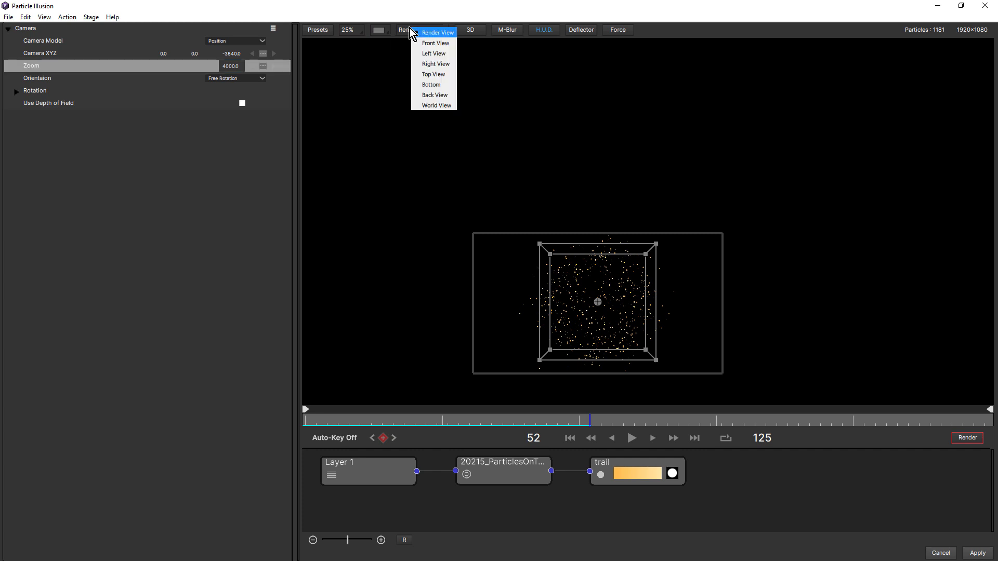
Step: Switch to Top View to see the camera cone over the particle box
left_click(433, 74)
type("500")
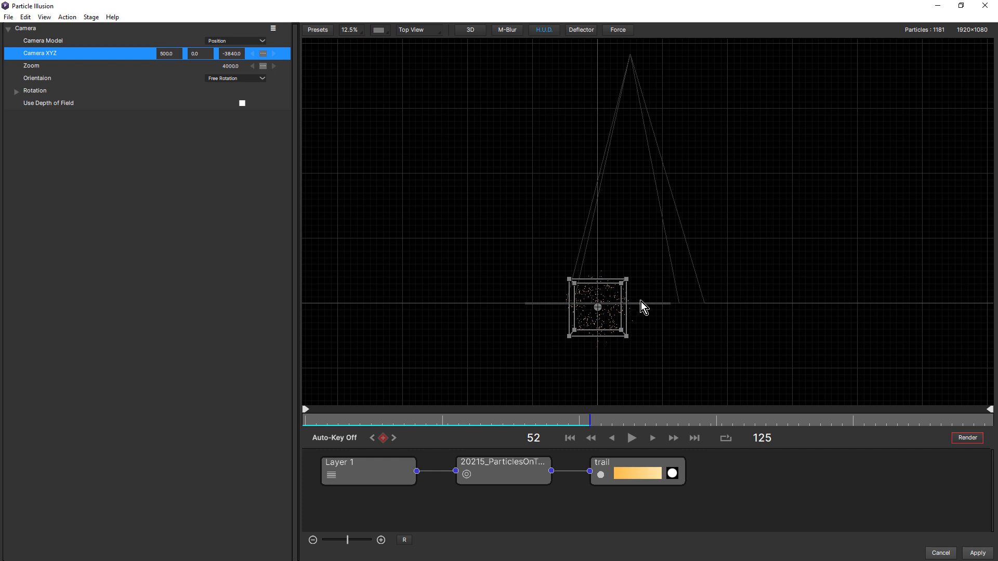
mouse_move(222, 115)
type("0")
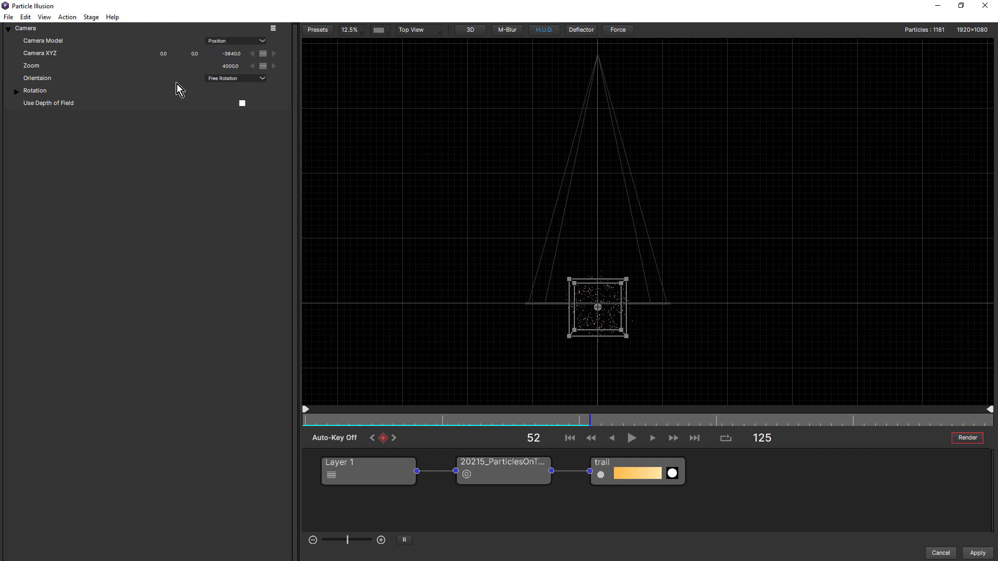
Step: Set camera Orientation to Point To Target at 0, 0, 0 and adjust Camera X
left_click(236, 78)
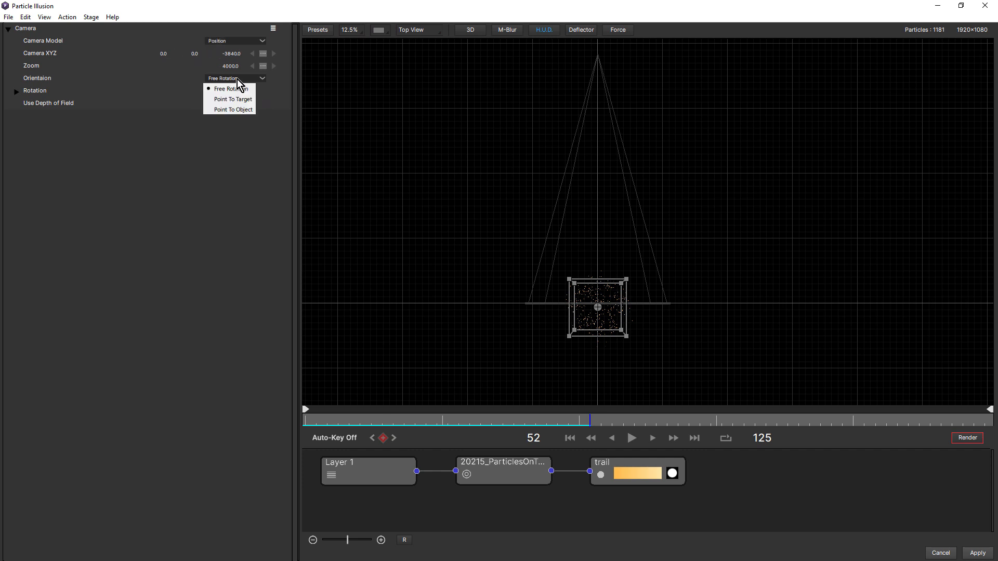
left_click(234, 99)
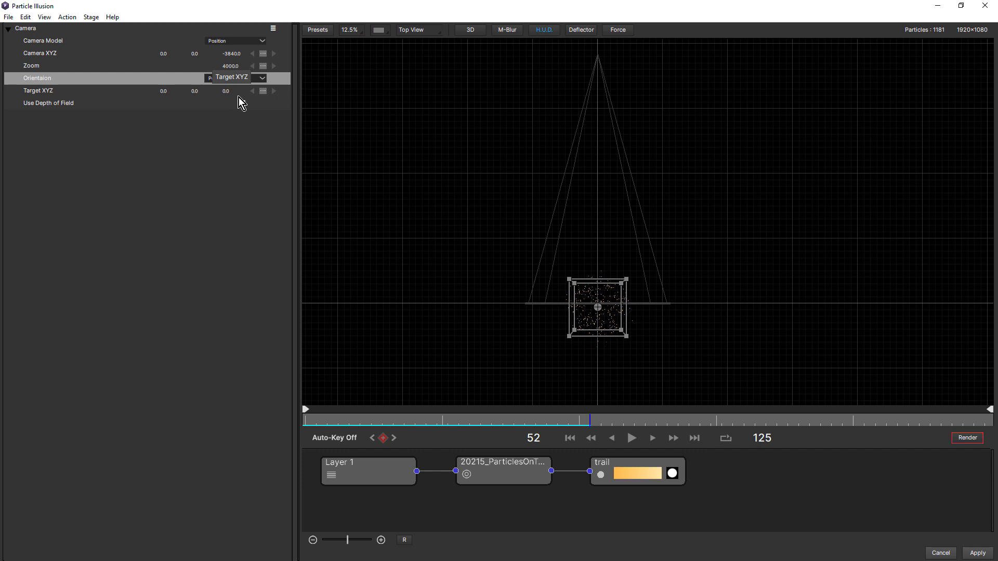
left_click(234, 78)
type("500")
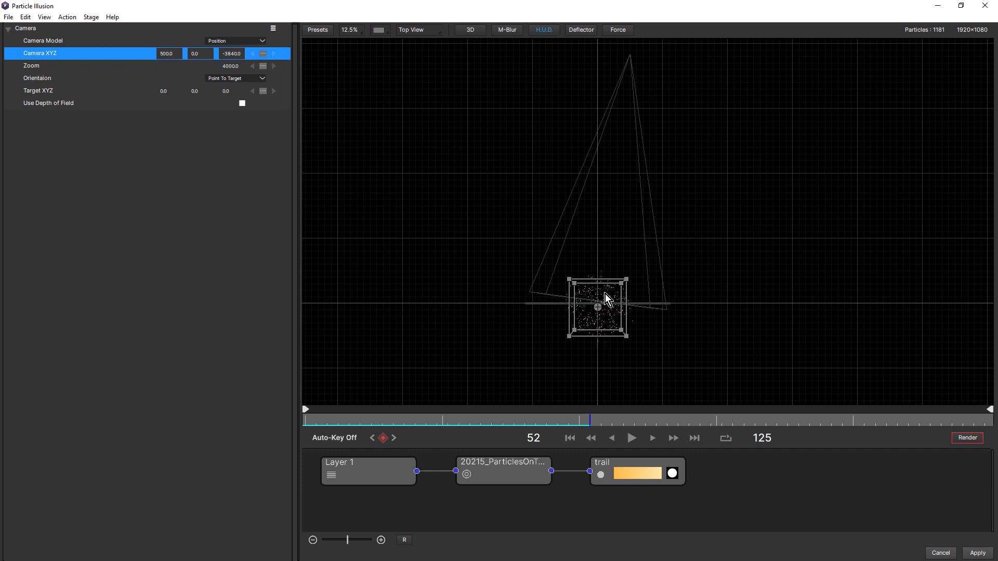
mouse_move(602, 306)
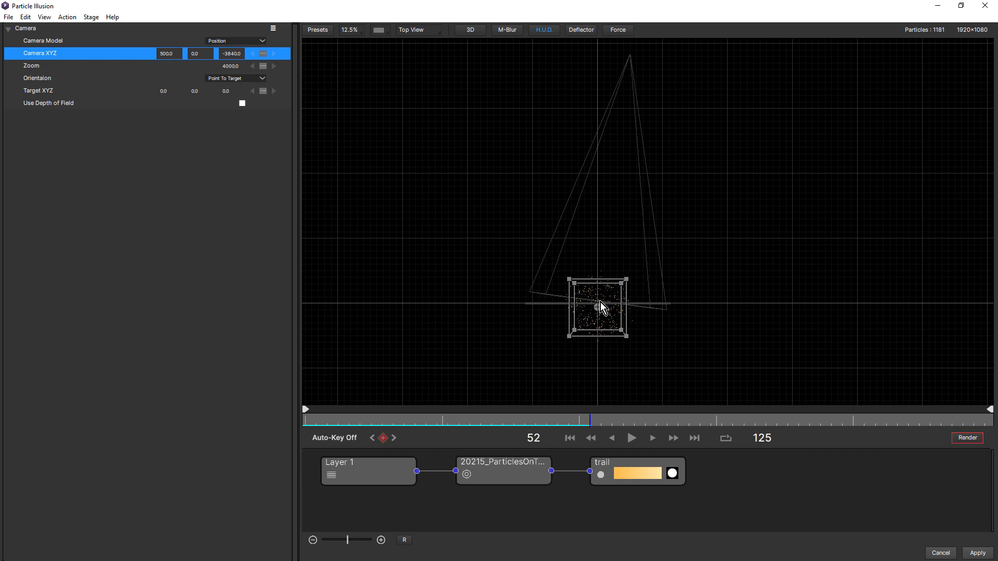
mouse_move(636, 58)
type("0")
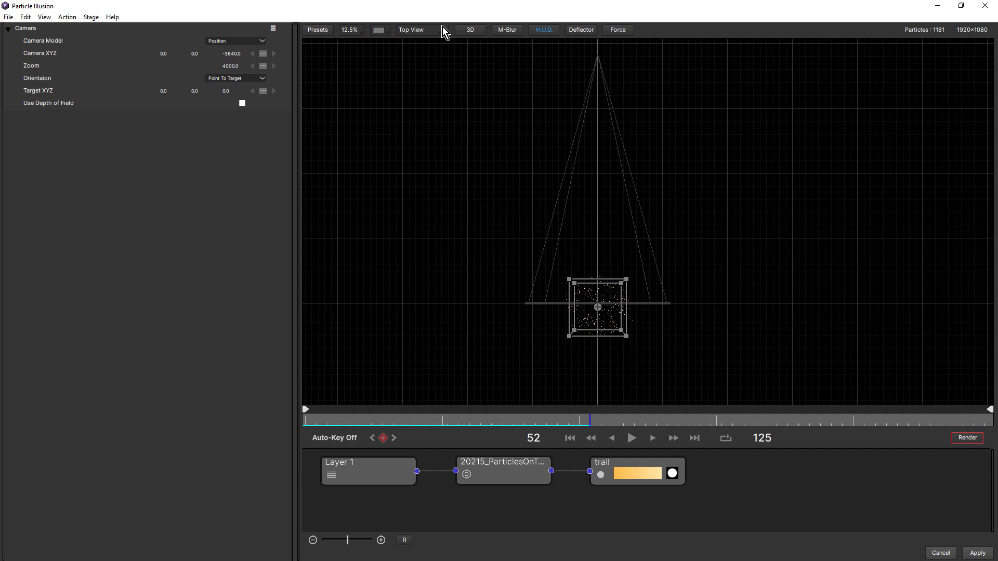
Step: Switch the viewport to Left View and try a Camera Y offset on the camera aimed at the box
left_click(411, 29)
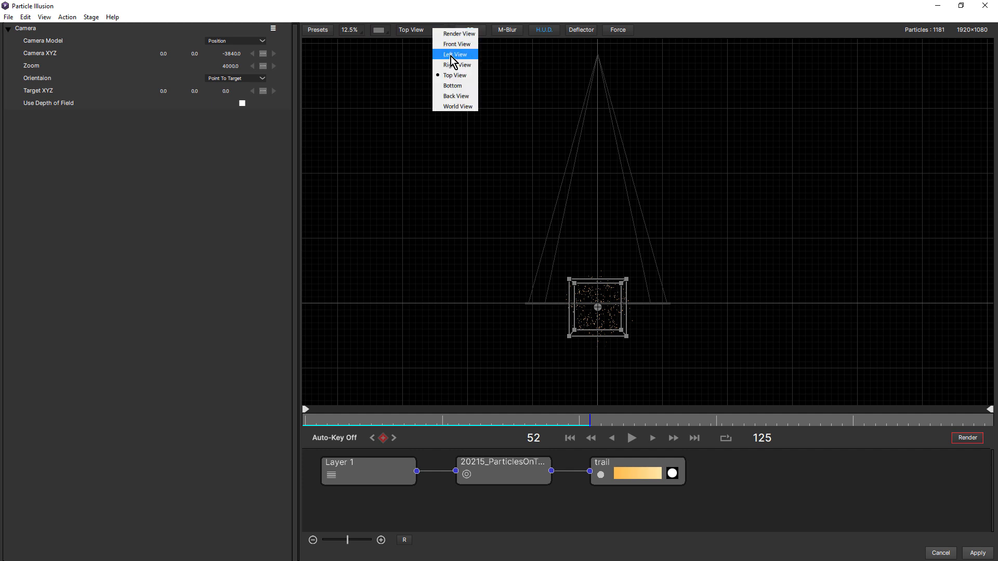
left_click(454, 54)
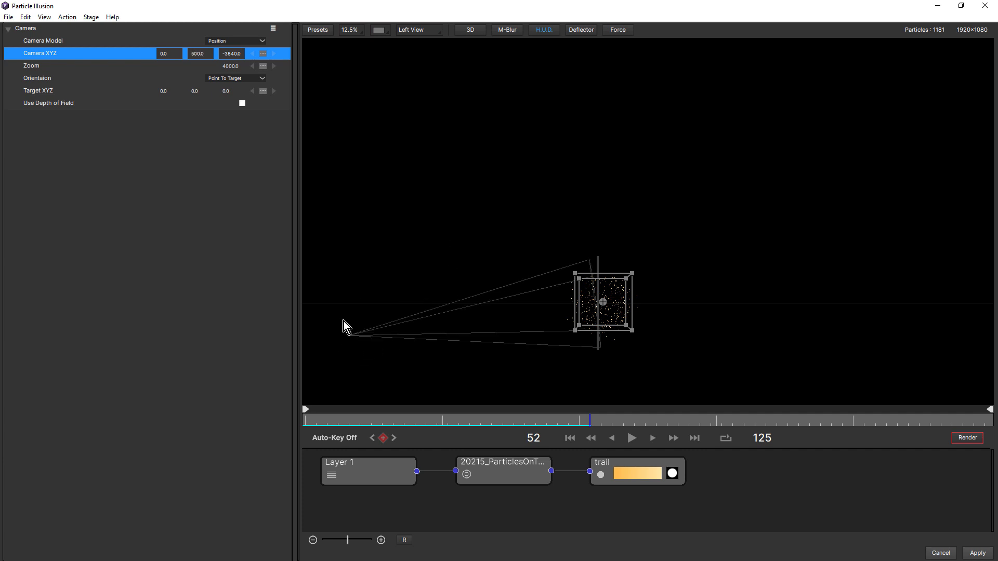
mouse_move(603, 311)
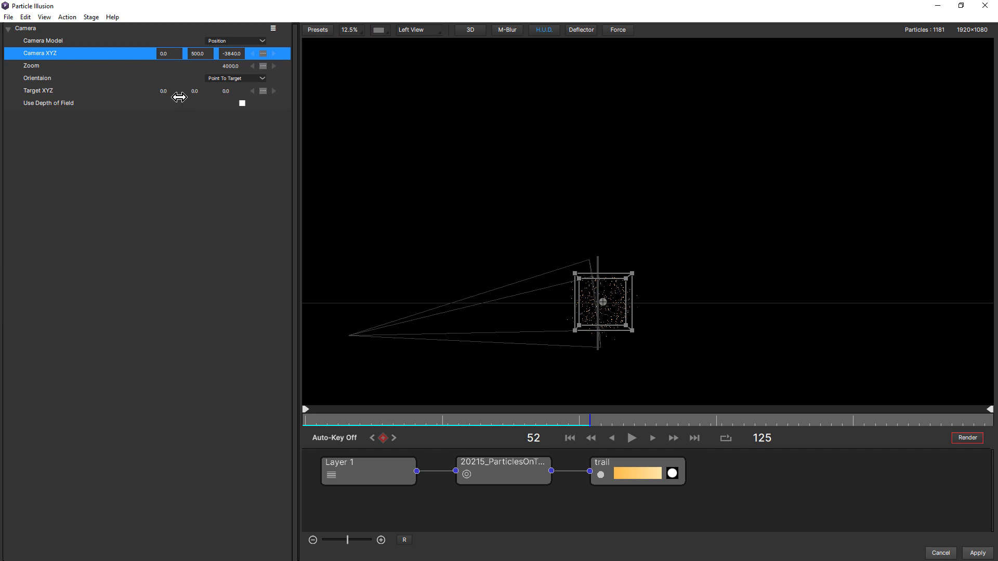
left_click(235, 78)
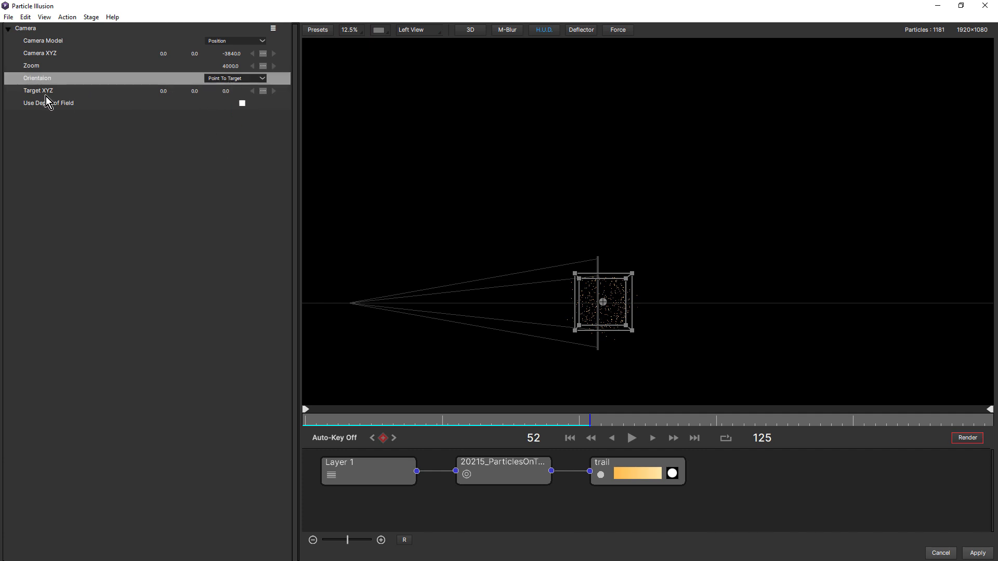
mouse_move(42, 96)
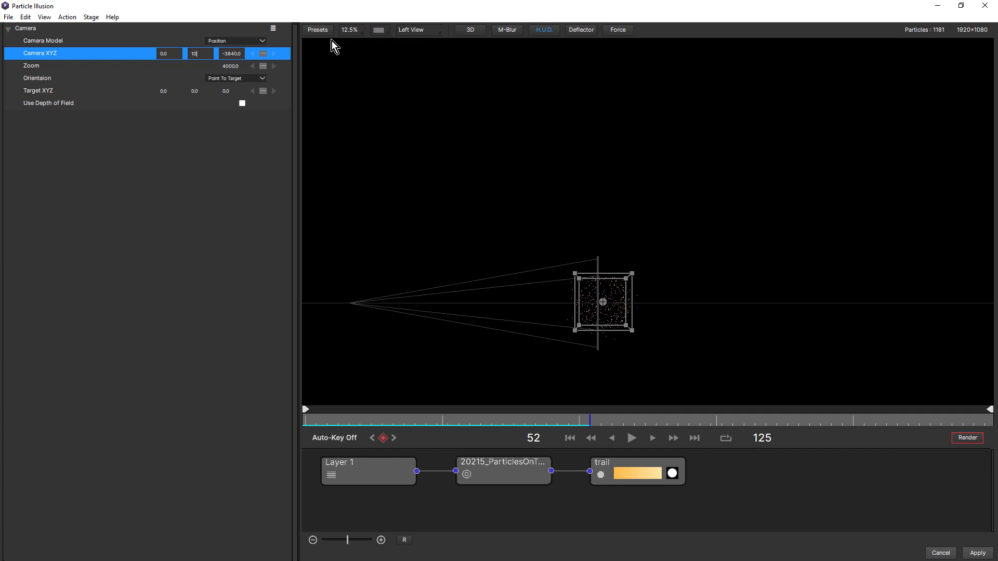
type("1000.0")
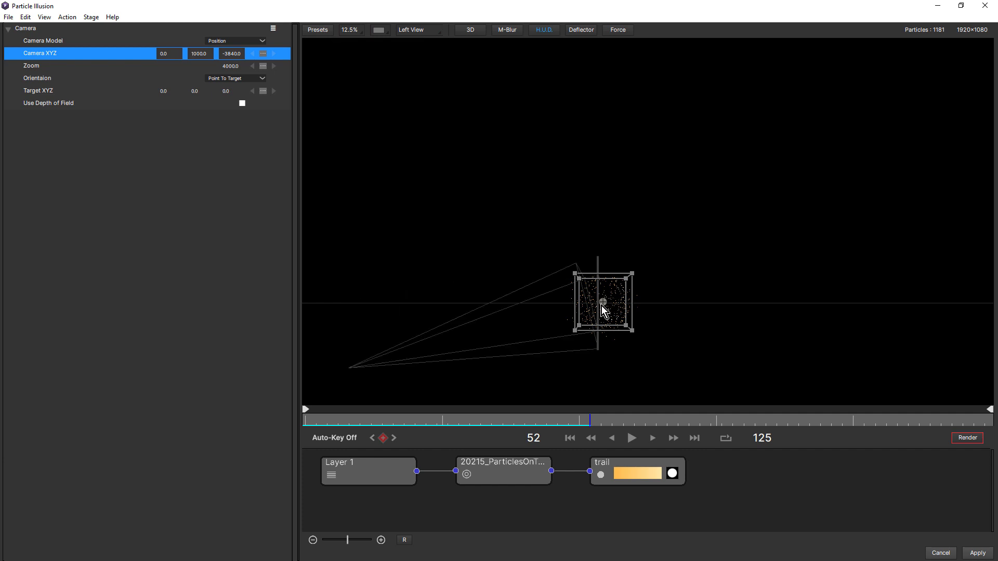
mouse_move(604, 303)
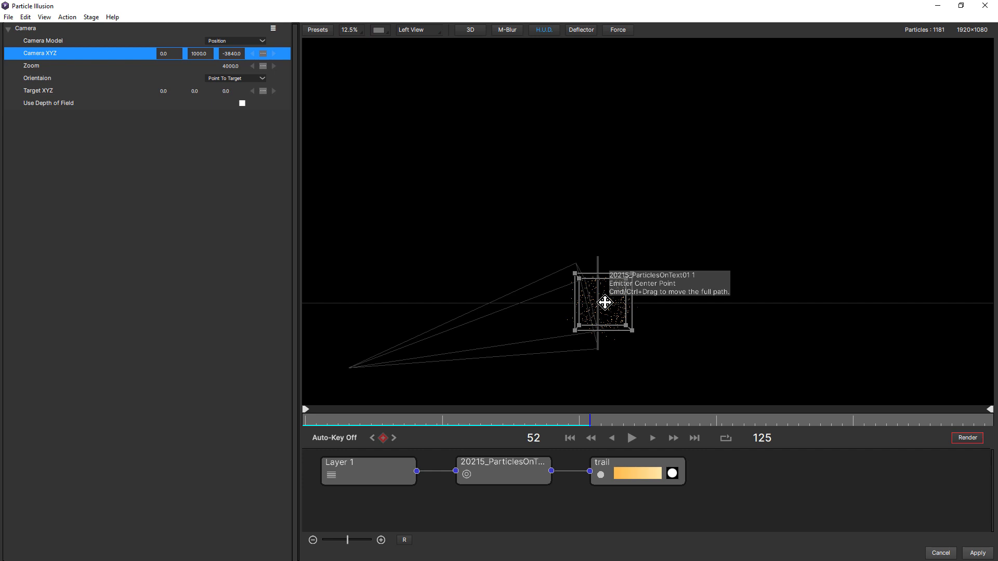
mouse_move(180, 113)
type("1000")
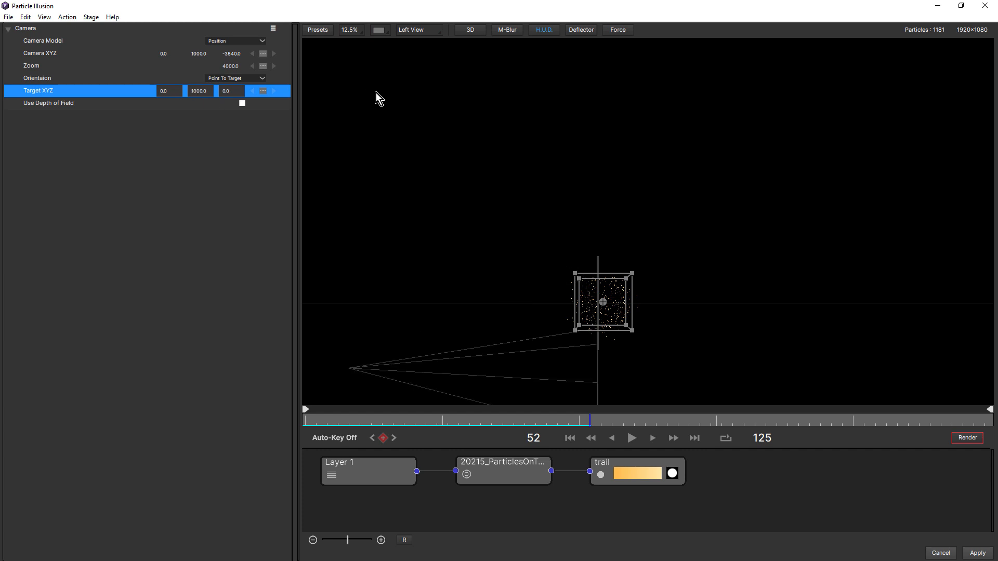
mouse_move(566, 372)
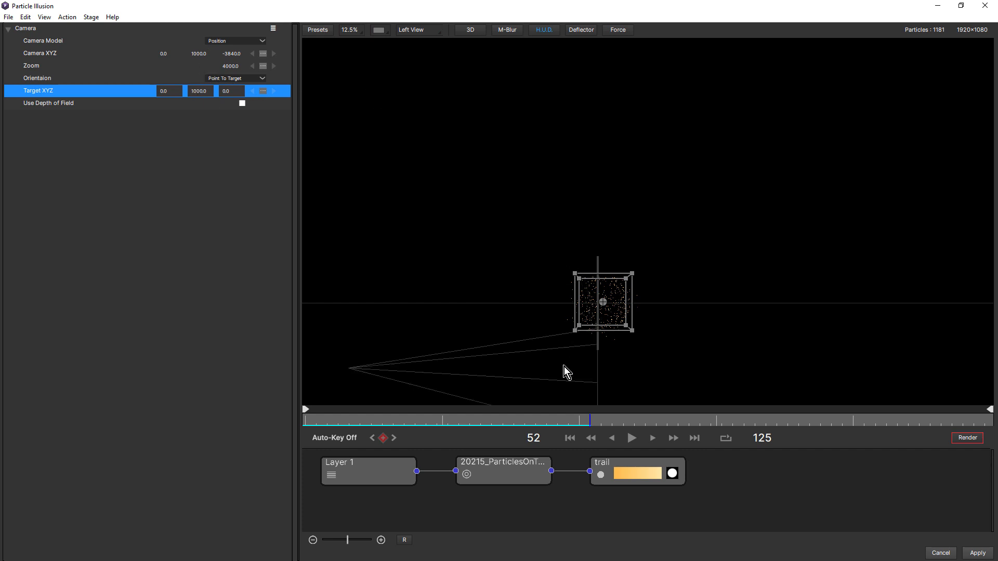
mouse_move(599, 236)
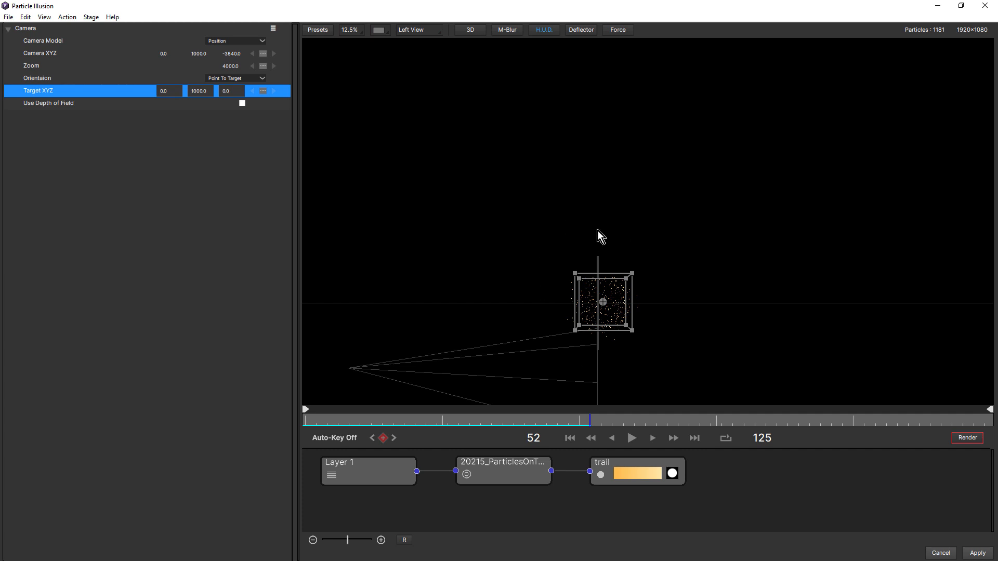
mouse_move(636, 327)
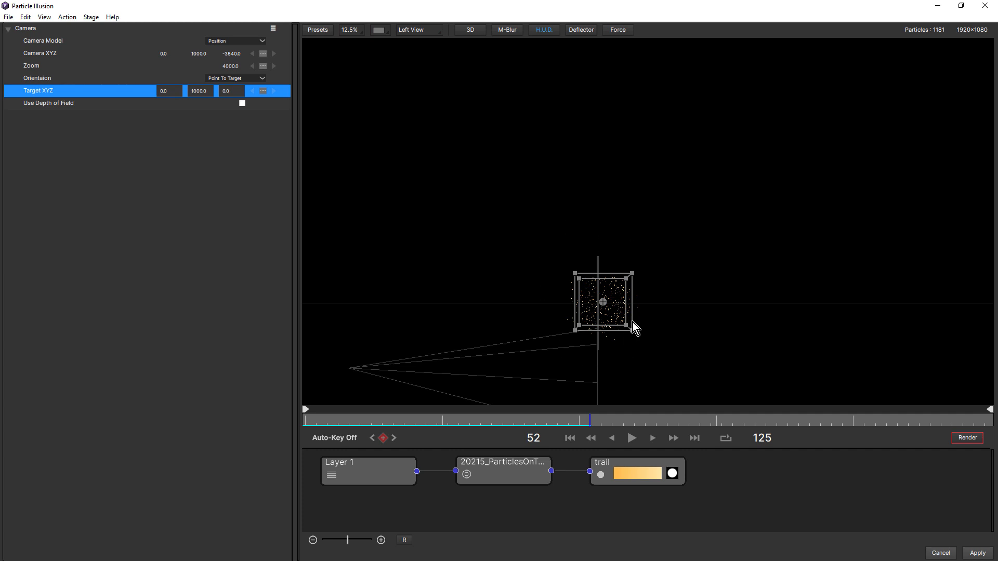
left_click(236, 78)
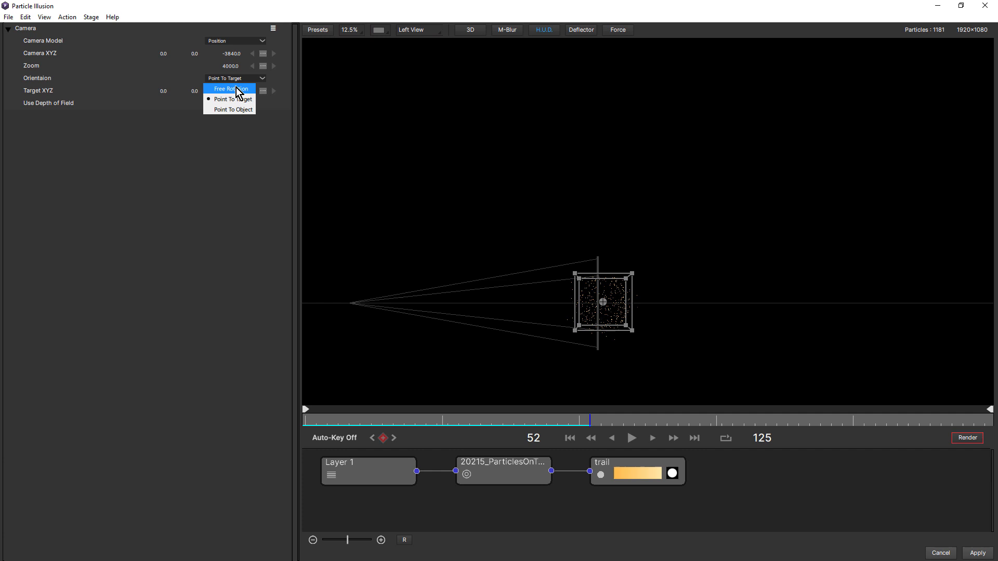
Step: Set Orientation to Free Rotation and try a Tumble value under the camera's Rotation settings
left_click(228, 89)
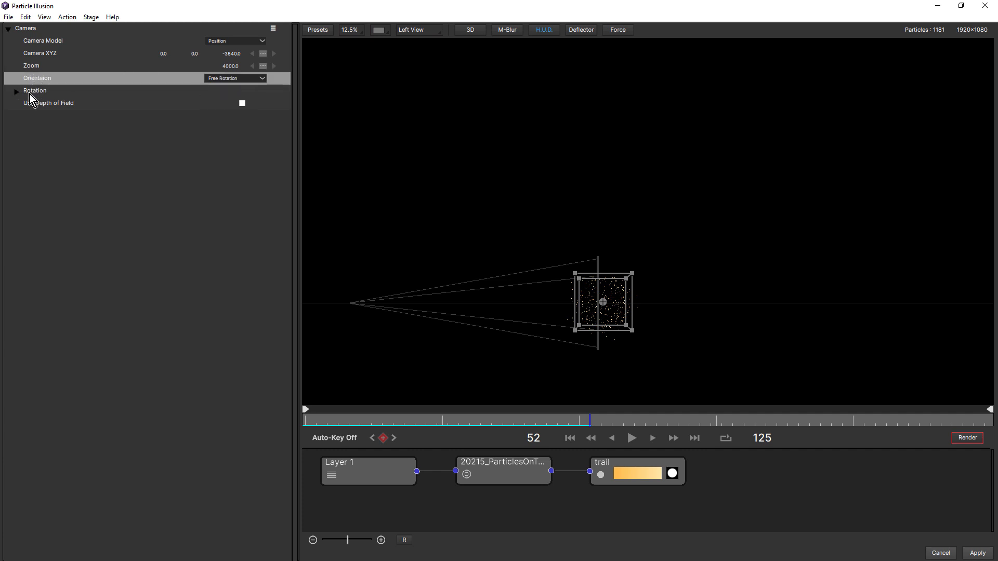
mouse_move(44, 96)
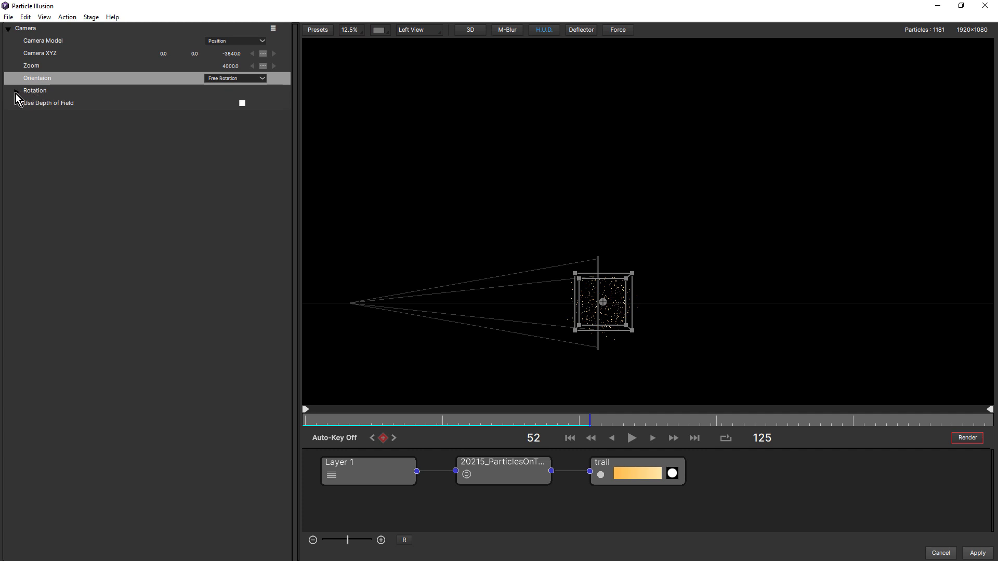
left_click(15, 91)
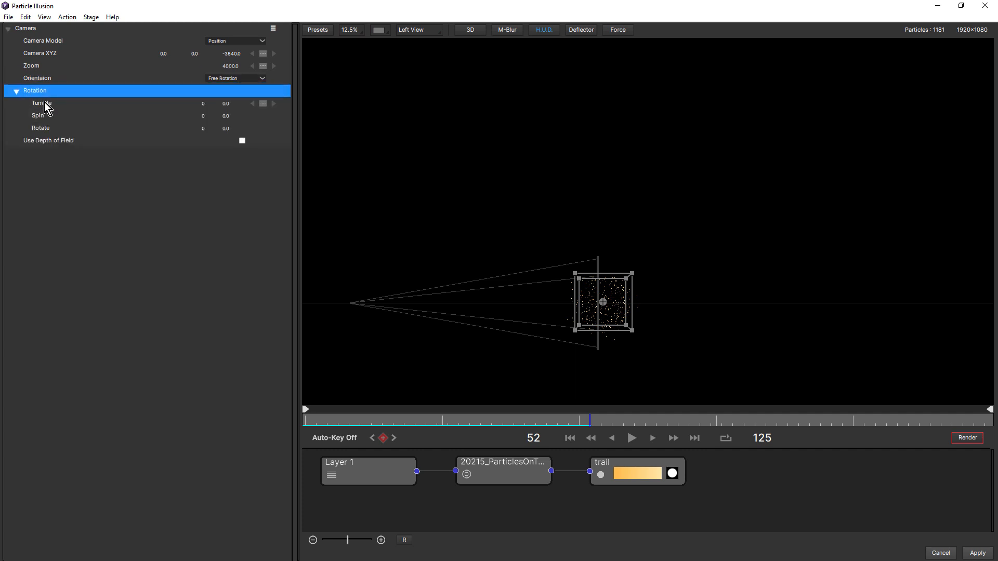
mouse_move(45, 133)
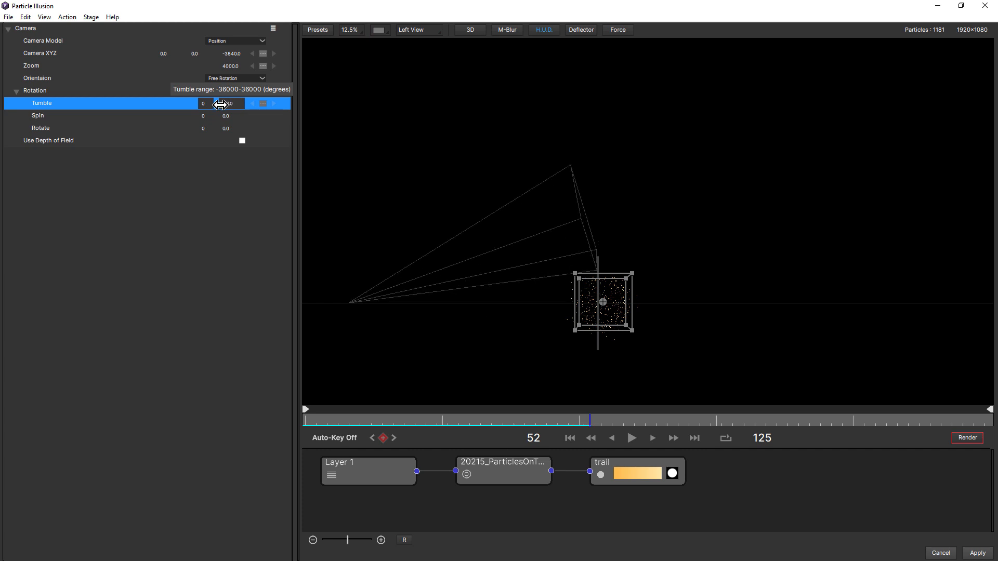
left_click_drag(219, 103, 240, 106)
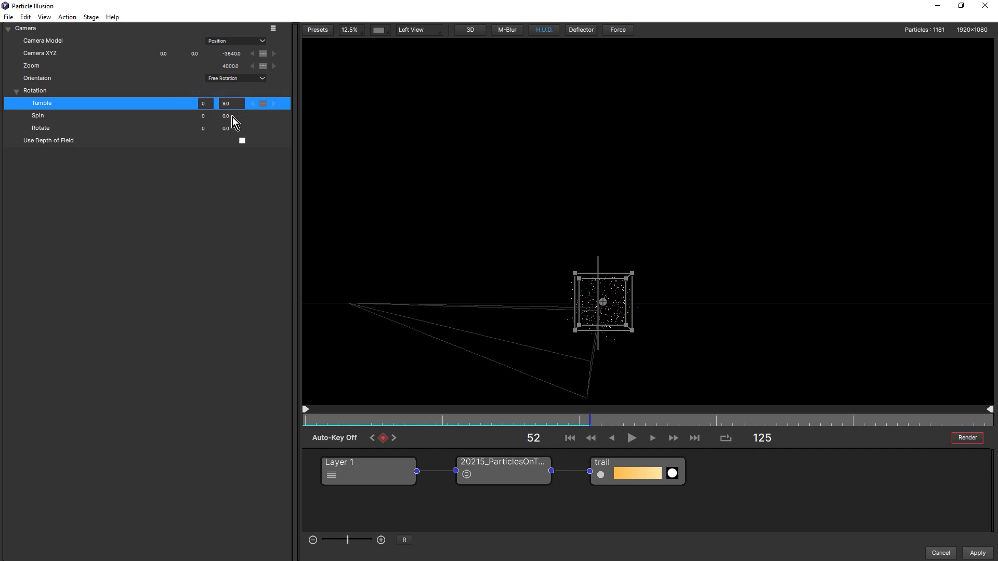
left_click(410, 29)
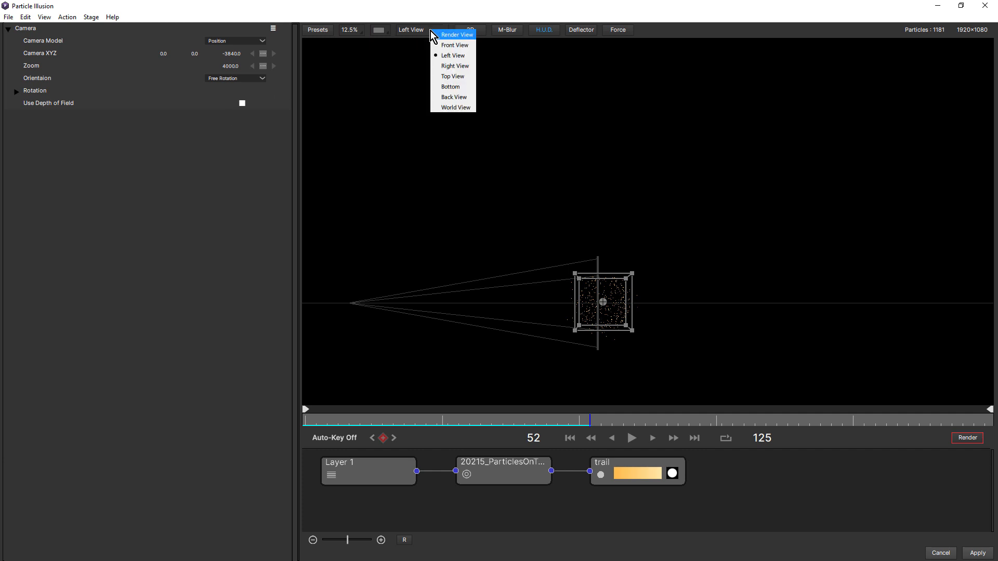
Step: Look through the camera's render view and tumble the free-rotation camera back and forth
left_click(455, 34)
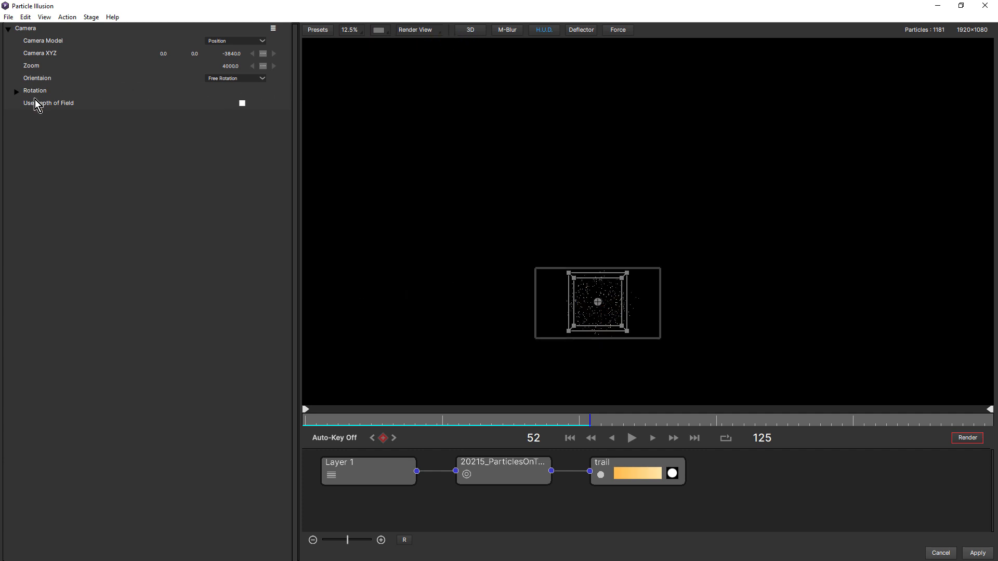
left_click(16, 90)
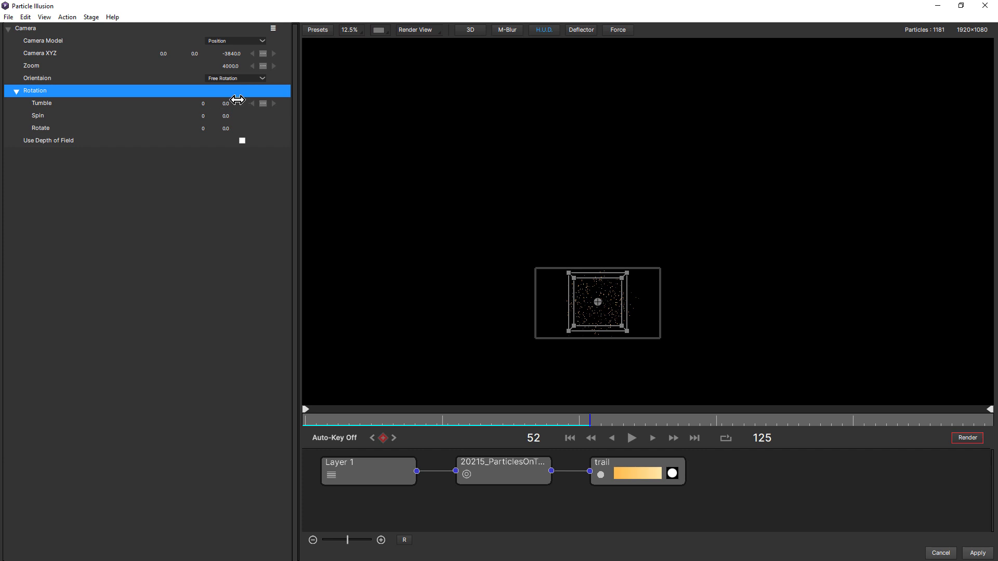
left_click_drag(225, 103, 228, 103)
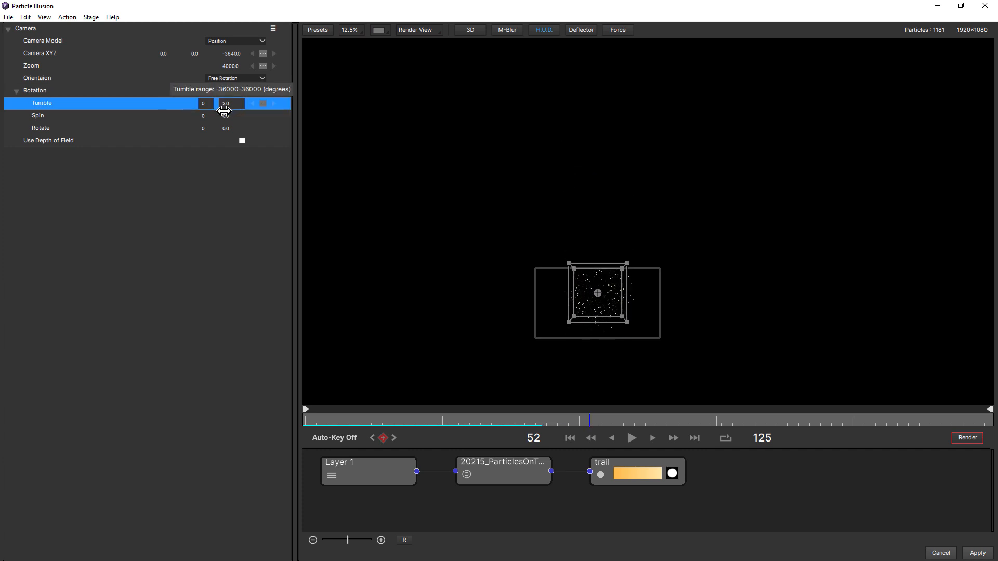
left_click_drag(226, 103, 221, 111)
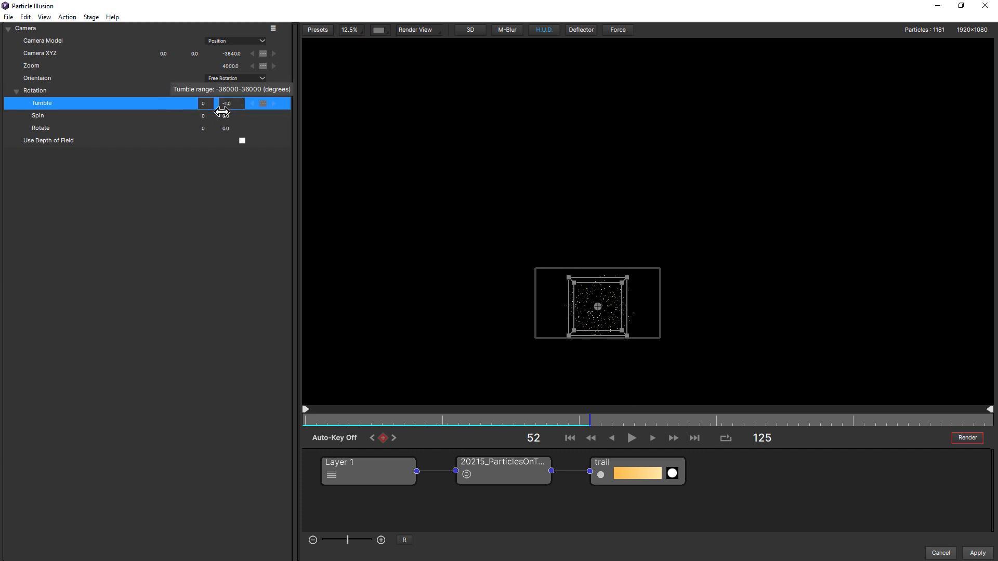
left_click_drag(228, 103, 231, 103)
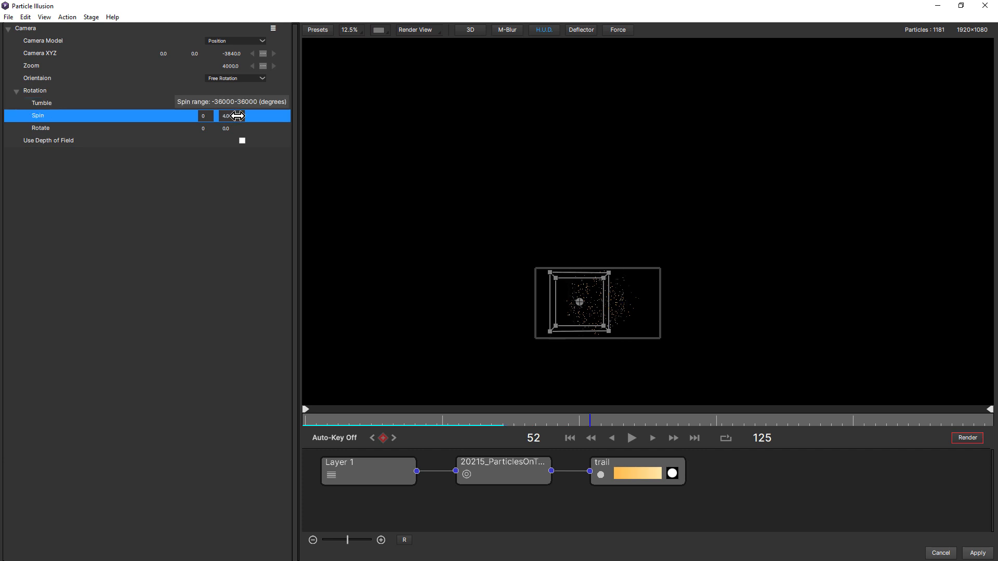
Step: Spin the camera around the scene, then roll it with Rotate set to -5.0
left_click_drag(228, 116, 220, 127)
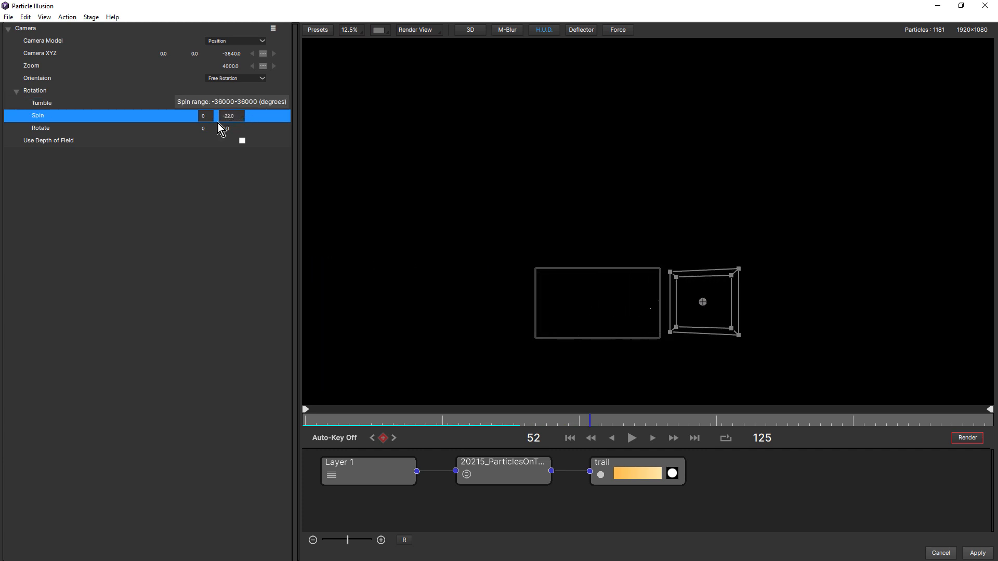
left_click_drag(229, 115, 229, 115)
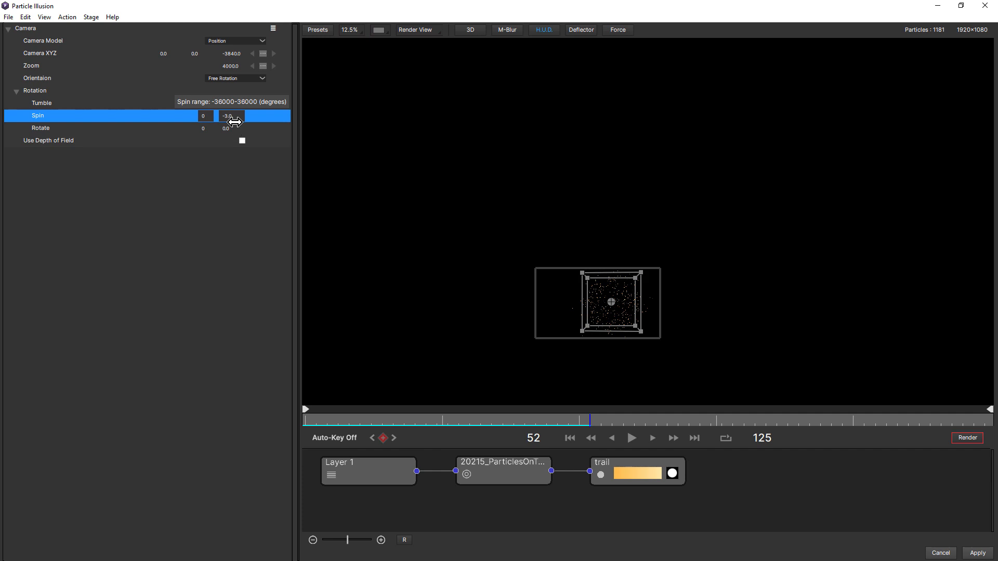
left_click_drag(231, 115, 231, 127)
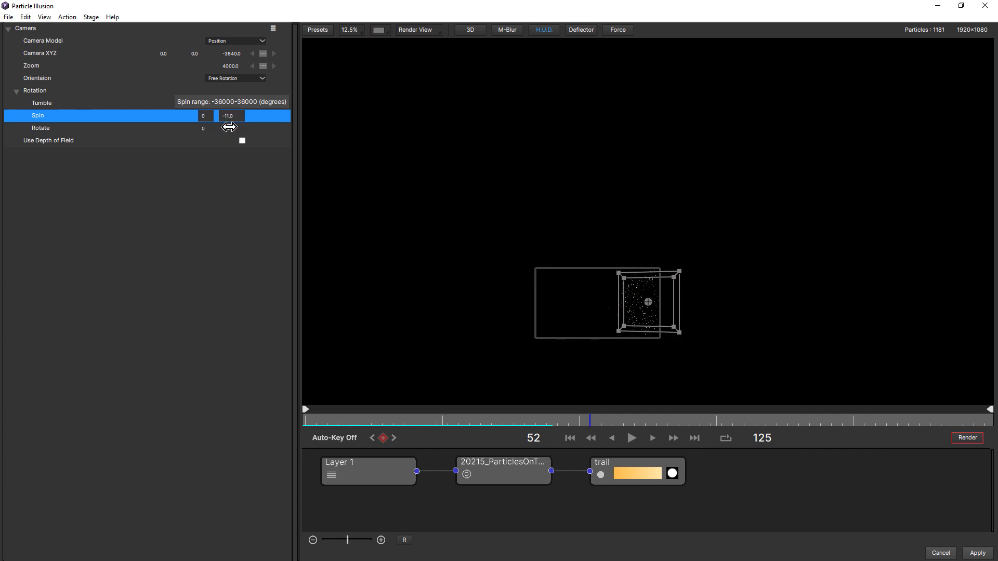
left_click_drag(236, 116, 225, 115)
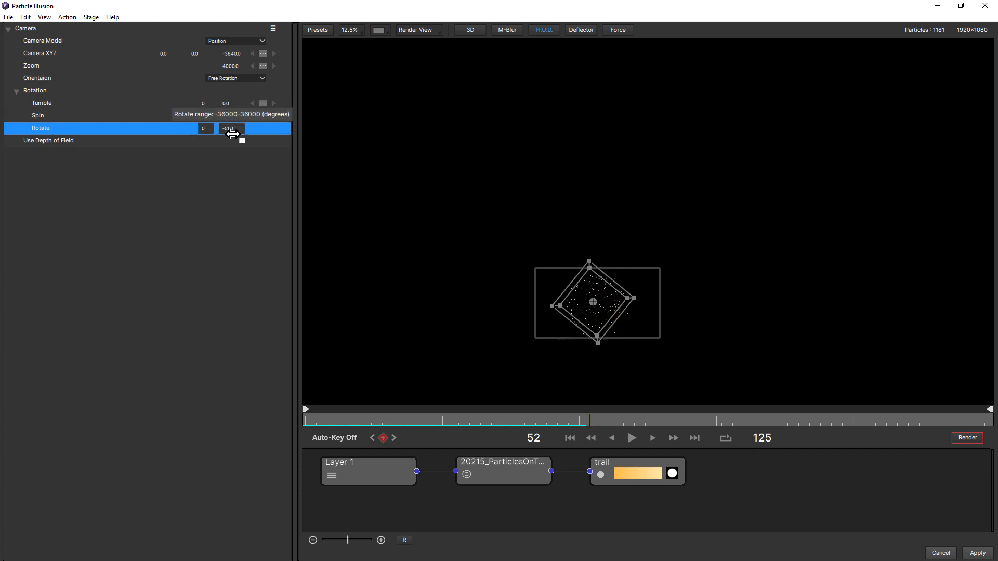
left_click_drag(230, 128, 242, 140)
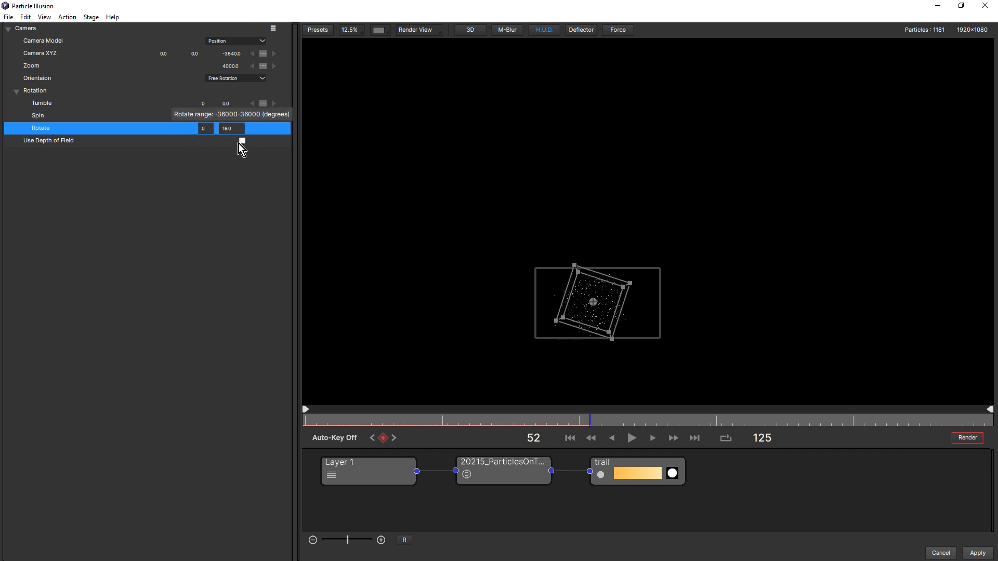
type("-5.0")
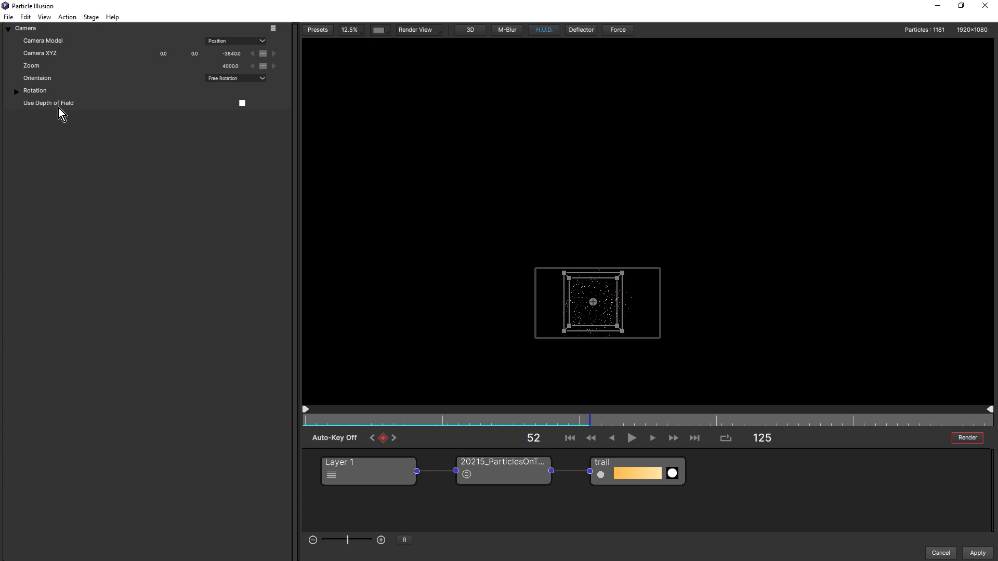
Step: Choose the Orbit camera model and reveal its zeroed Tumble, Spin and Rotate values
left_click(261, 41)
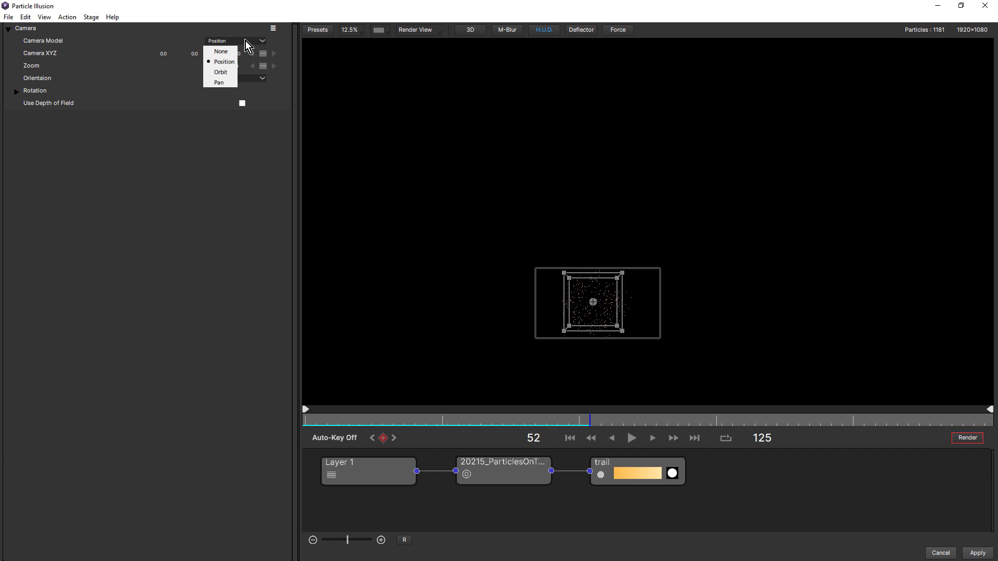
mouse_move(221, 72)
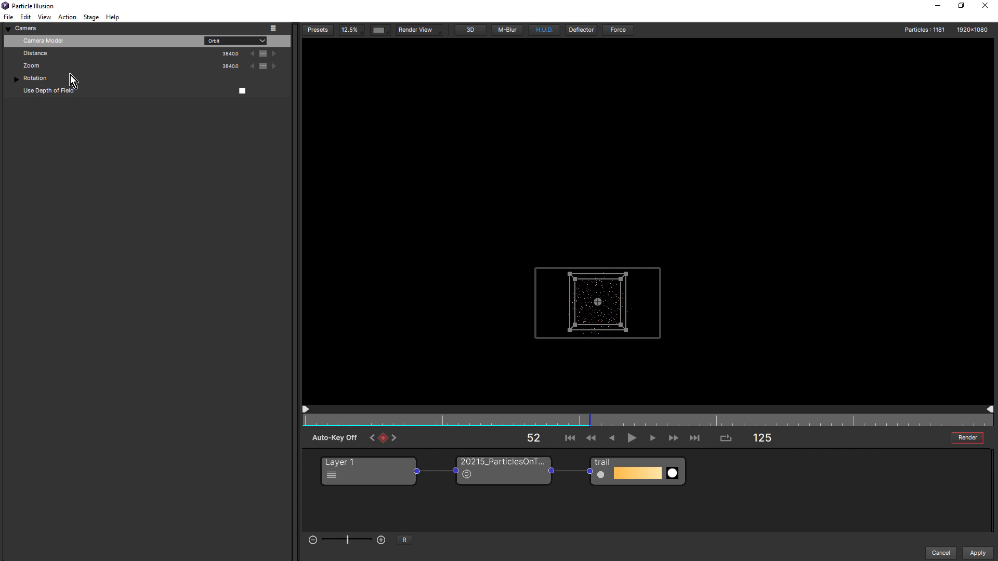
left_click(15, 78)
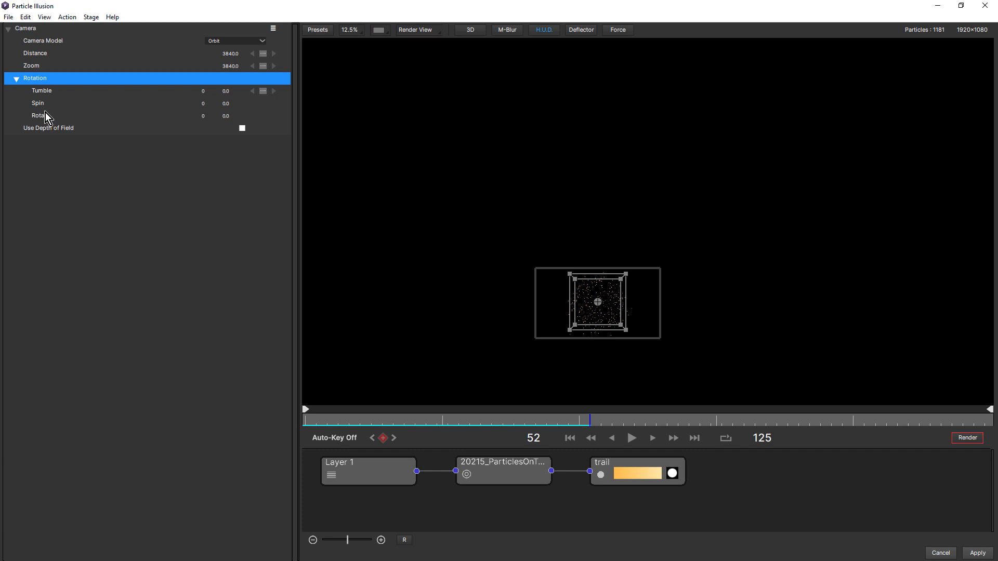
mouse_move(425, 38)
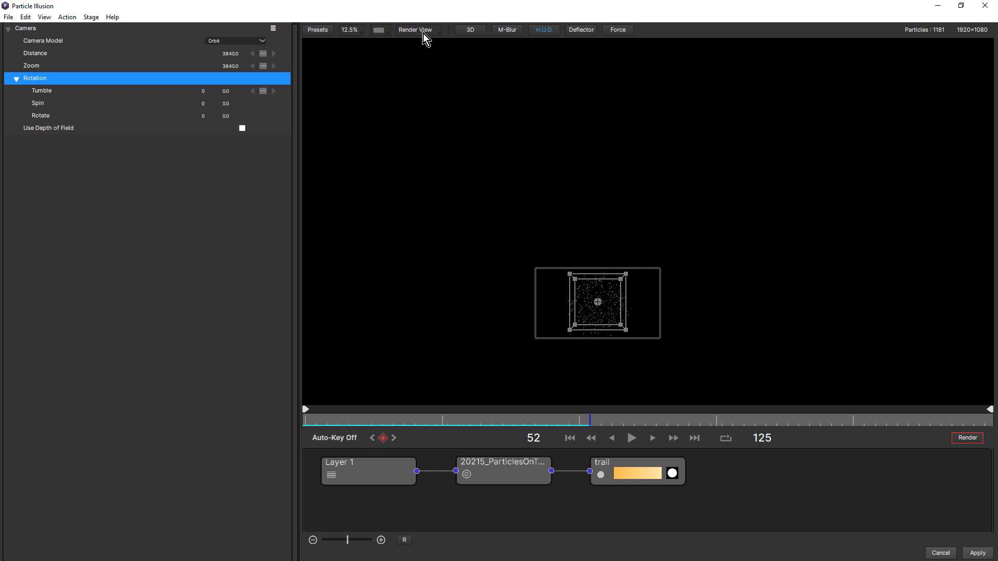
Step: Switch to Top View and try tumbling the Orbit camera, then reset Tumble to 0
left_click(414, 29)
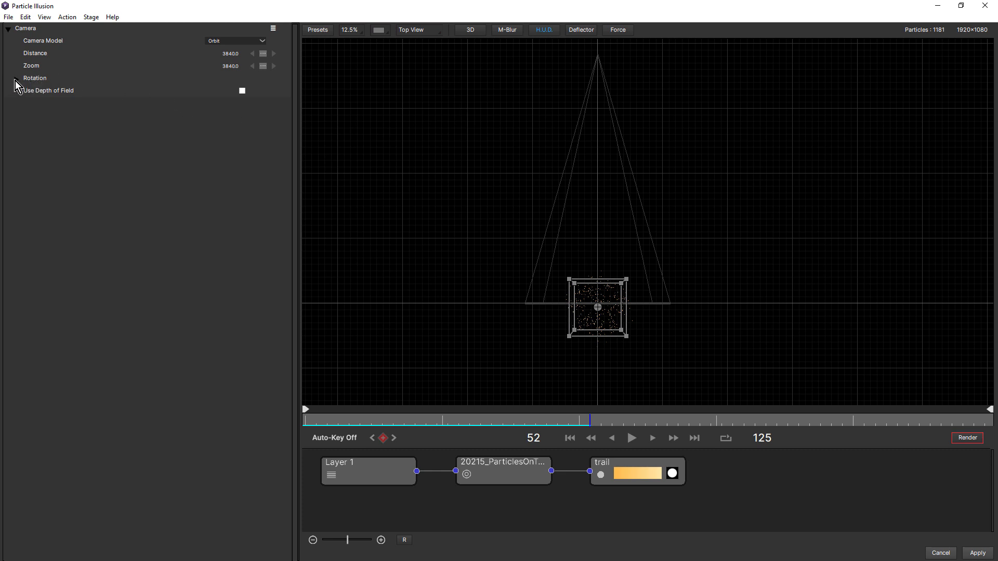
left_click(16, 78)
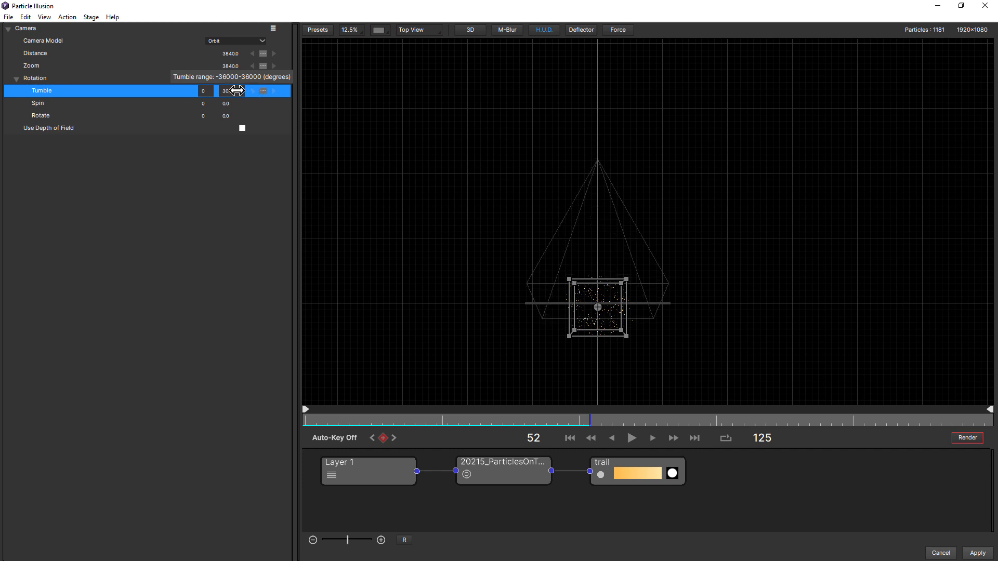
left_click_drag(231, 91, 252, 90)
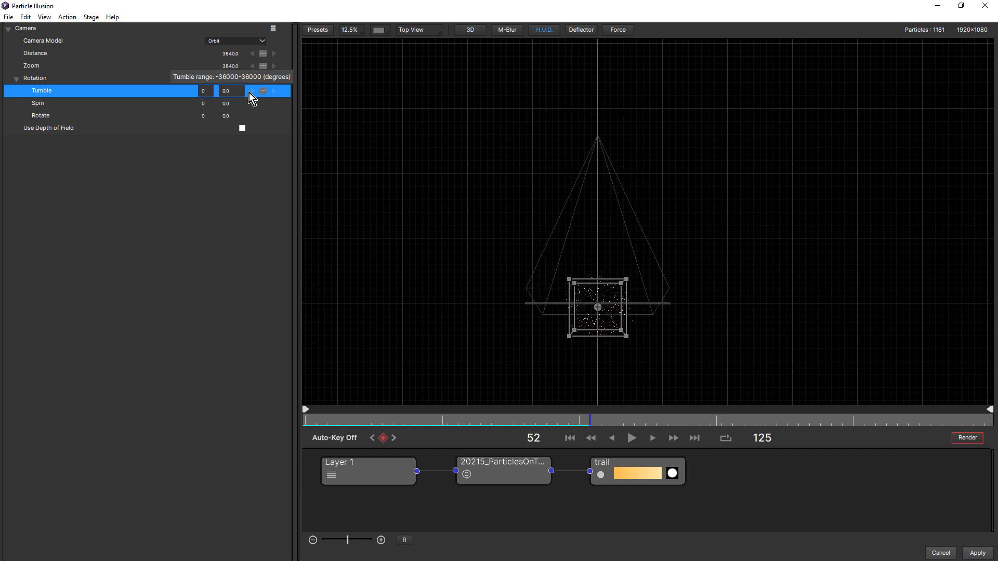
left_click_drag(251, 90, 239, 102)
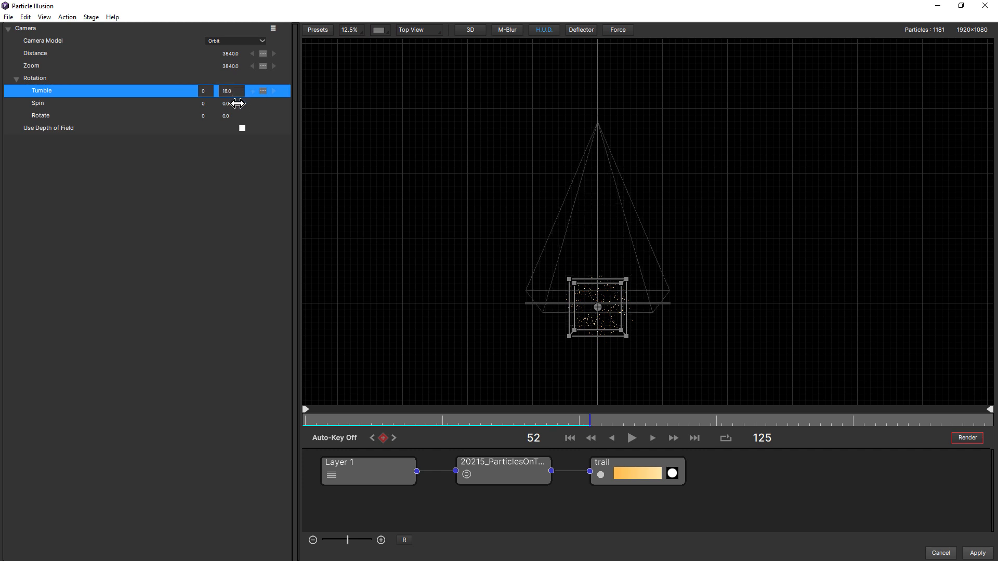
left_click(16, 77)
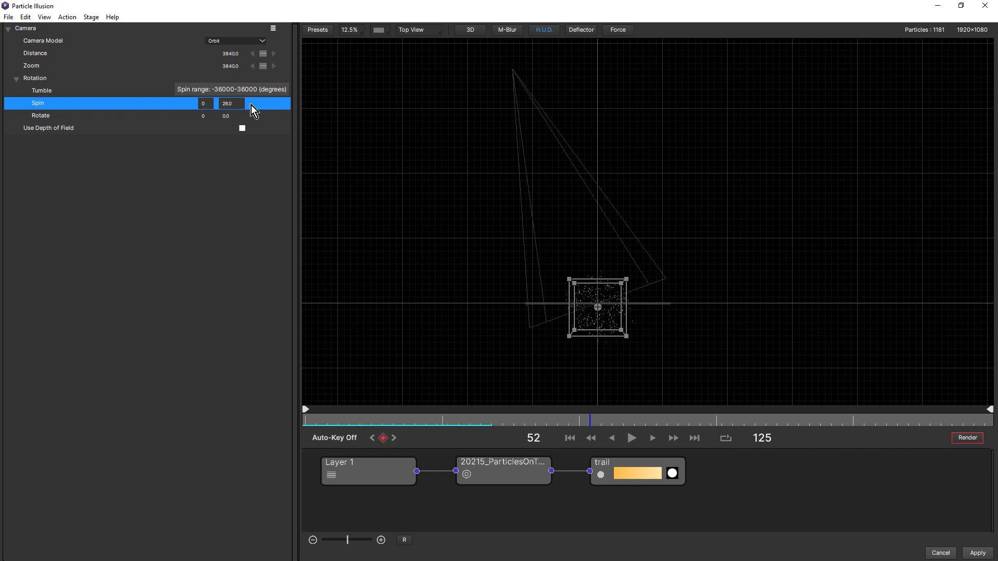
Step: Spin the Orbit camera to about -27 so its cone swings around the box
left_click_drag(251, 103, 216, 113)
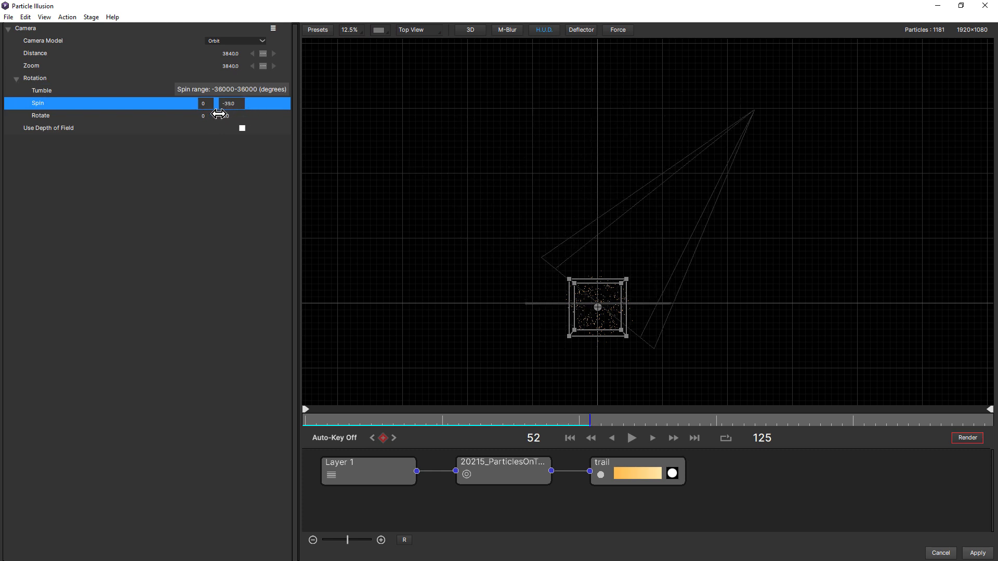
left_click_drag(229, 103, 219, 103)
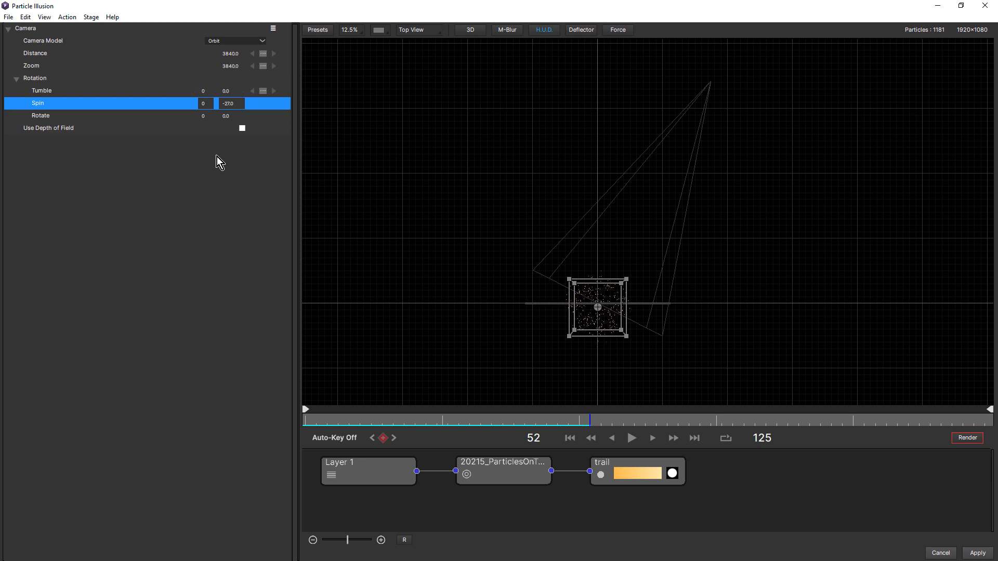
Step: Switch to a Position camera with Point To Target orientation
left_click(234, 41)
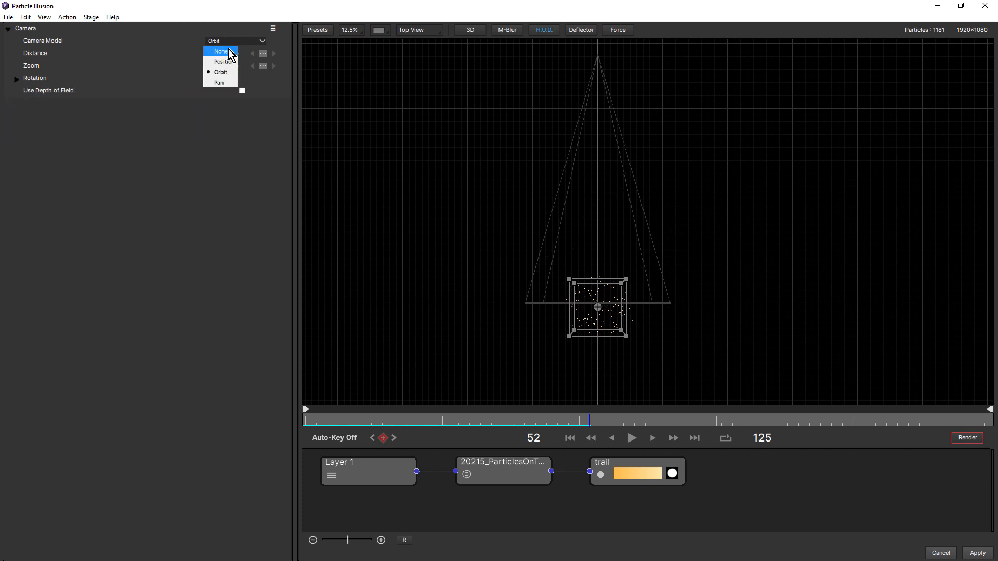
left_click(222, 62)
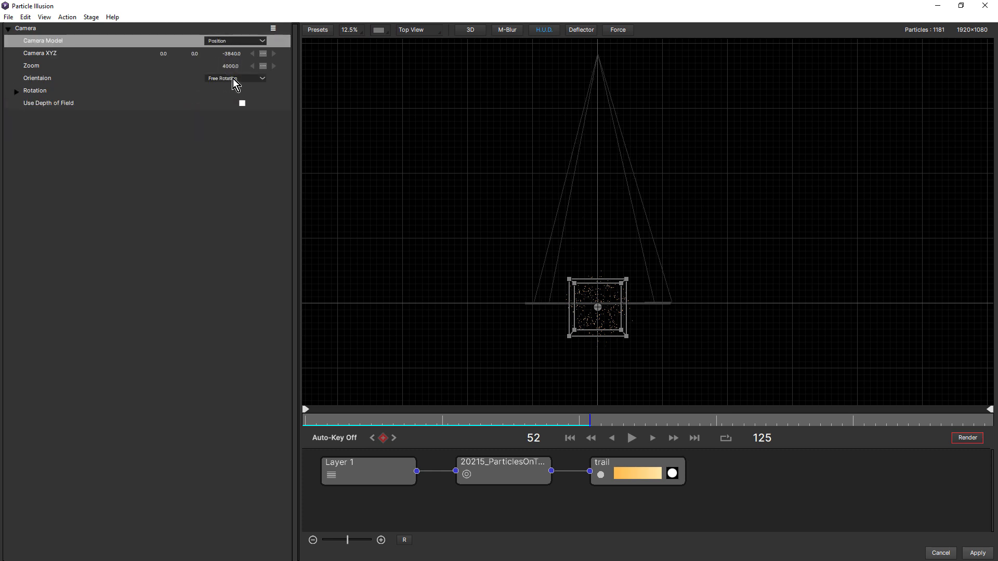
left_click(235, 78)
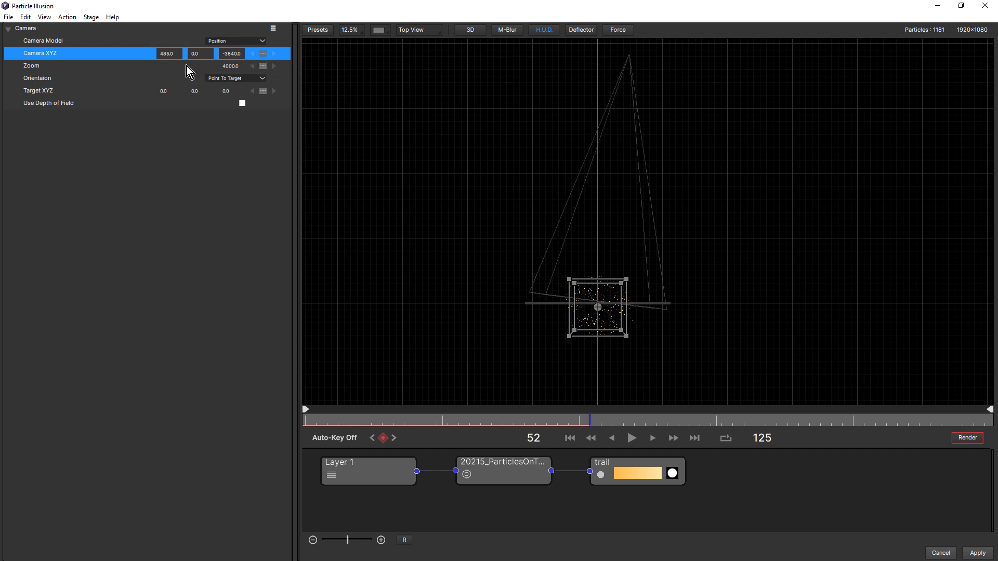
Step: Return to the Orbit camera model and try a small Spin adjustment
left_click(235, 40)
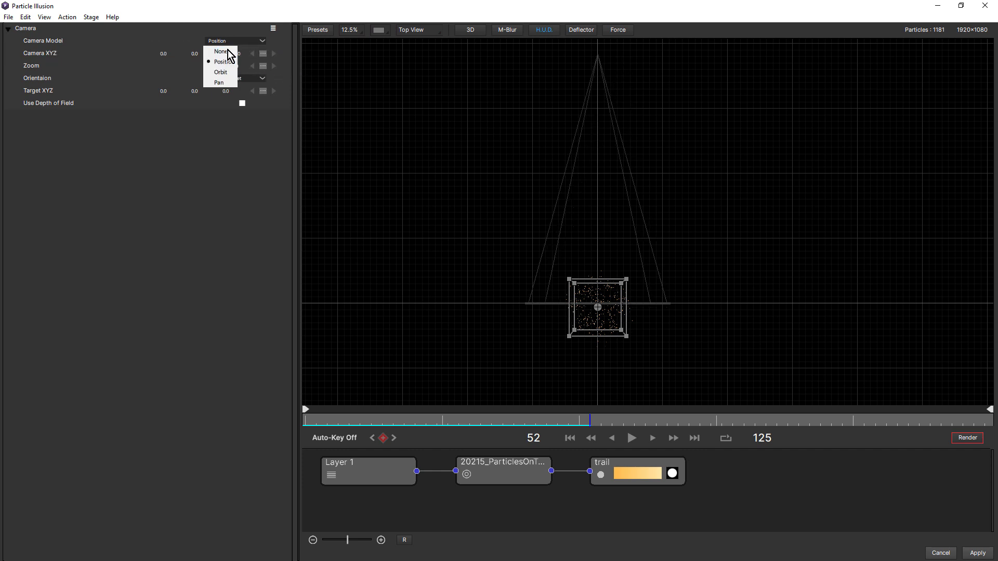
left_click(220, 72)
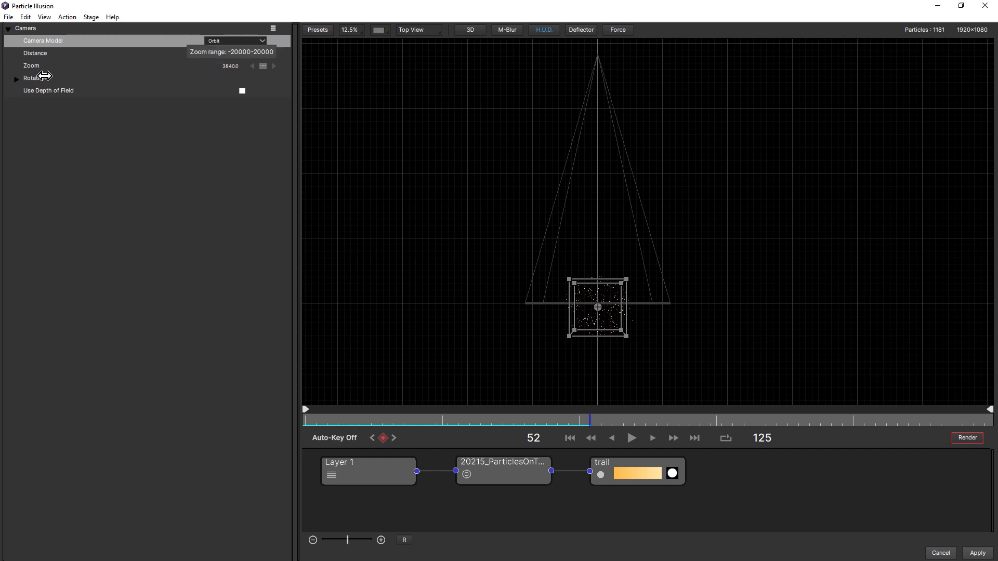
left_click(17, 78)
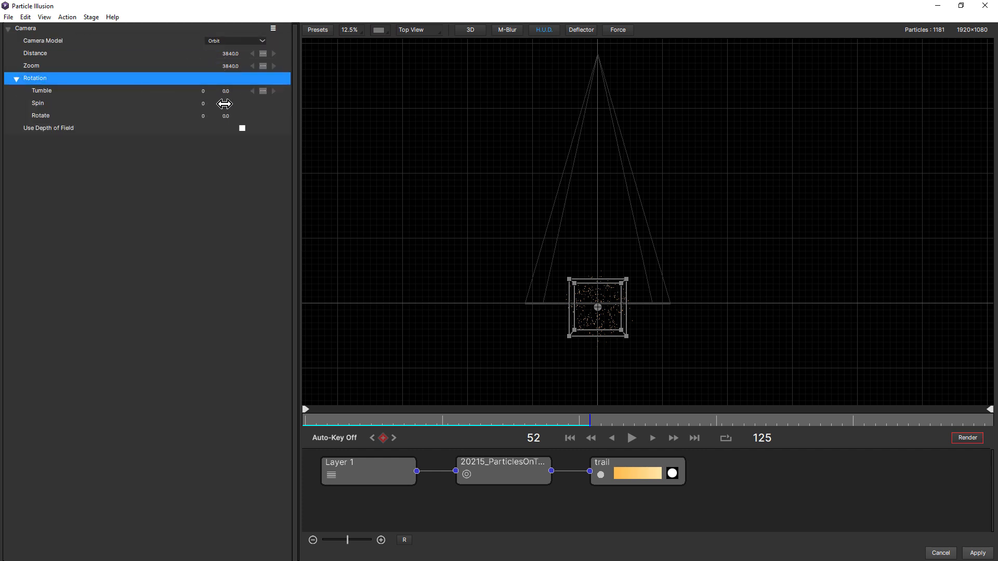
left_click_drag(226, 103, 231, 103)
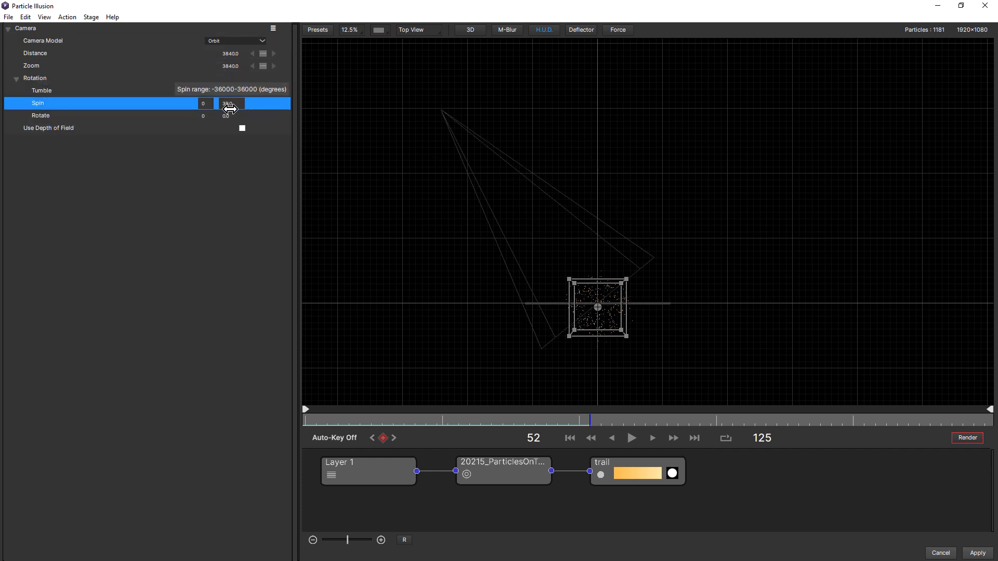
left_click(16, 78)
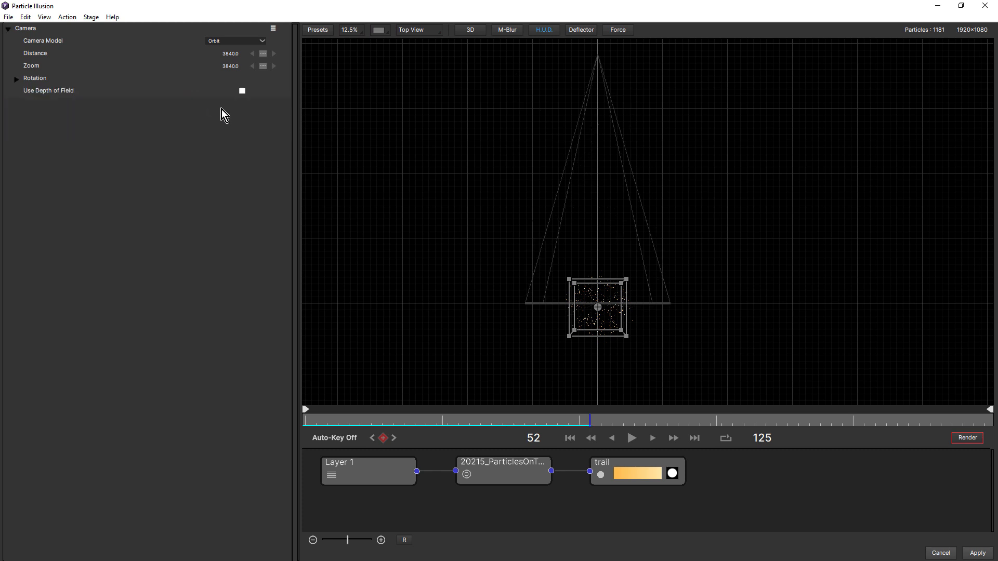
mouse_move(432, 33)
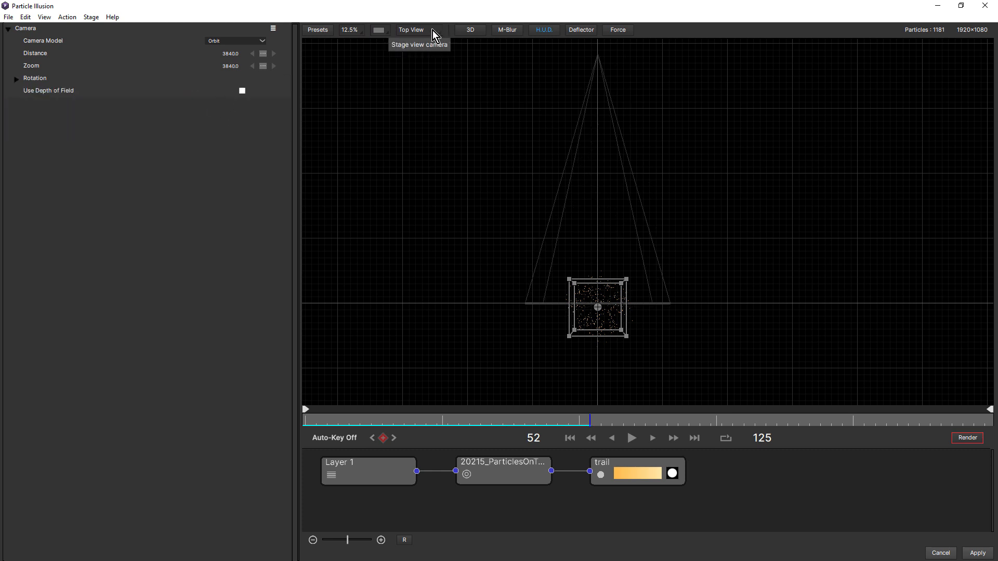
Step: Through the render view, roll the Orbit camera then bring Rotate back to 0
left_click(411, 29)
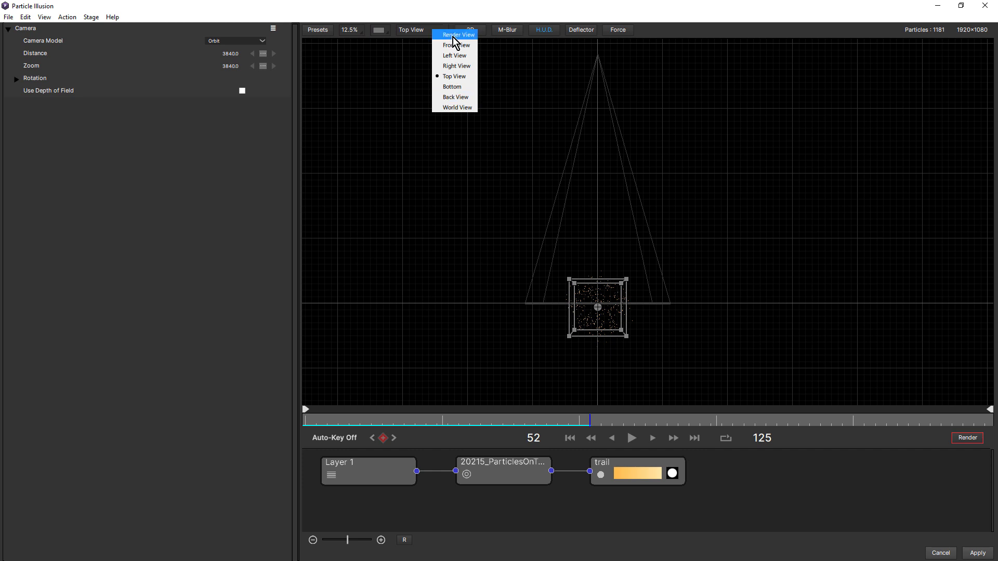
left_click(457, 34)
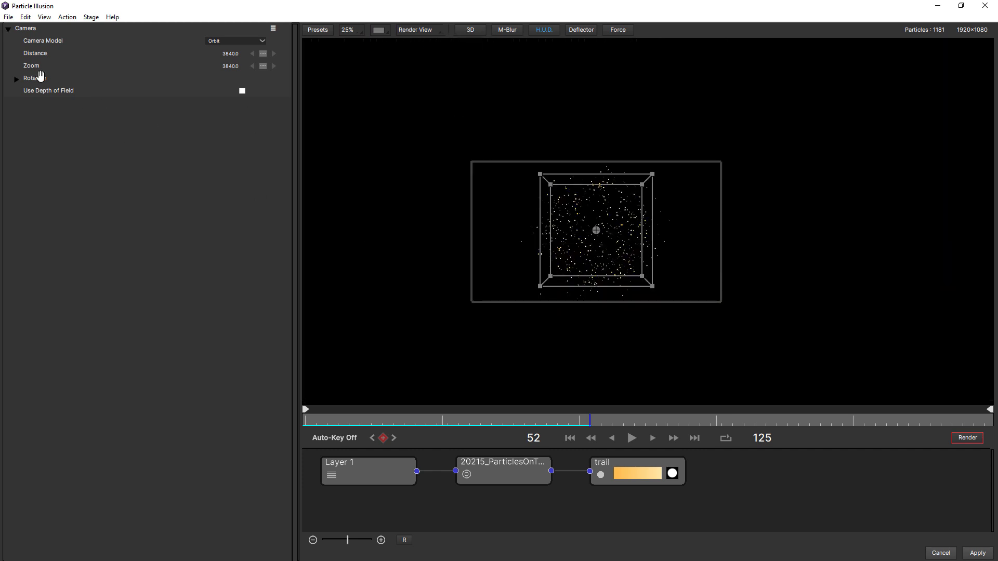
left_click(35, 78)
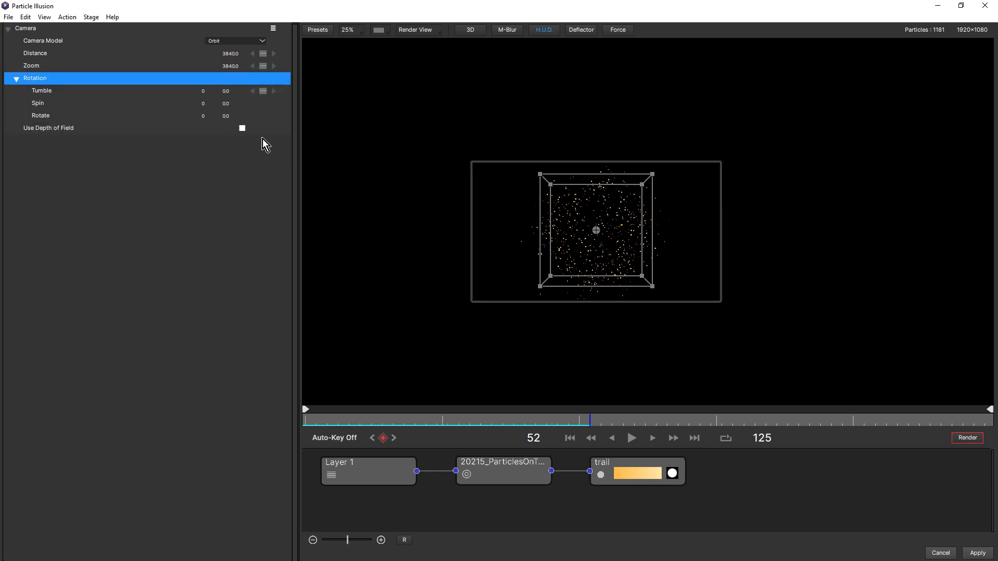
left_click_drag(226, 115, 240, 115)
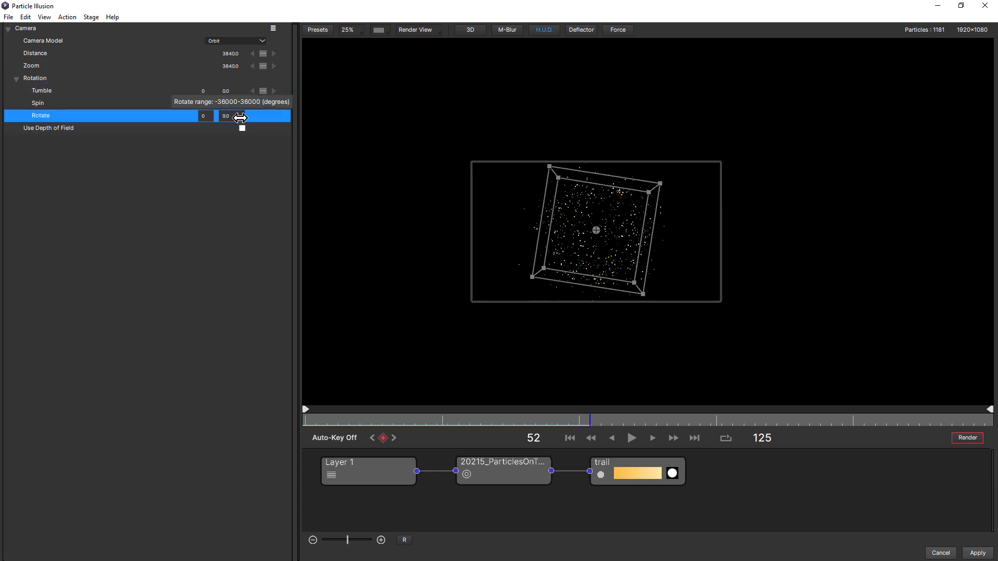
left_click_drag(240, 115, 218, 131)
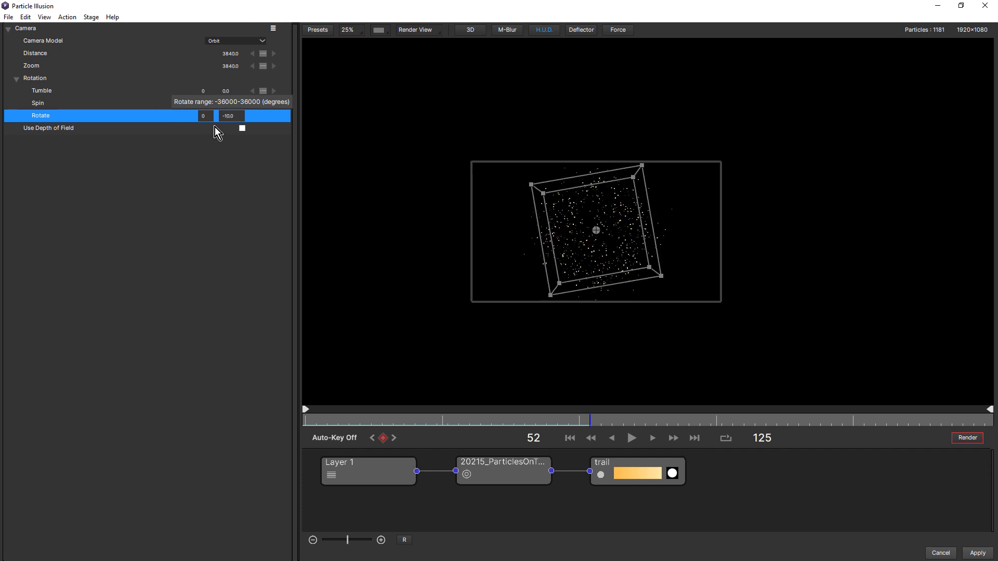
left_click(15, 78)
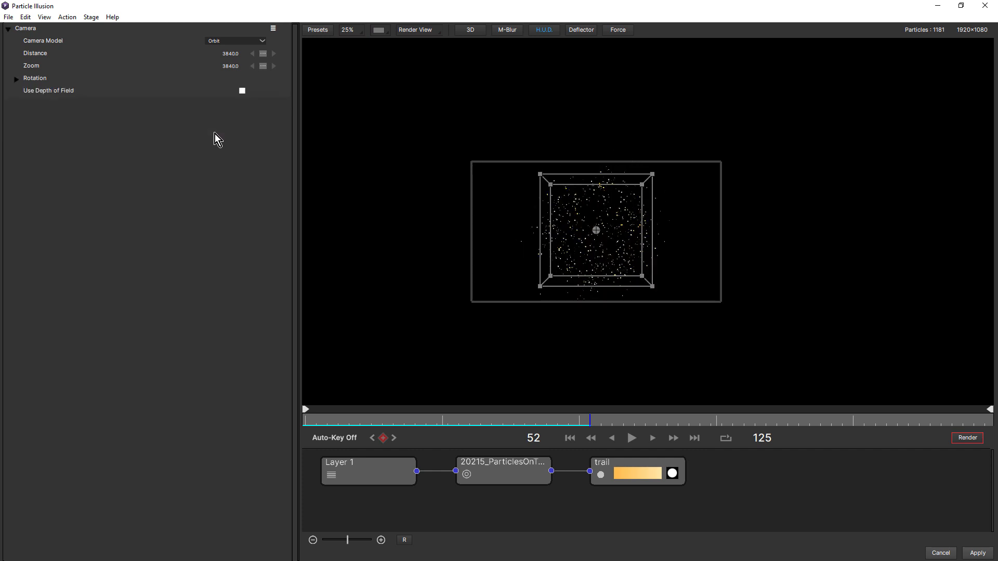
Step: Try the Pan camera model shifting the box right, then switch to the Position model
left_click(236, 40)
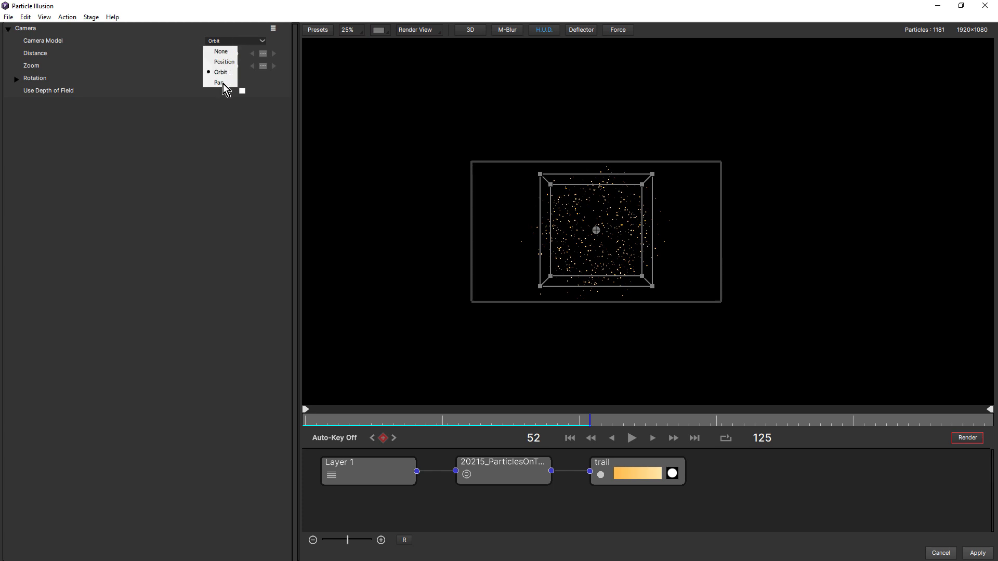
left_click(220, 82)
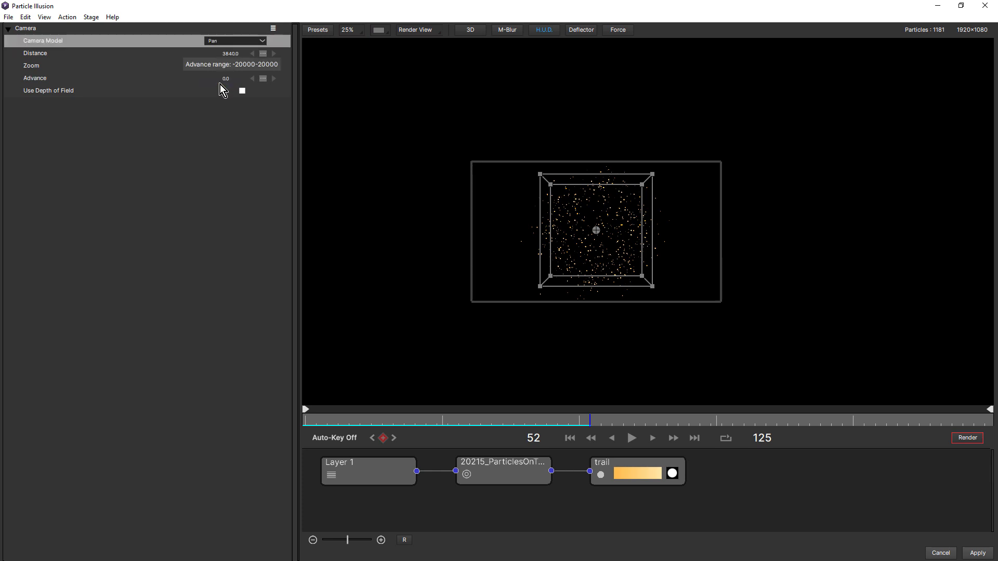
mouse_move(245, 58)
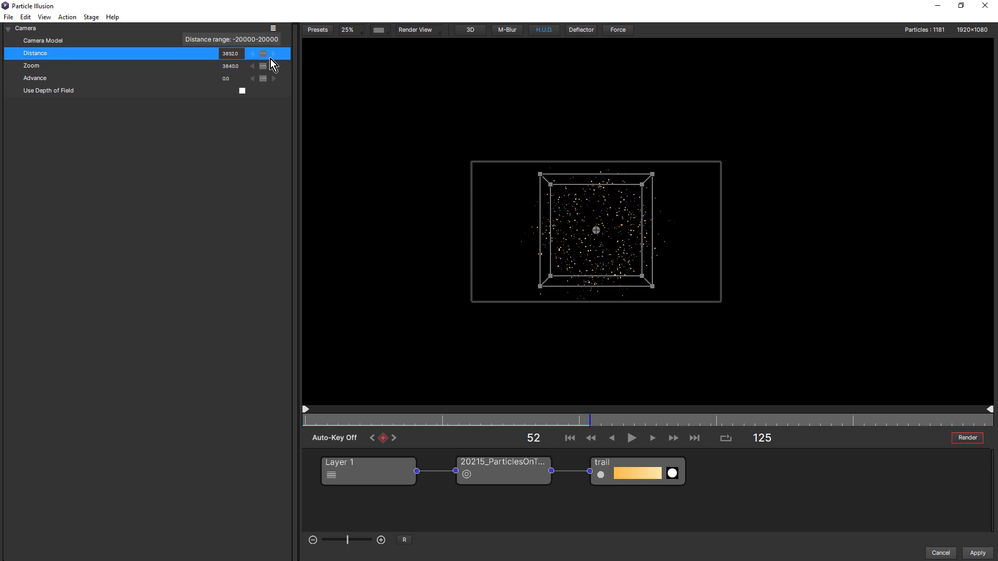
left_click_drag(263, 53, 197, 67)
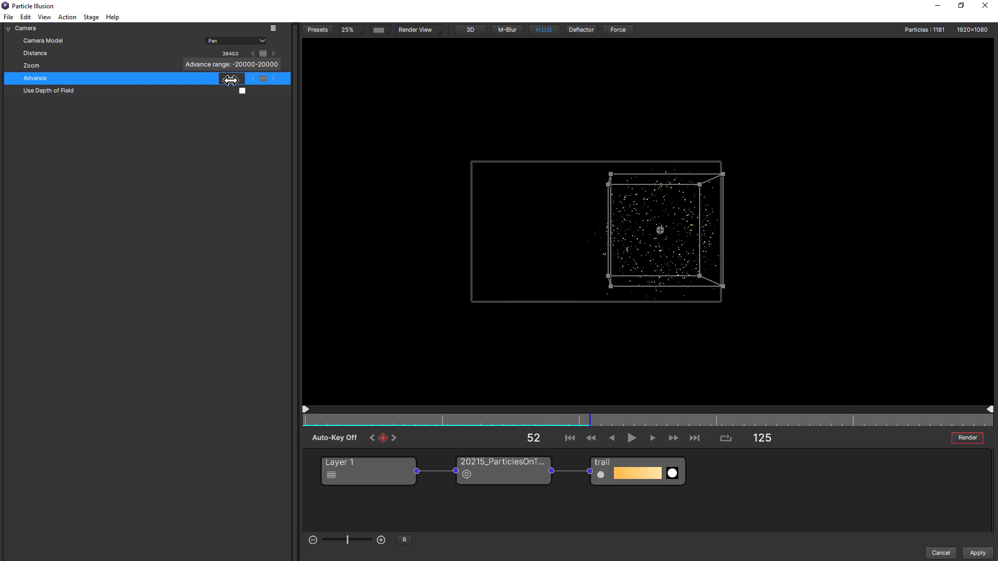
left_click(236, 41)
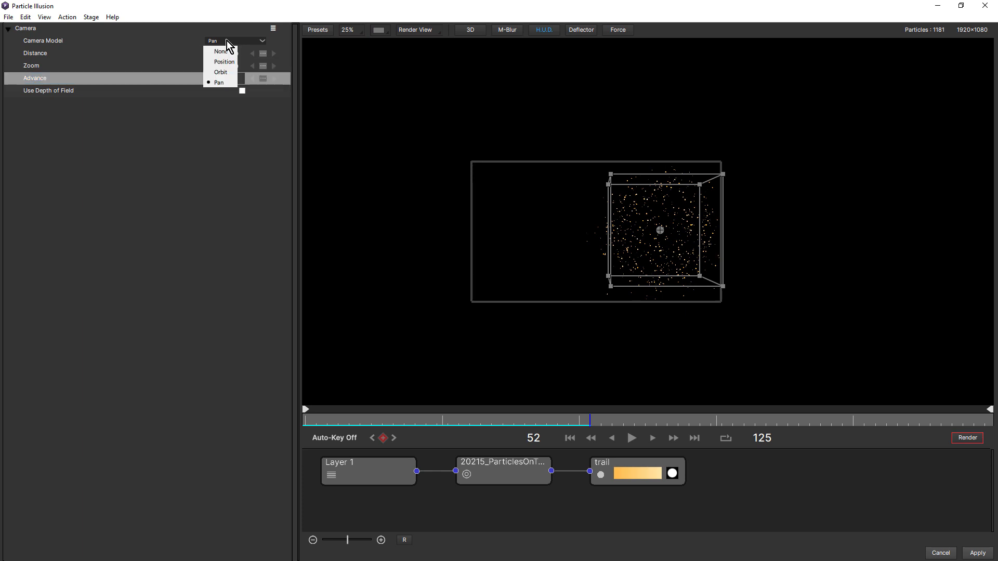
left_click(224, 61)
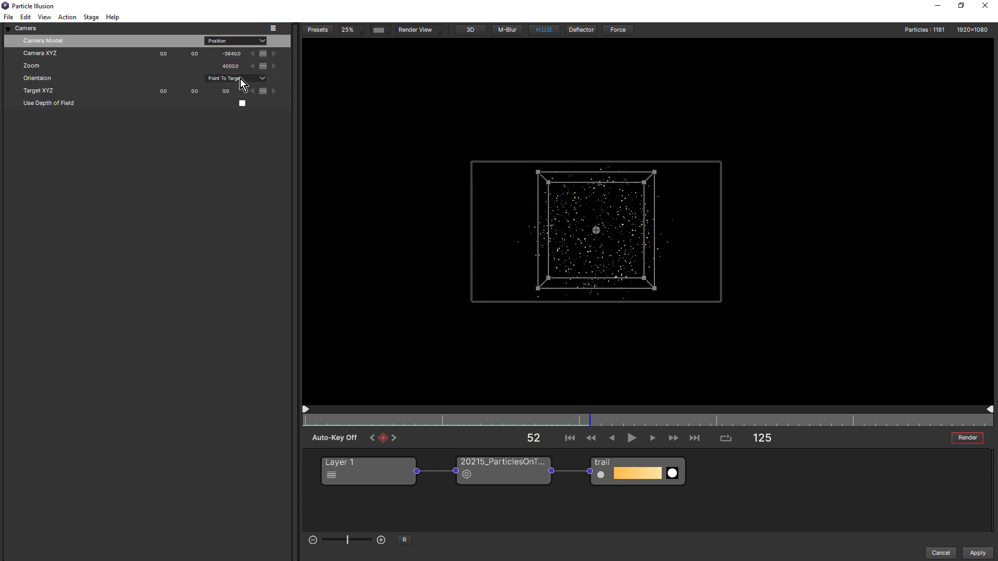
Step: Set Orientation to Free Rotation and move the camera to X 500.0
left_click(234, 78)
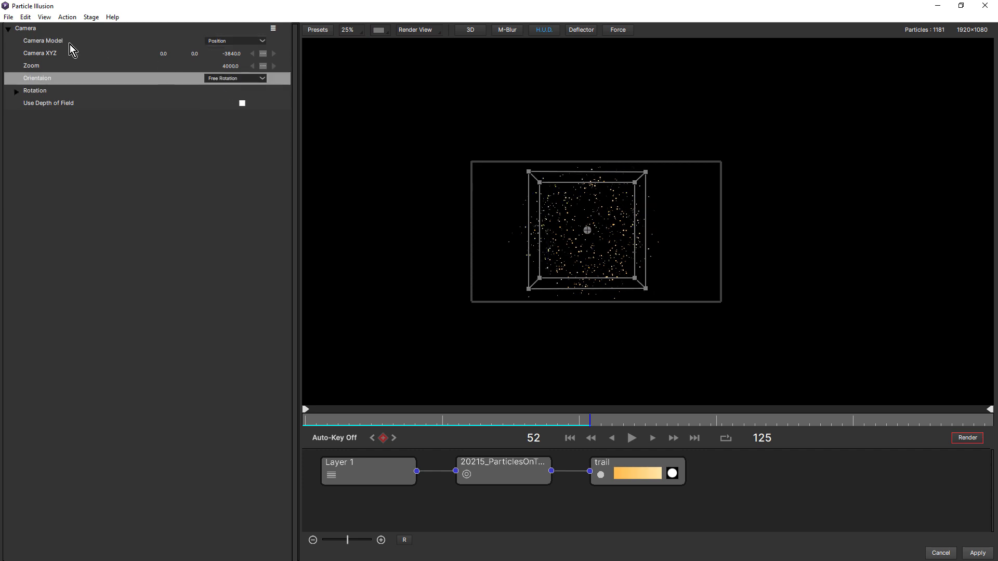
left_click(163, 53)
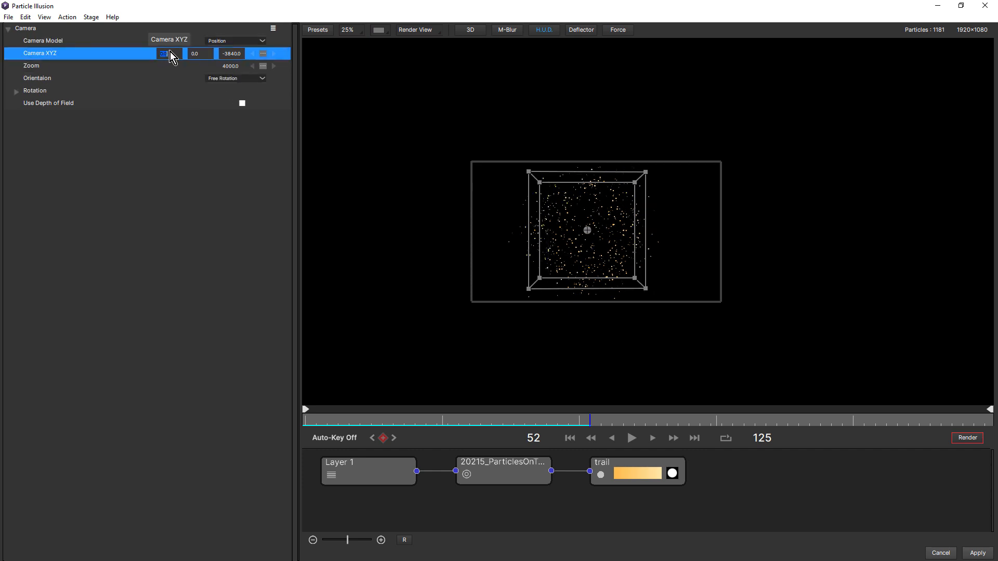
type("500.0")
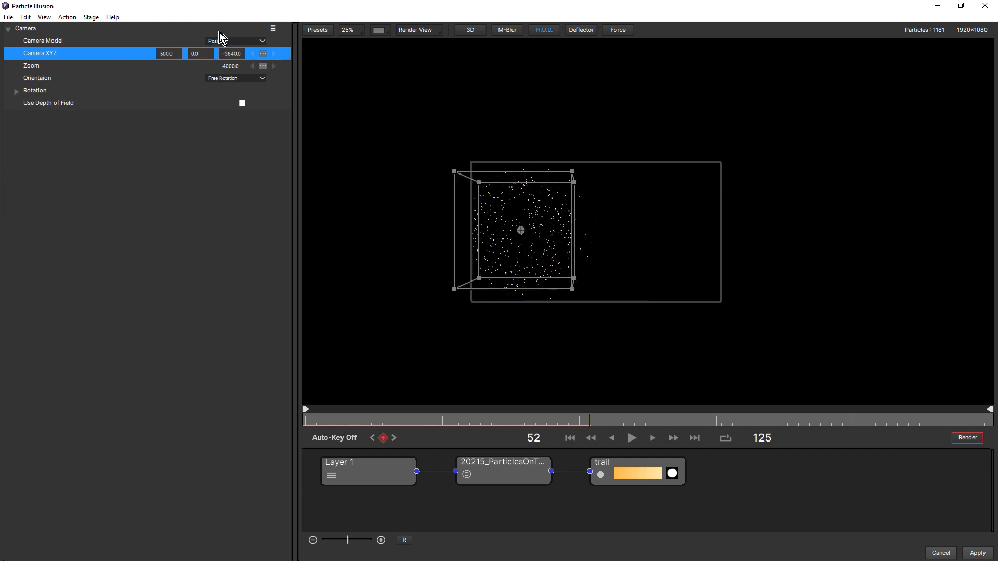
mouse_move(237, 46)
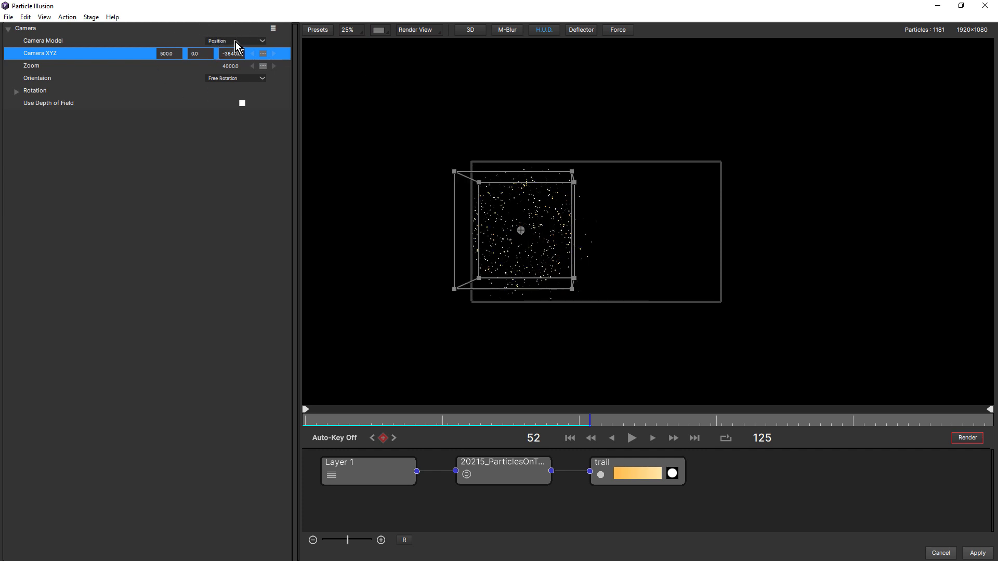
left_click(261, 41)
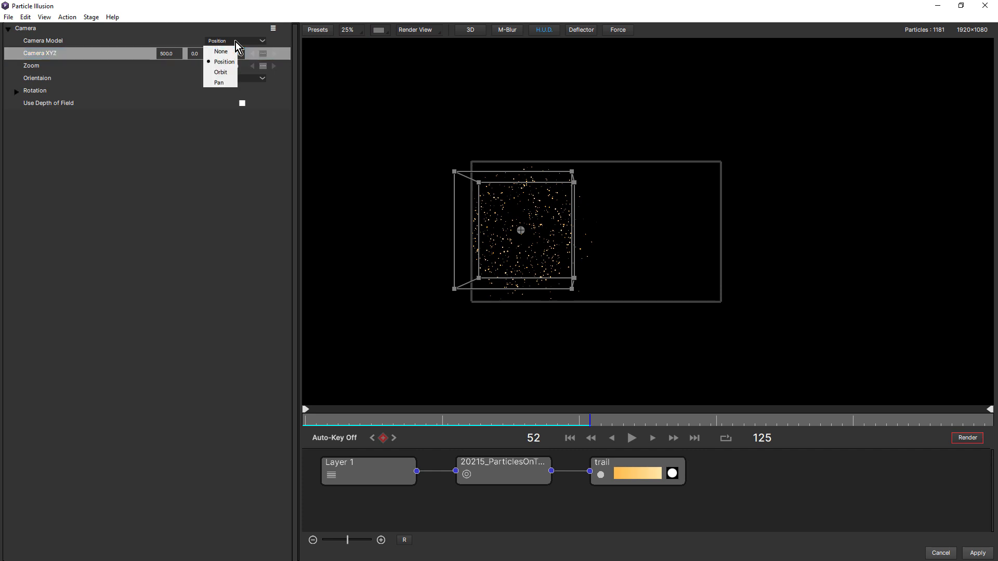
mouse_move(219, 84)
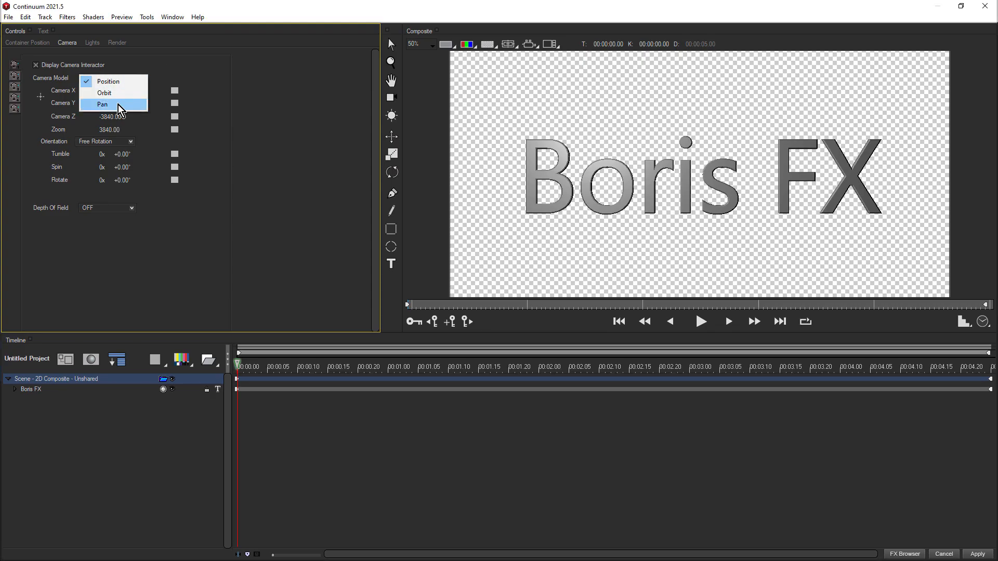
Step: Pick Pan from the Camera Model options Position, Orbit and Pan
left_click(104, 93)
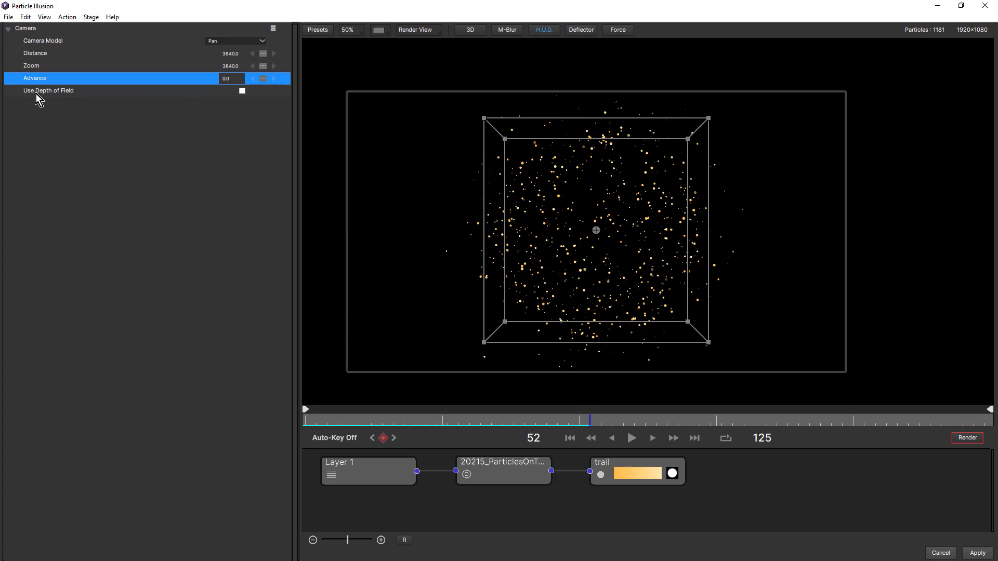
left_click(242, 91)
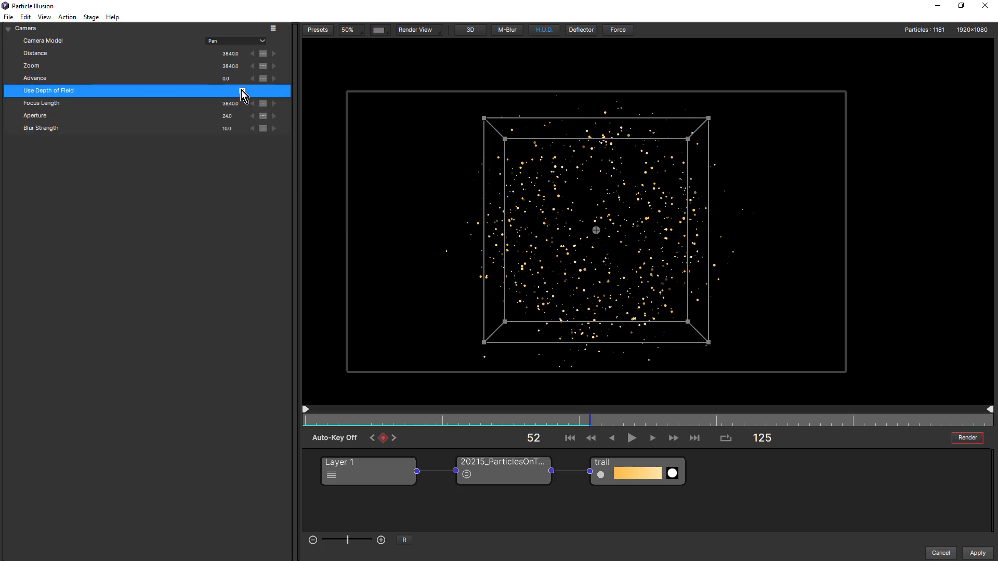
left_click(242, 90)
type("60")
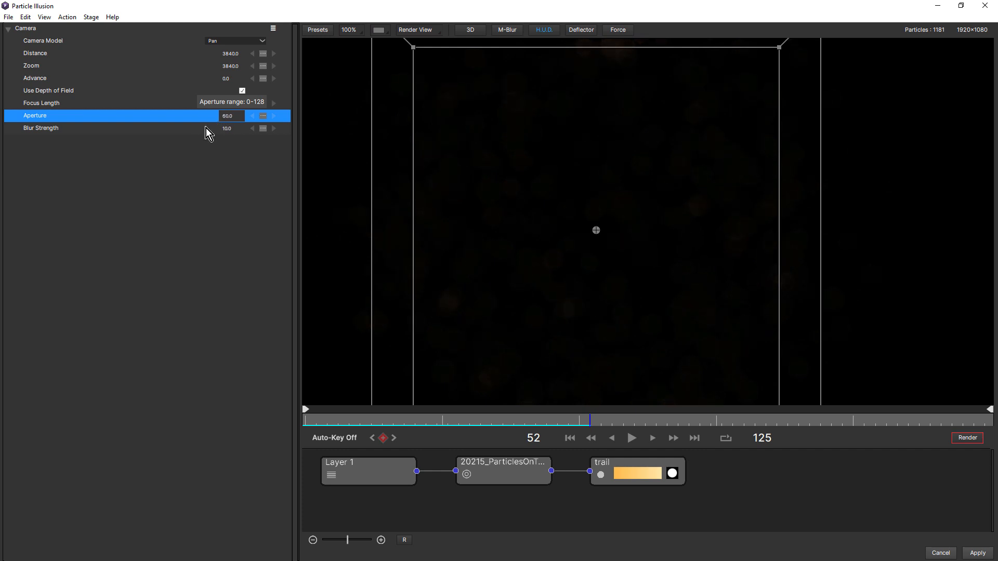
left_click(252, 115)
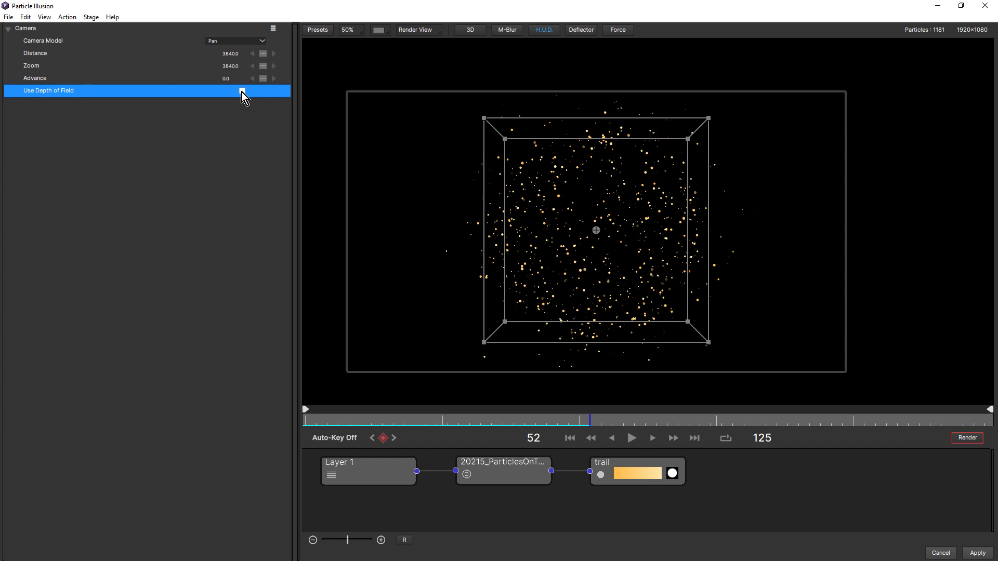
mouse_move(618, 29)
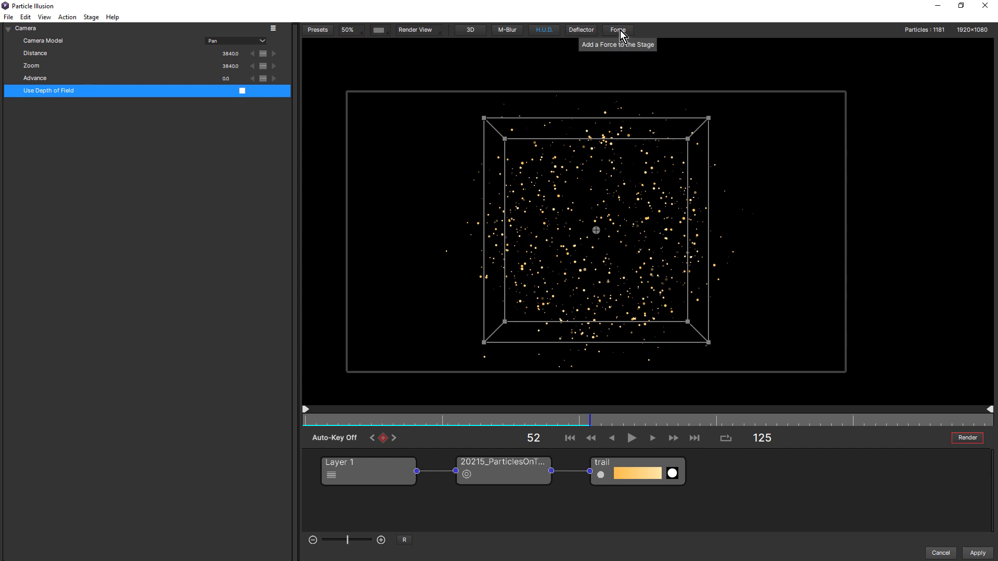
Step: Place Force 1 with strength 1000, stretch its box to about 1082 × 476 in World View, and preview playback
left_click(615, 29)
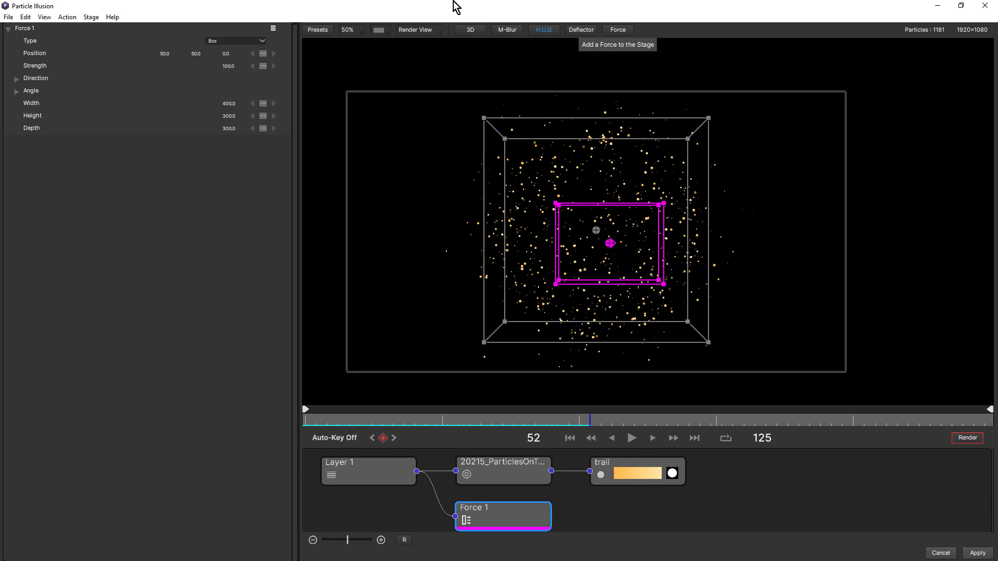
left_click(415, 31)
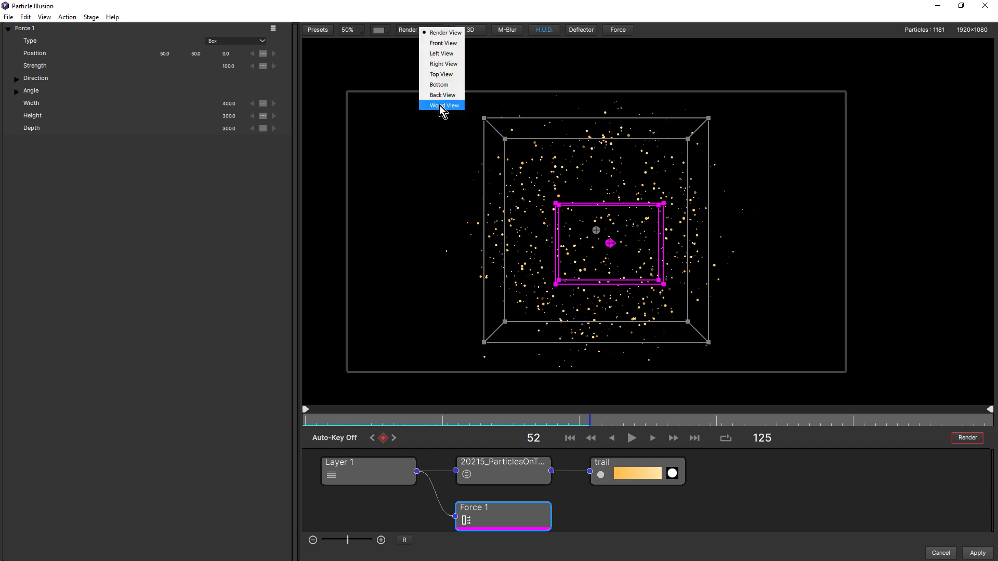
left_click(447, 105)
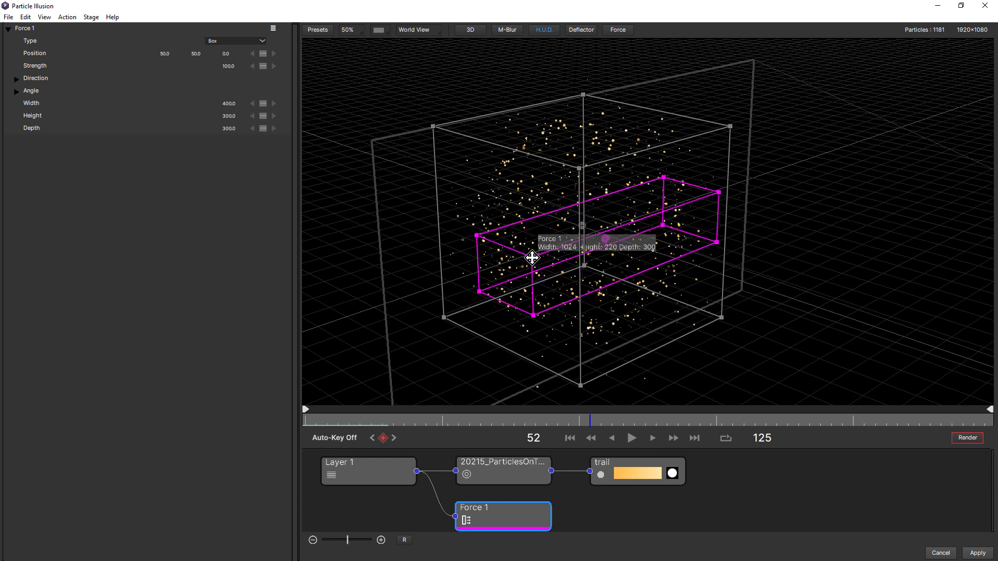
left_click_drag(532, 258, 470, 204)
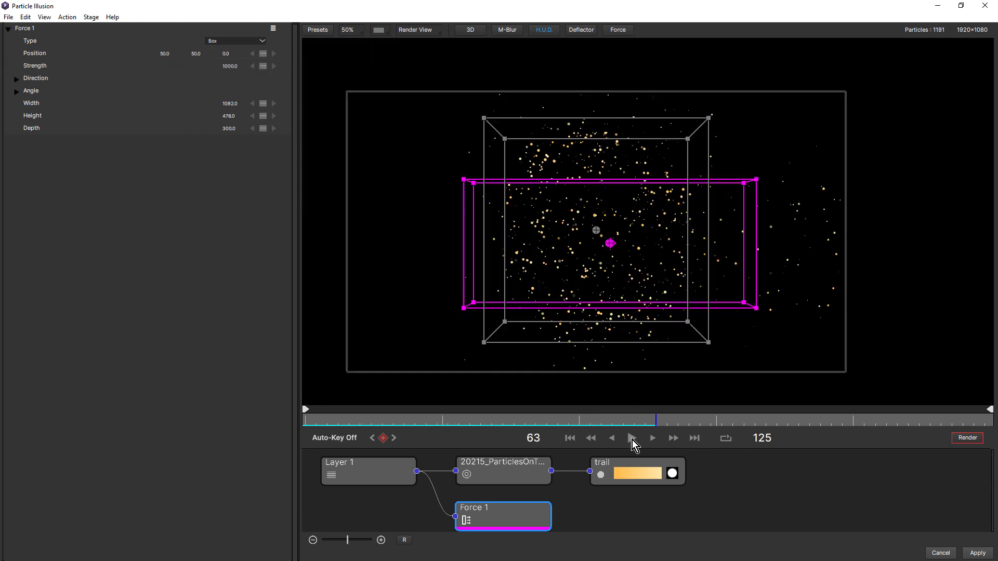
left_click(632, 438)
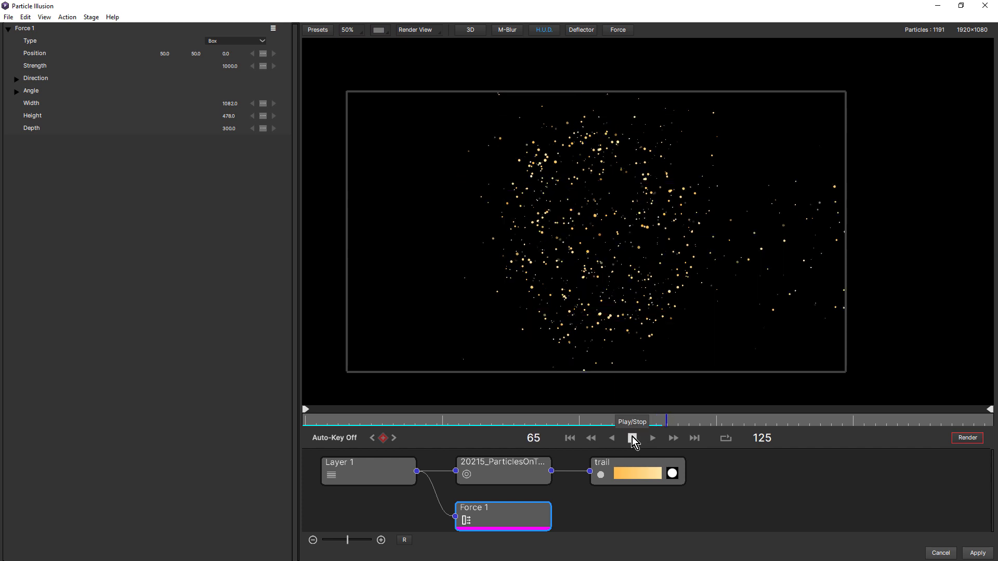
left_click(631, 438)
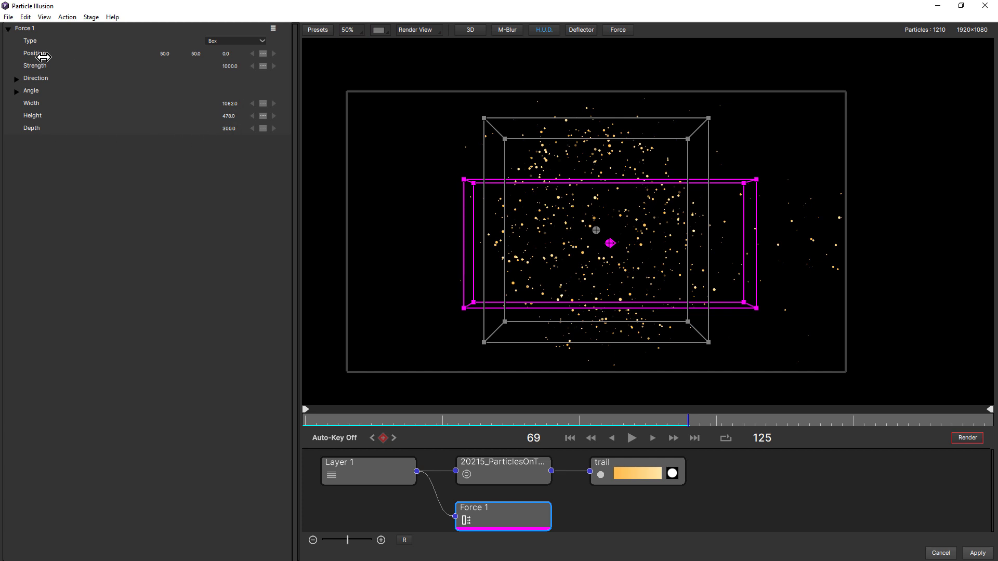
mouse_move(229, 53)
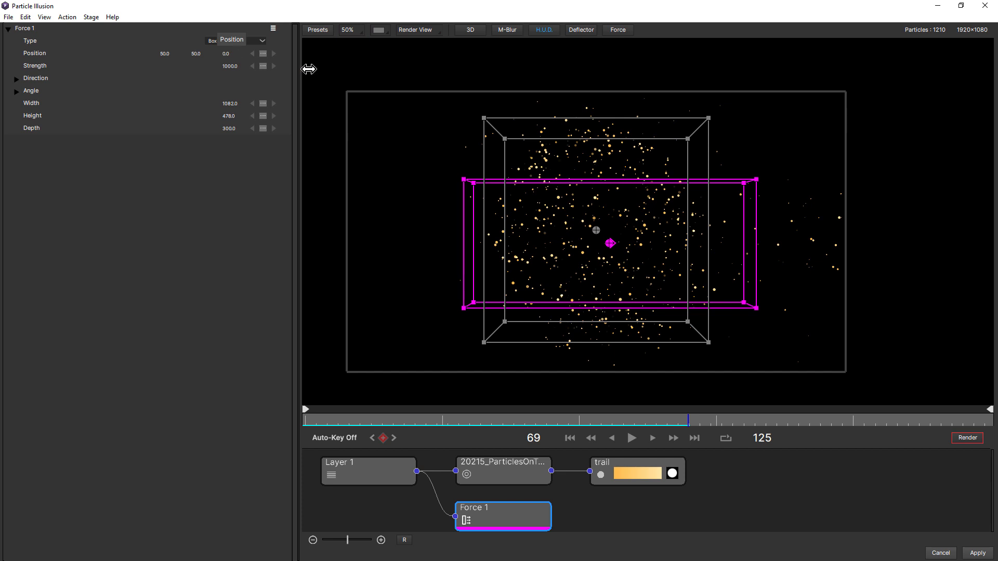
mouse_move(580, 29)
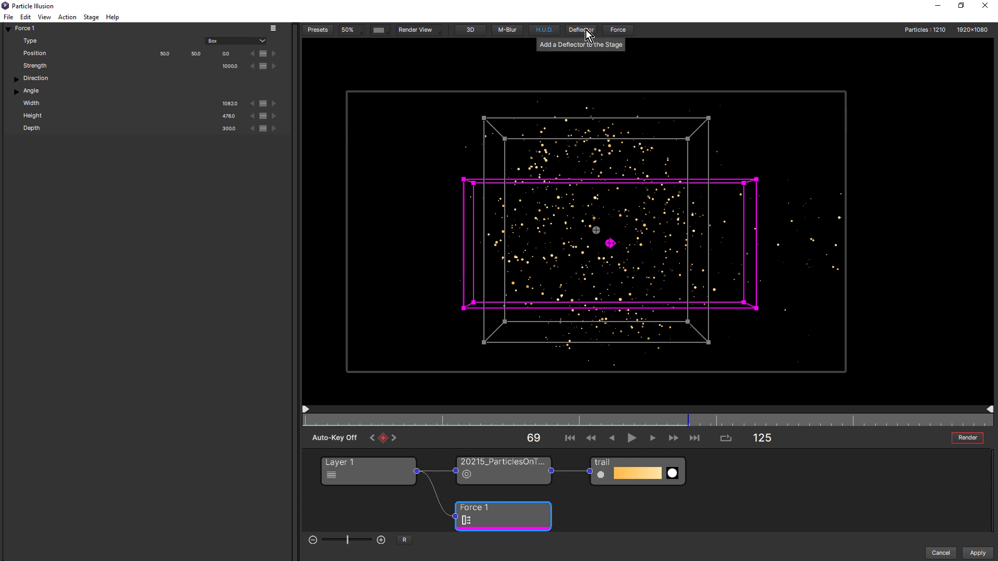
Step: Place Deflector 1 (bounce and hits 100) beside the box force and play the scene to watch particles react
left_click(580, 29)
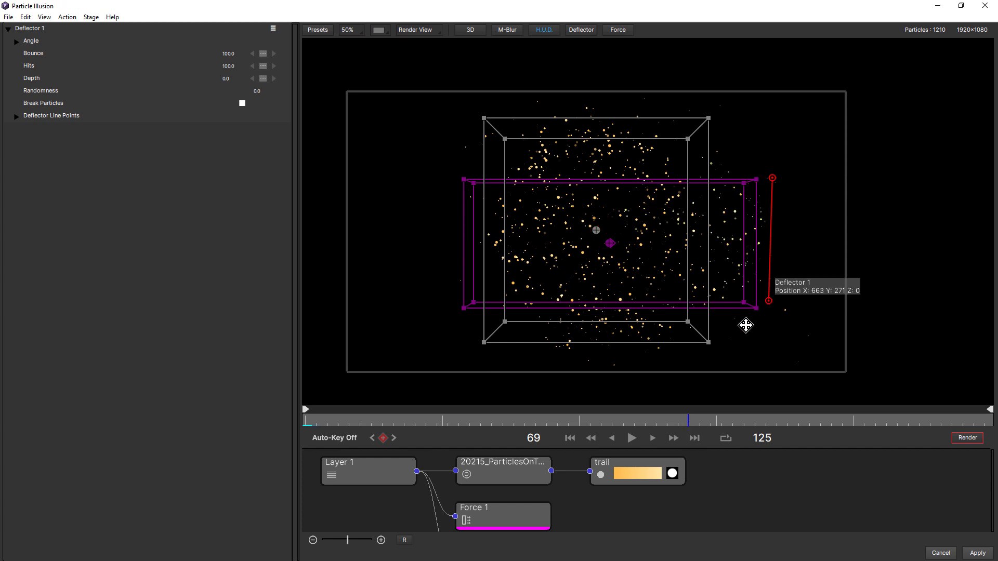
left_click(631, 438)
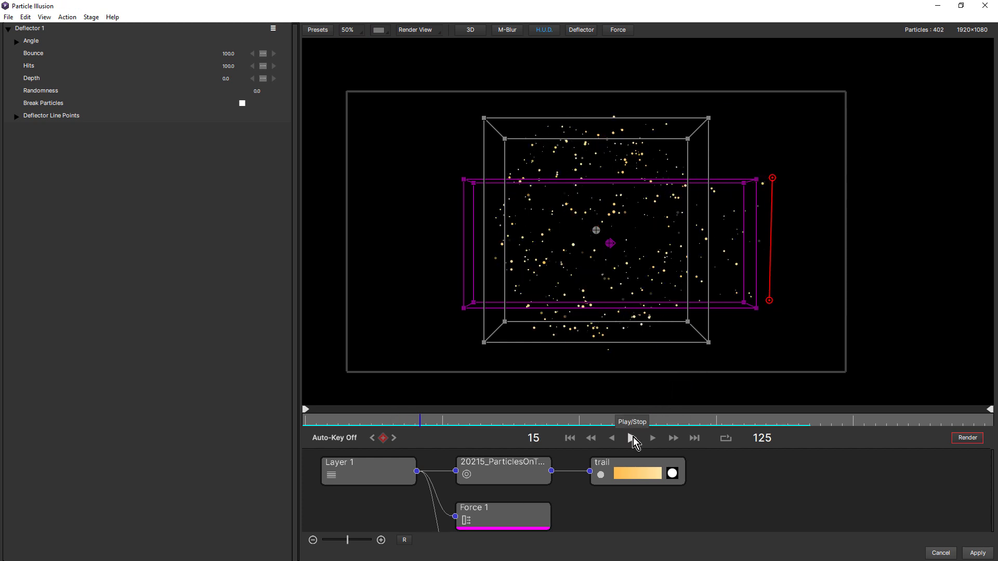
left_click(631, 438)
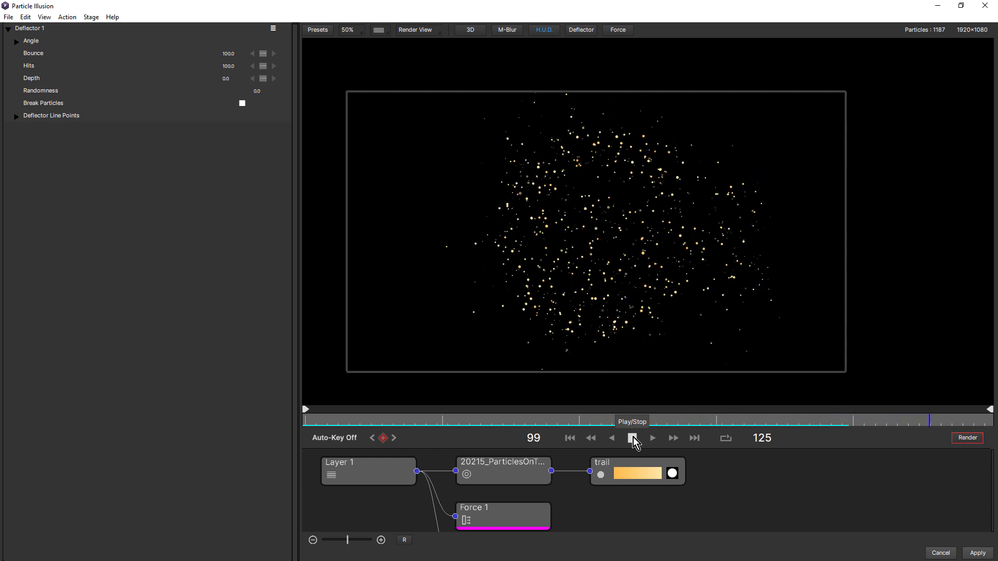
left_click(633, 439)
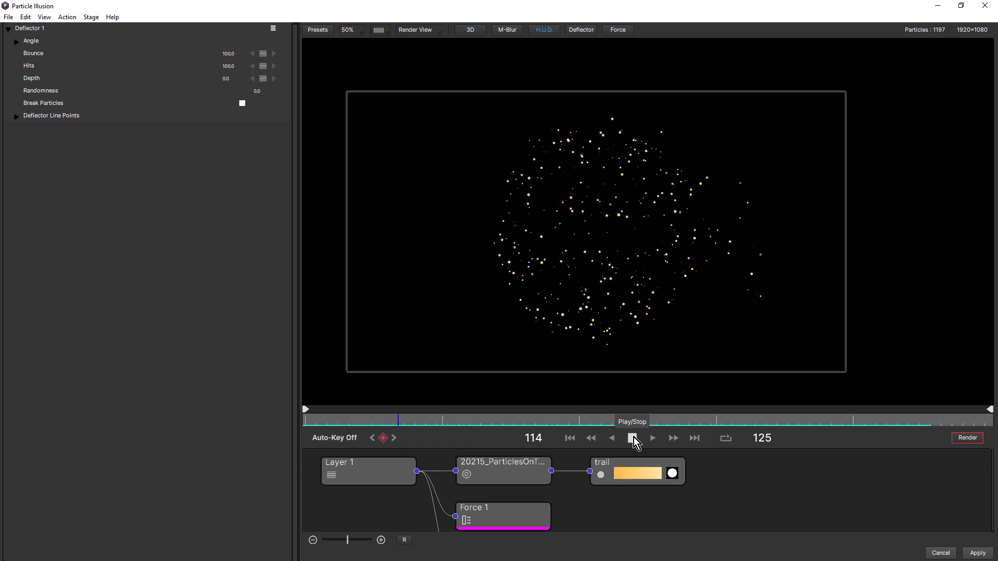